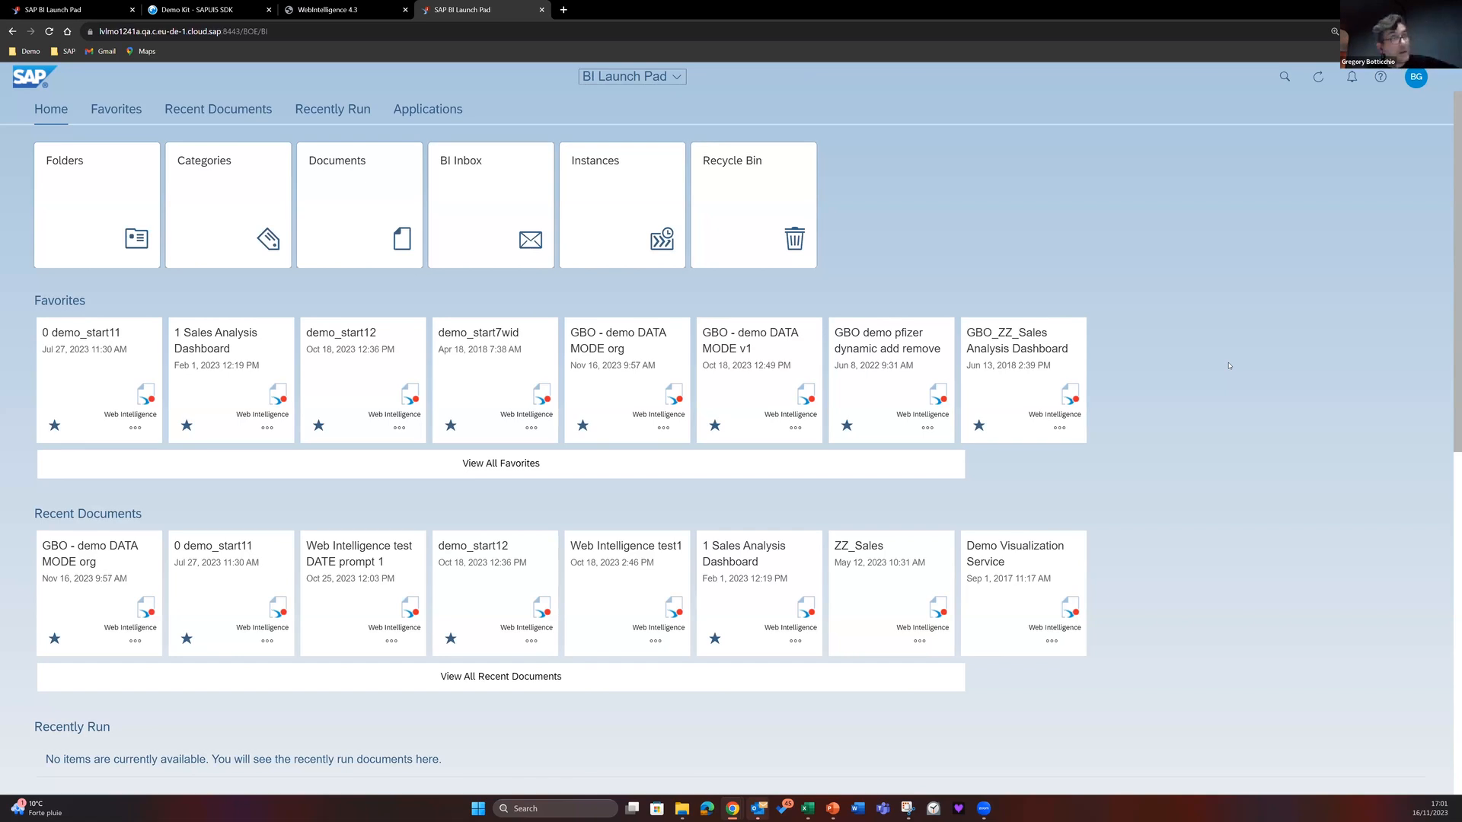
{"action": "mouse_move", "coordinate": [927, 217]}
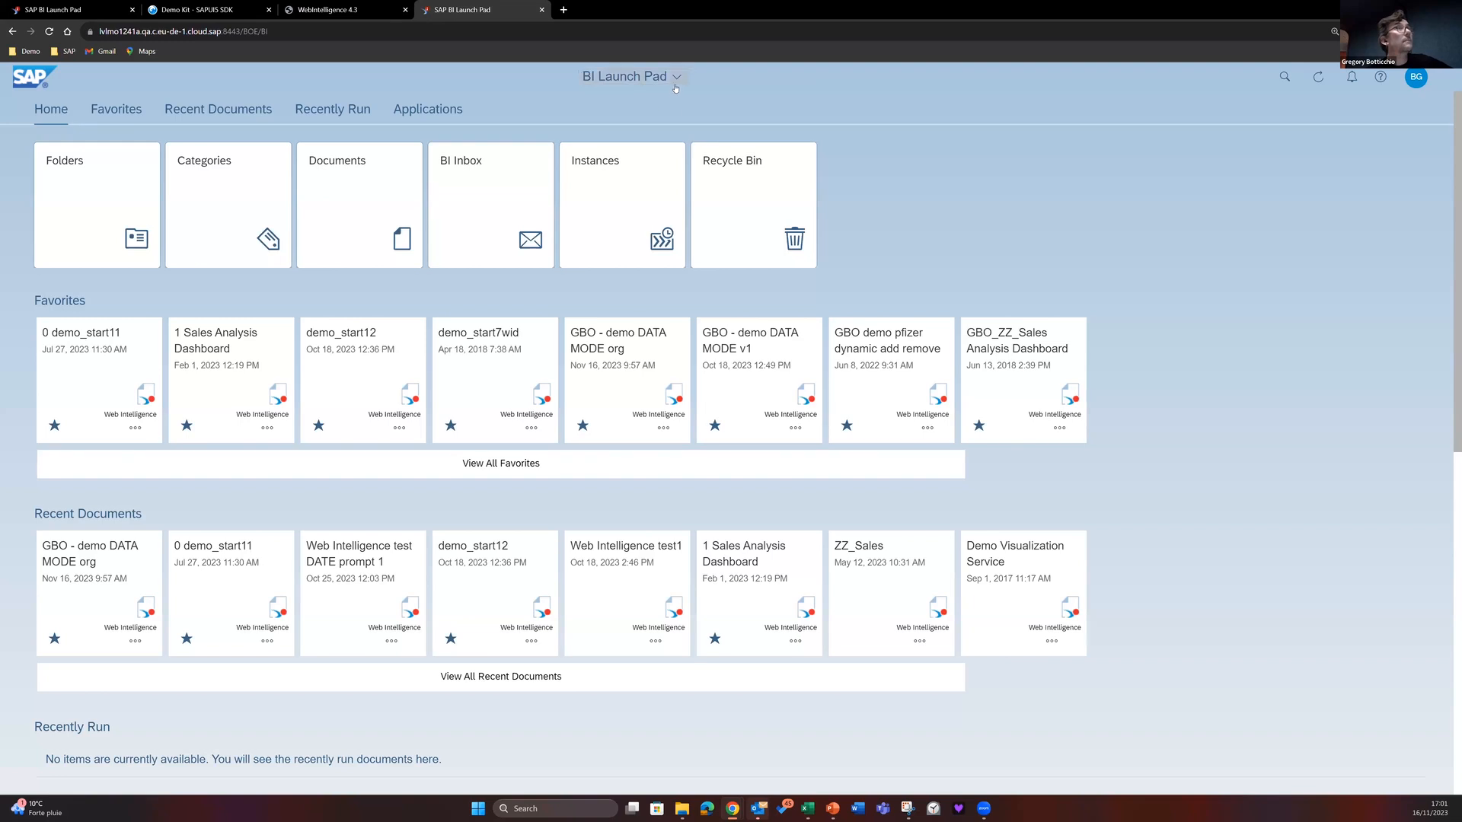
Reopen the GBO - demo DATA MODE org document from the currently open documents list
{"action": "left_click", "coordinate": [676, 76]}
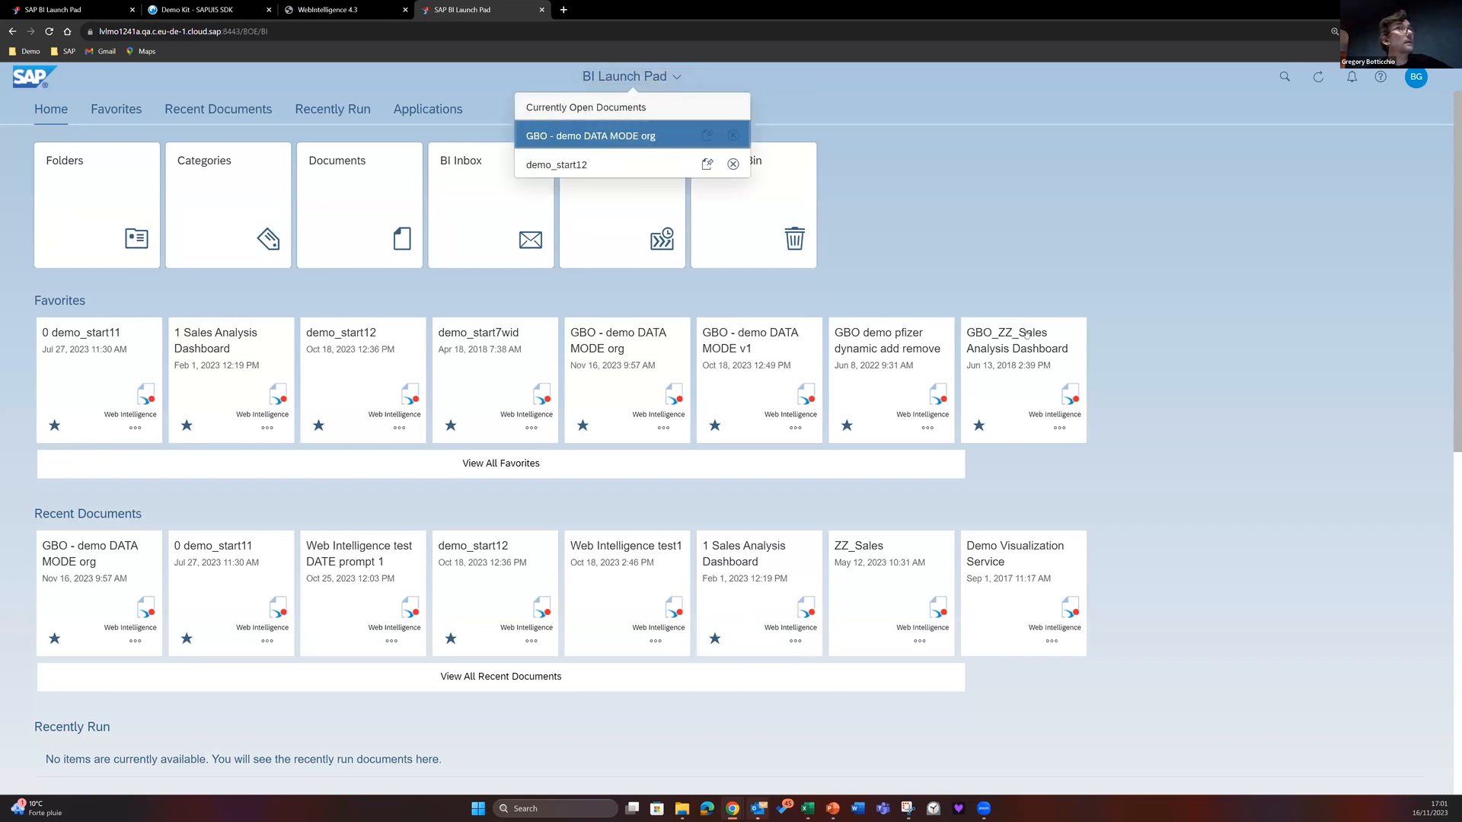
{"action": "left_click", "coordinate": [590, 136]}
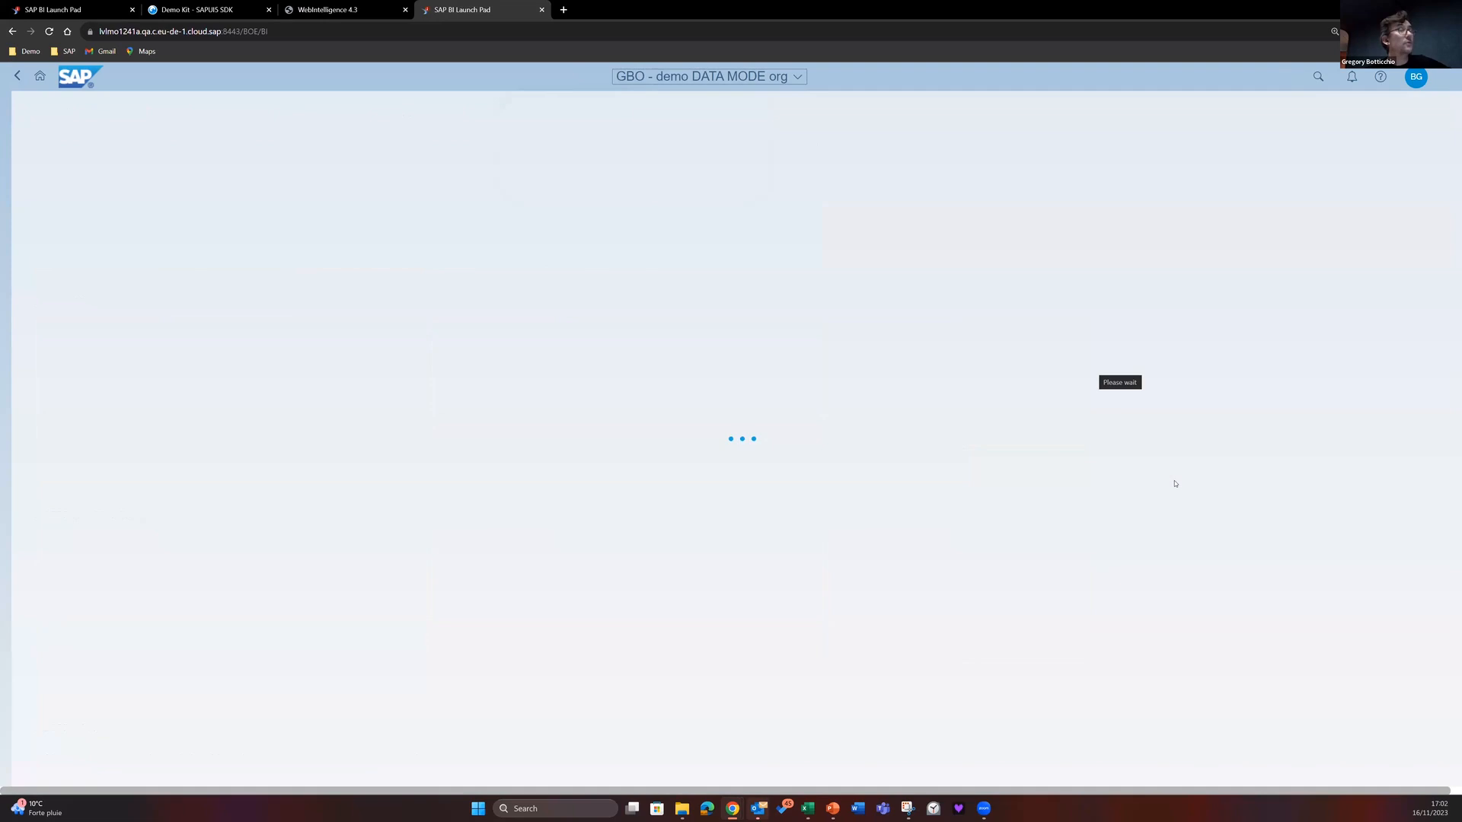
{"action": "mouse_move", "coordinate": [739, 609]}
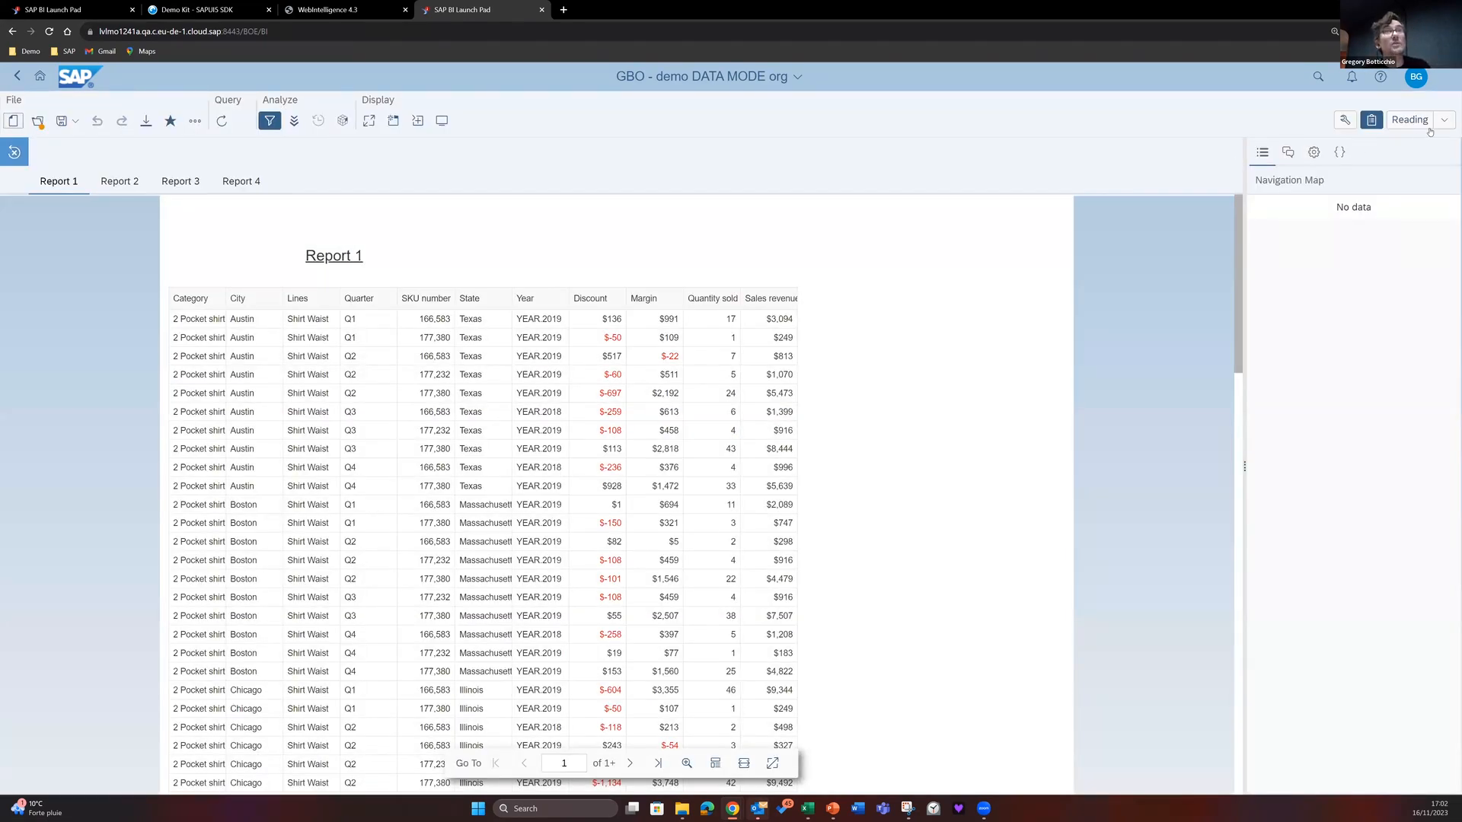
In Data mode, append Query 1 and Query 2 into one 13965-row cube
{"action": "left_click", "coordinate": [1444, 120]}
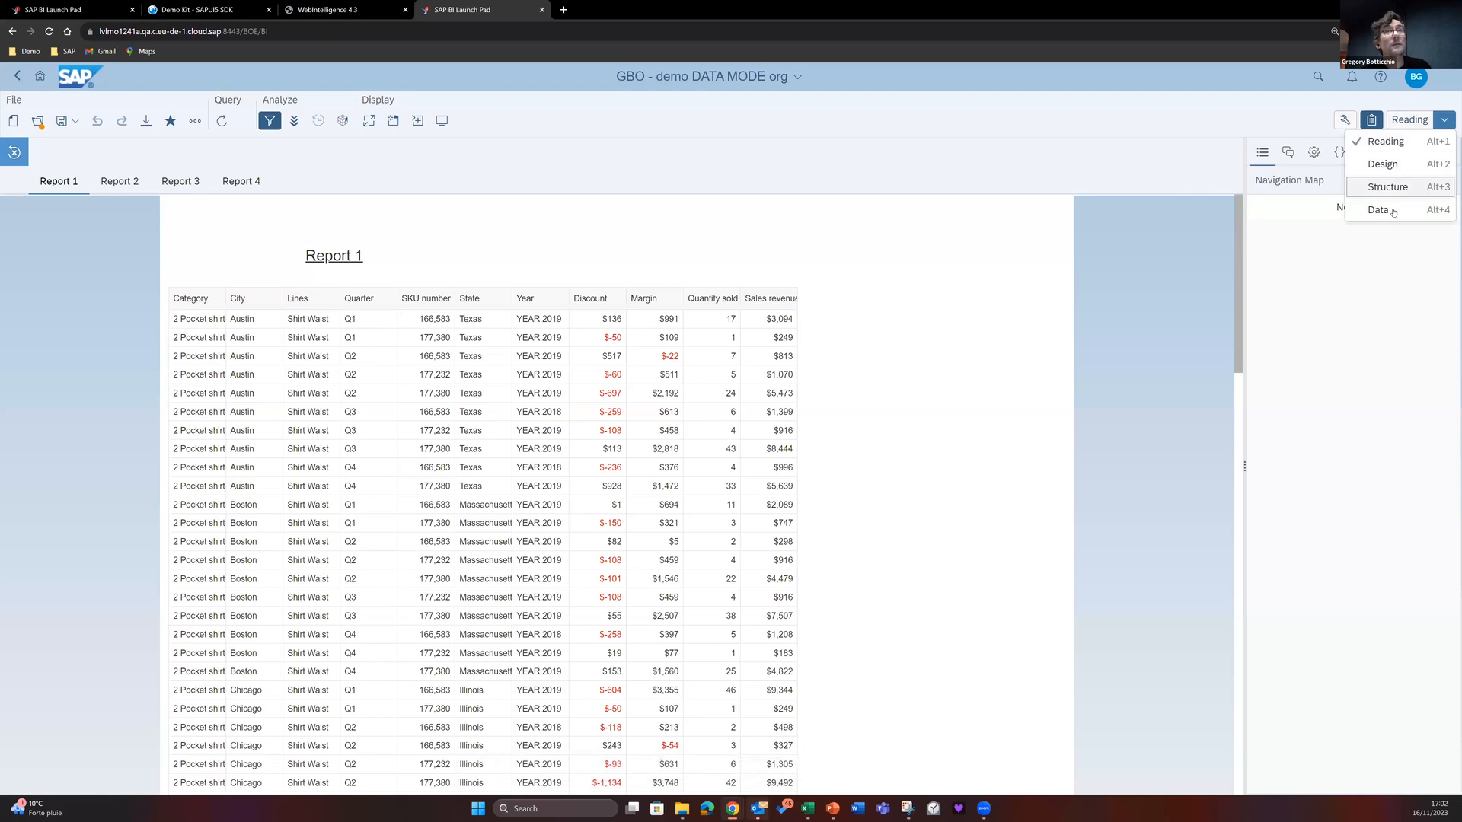
{"action": "left_click", "coordinate": [1378, 210]}
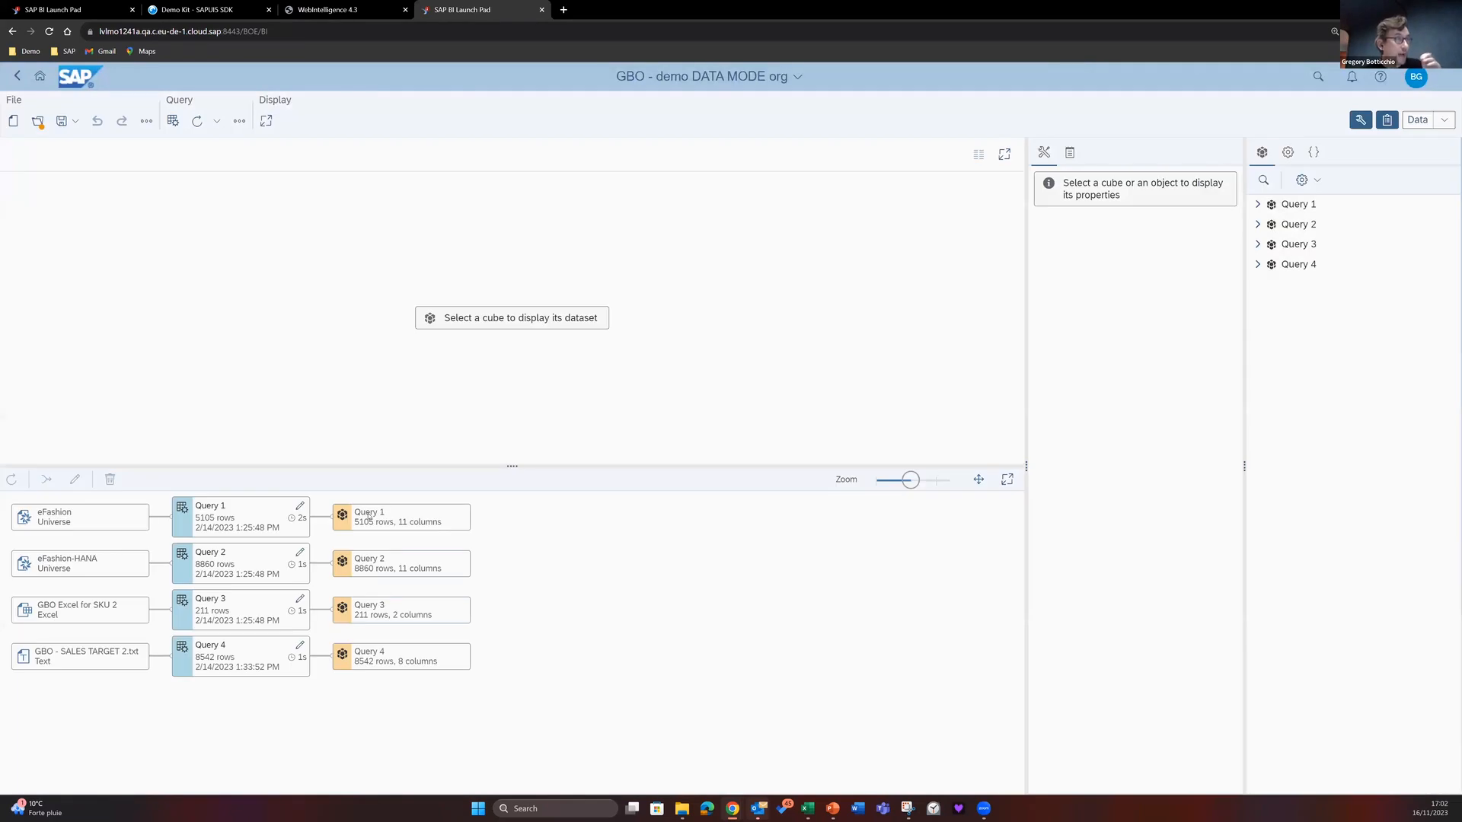
{"action": "left_click", "coordinate": [401, 516]}
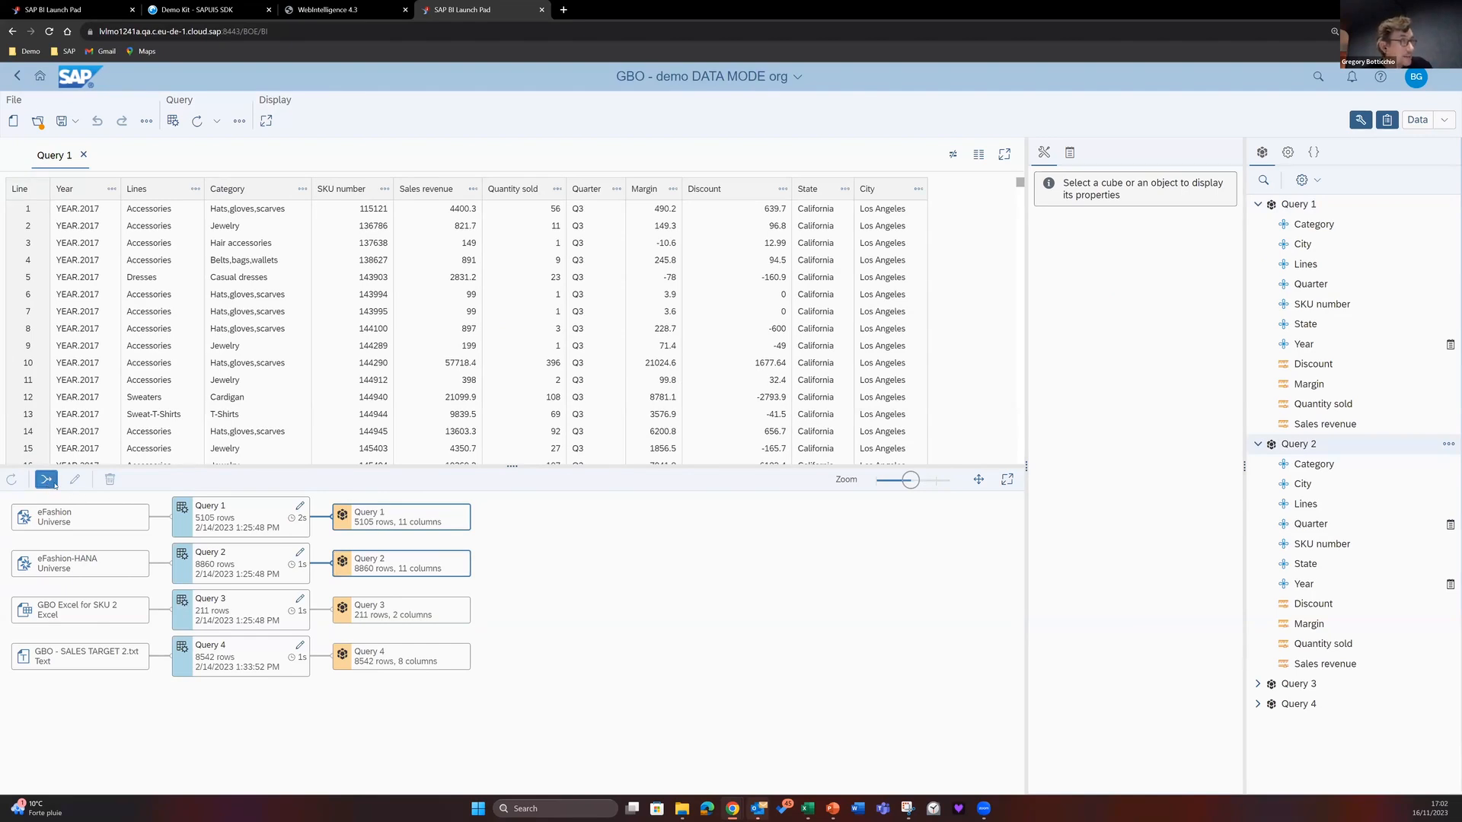
{"action": "left_click", "coordinate": [565, 317]}
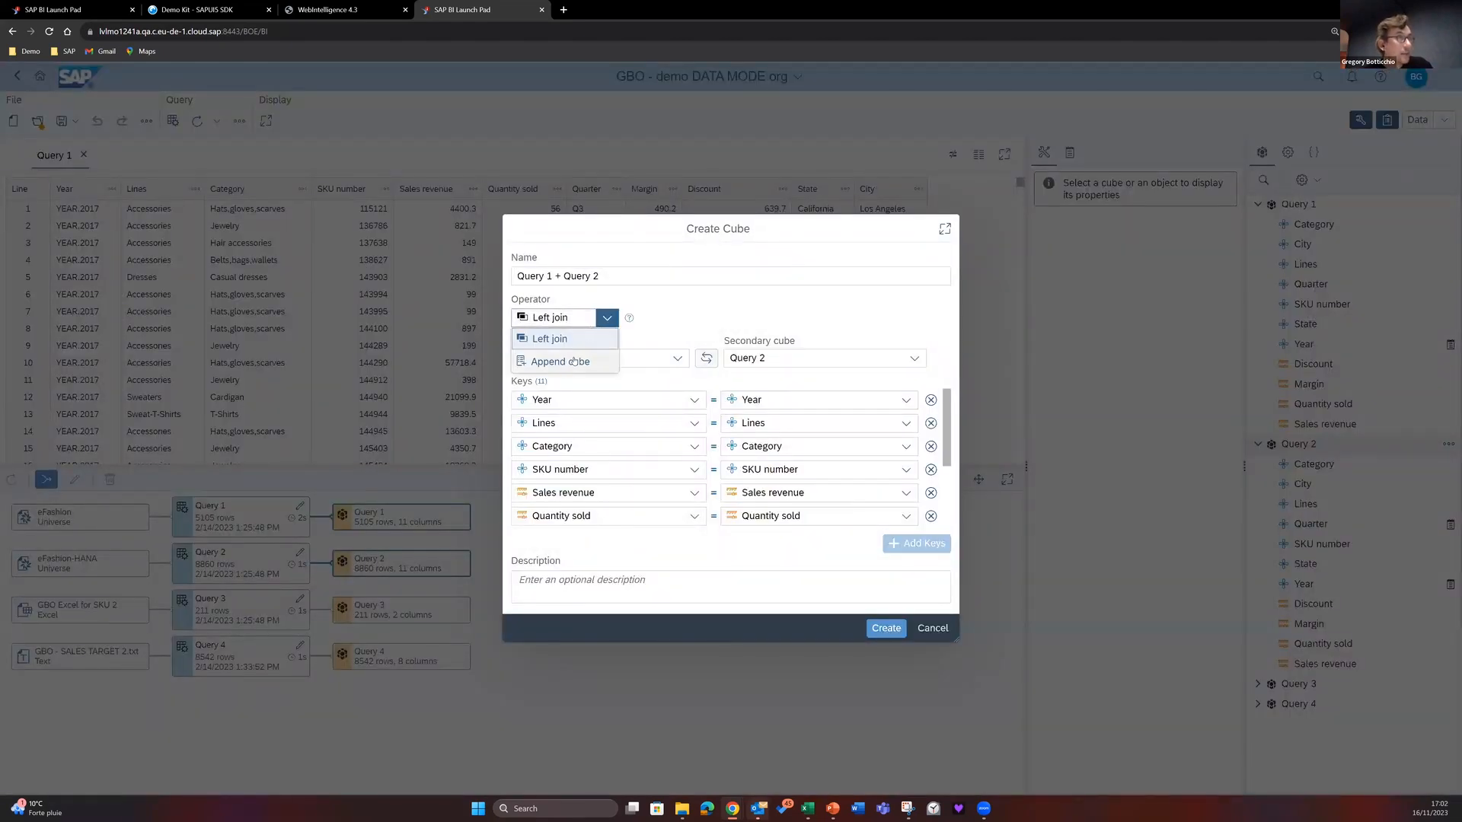
{"action": "left_click", "coordinate": [560, 362]}
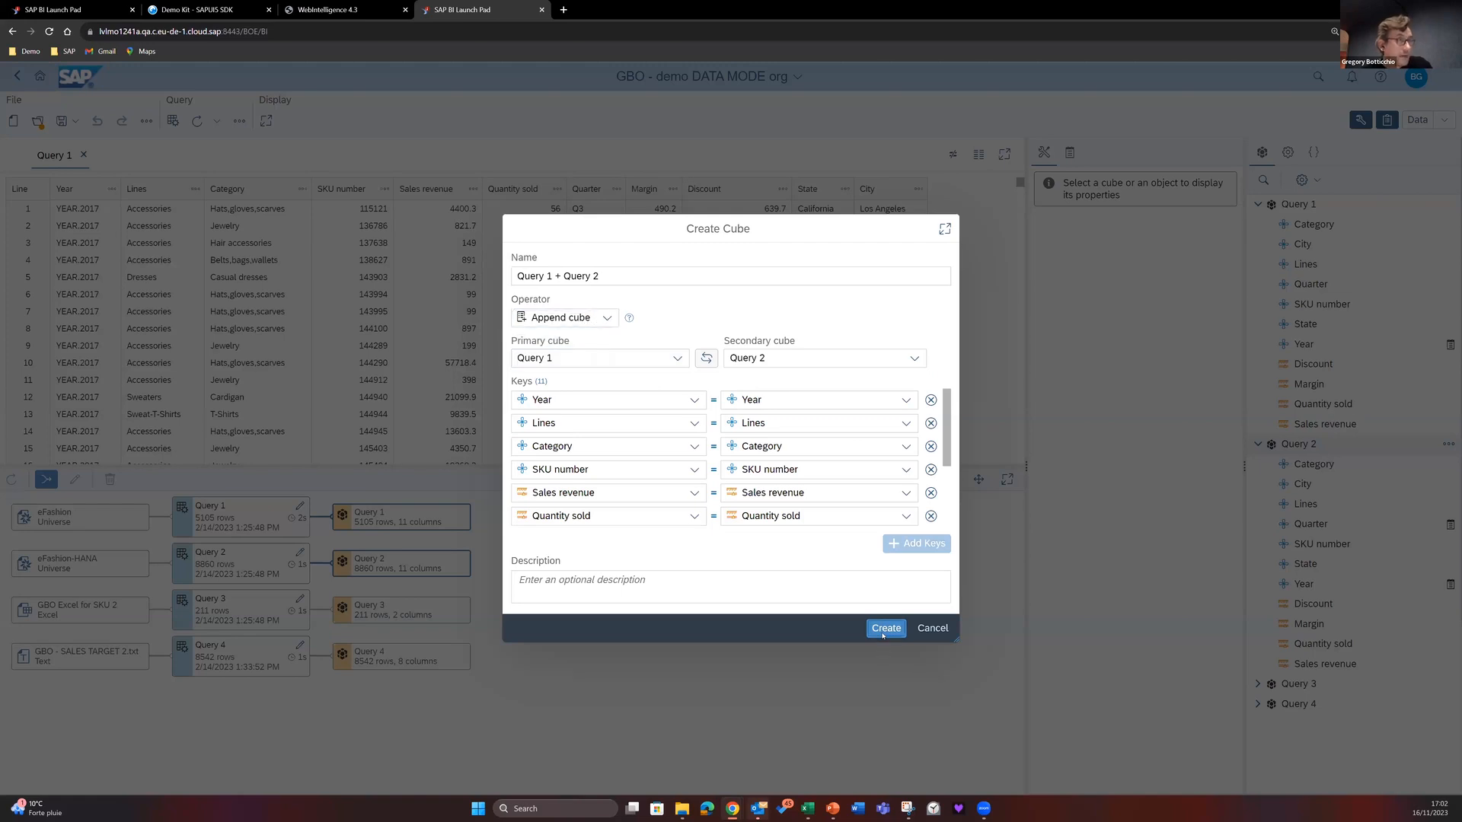
{"action": "left_click", "coordinate": [884, 628]}
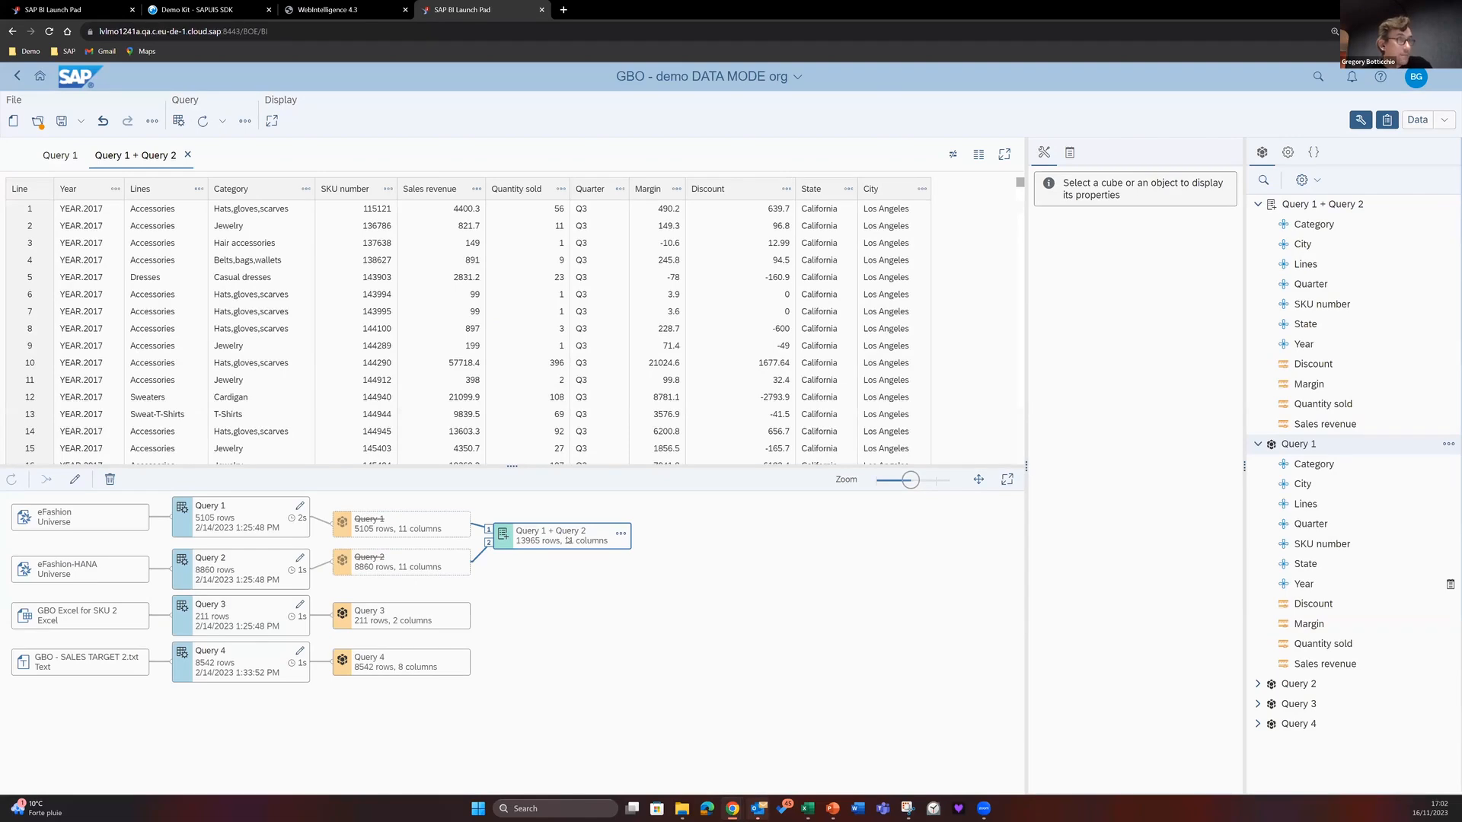
{"action": "mouse_move", "coordinate": [560, 536]}
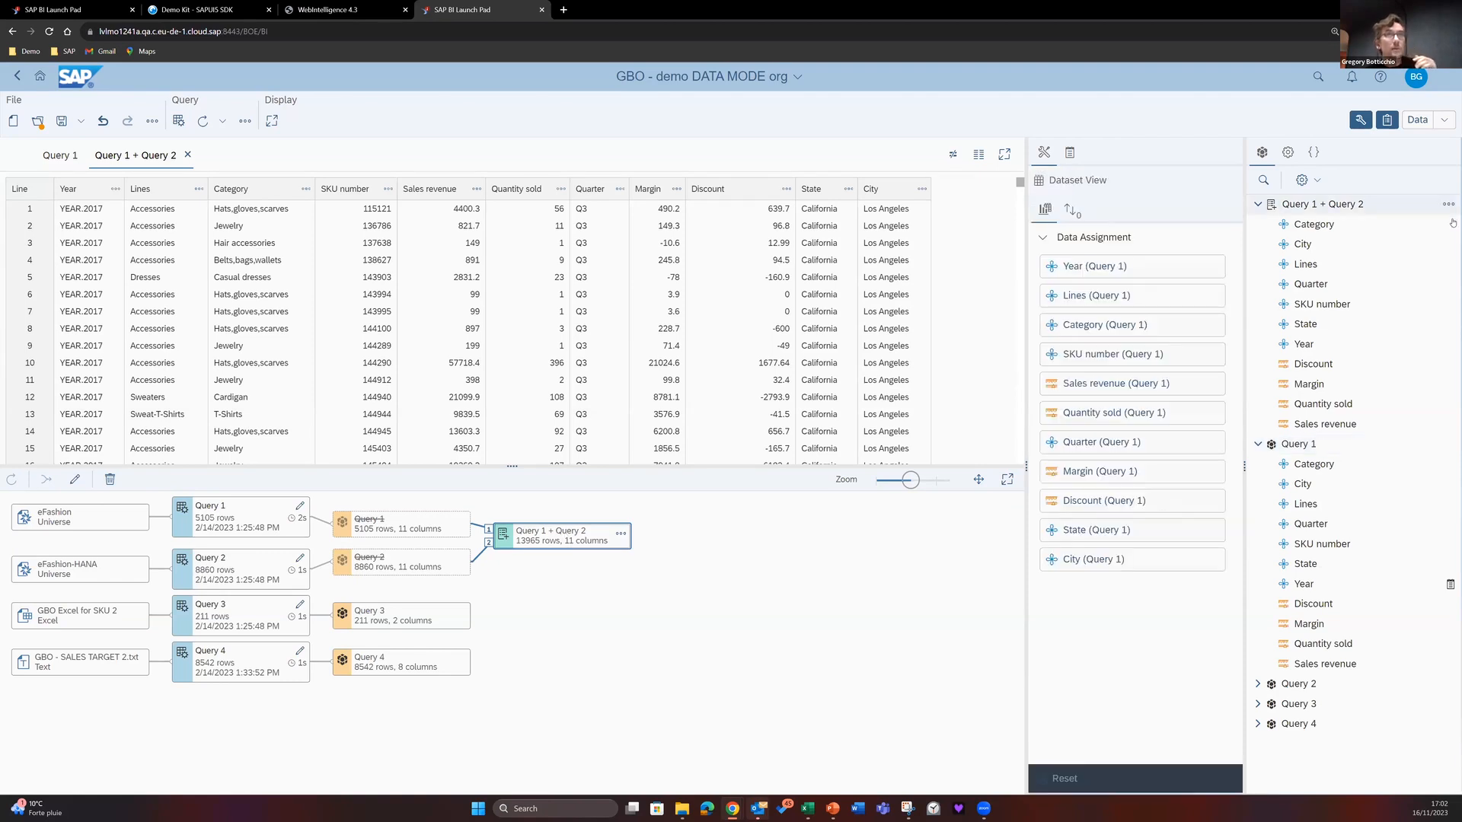
Open the Query 1 + Query 2 cube's options menu to reach its OData link
{"action": "left_click", "coordinate": [1448, 204]}
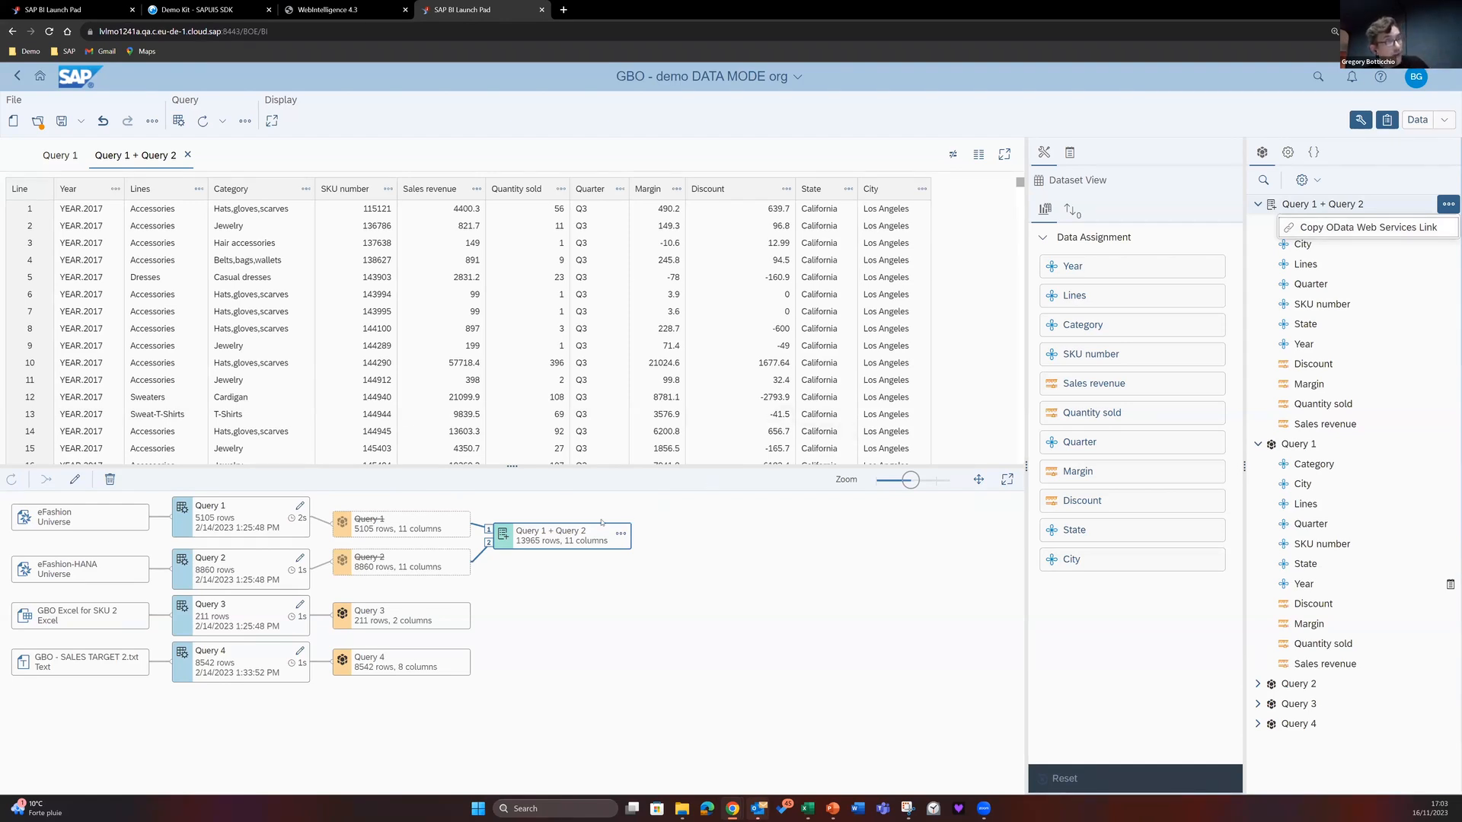
{"action": "mouse_move", "coordinate": [592, 539]}
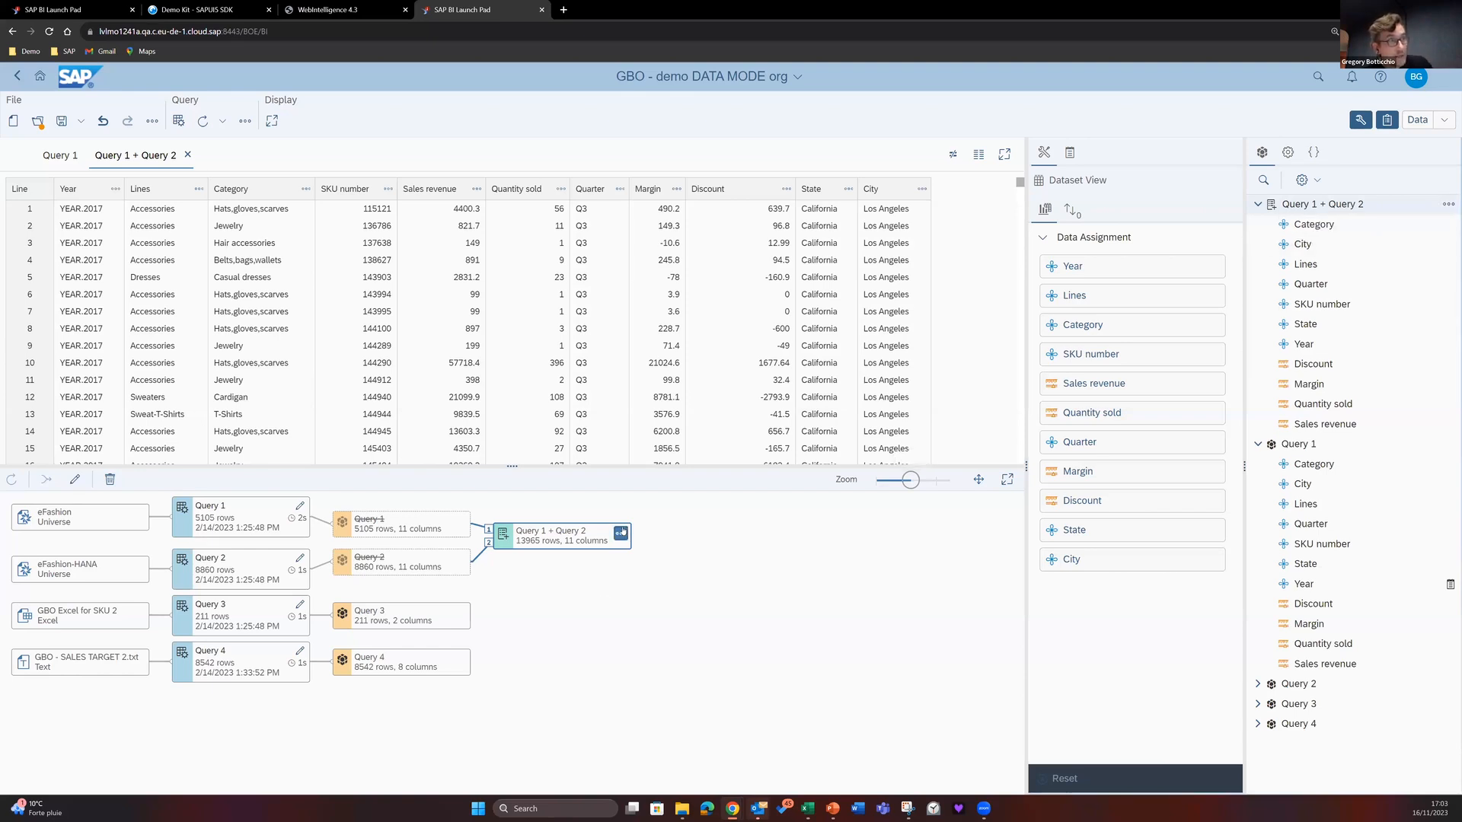
Switch the document from Data mode back to Design mode
{"action": "left_click", "coordinate": [619, 532]}
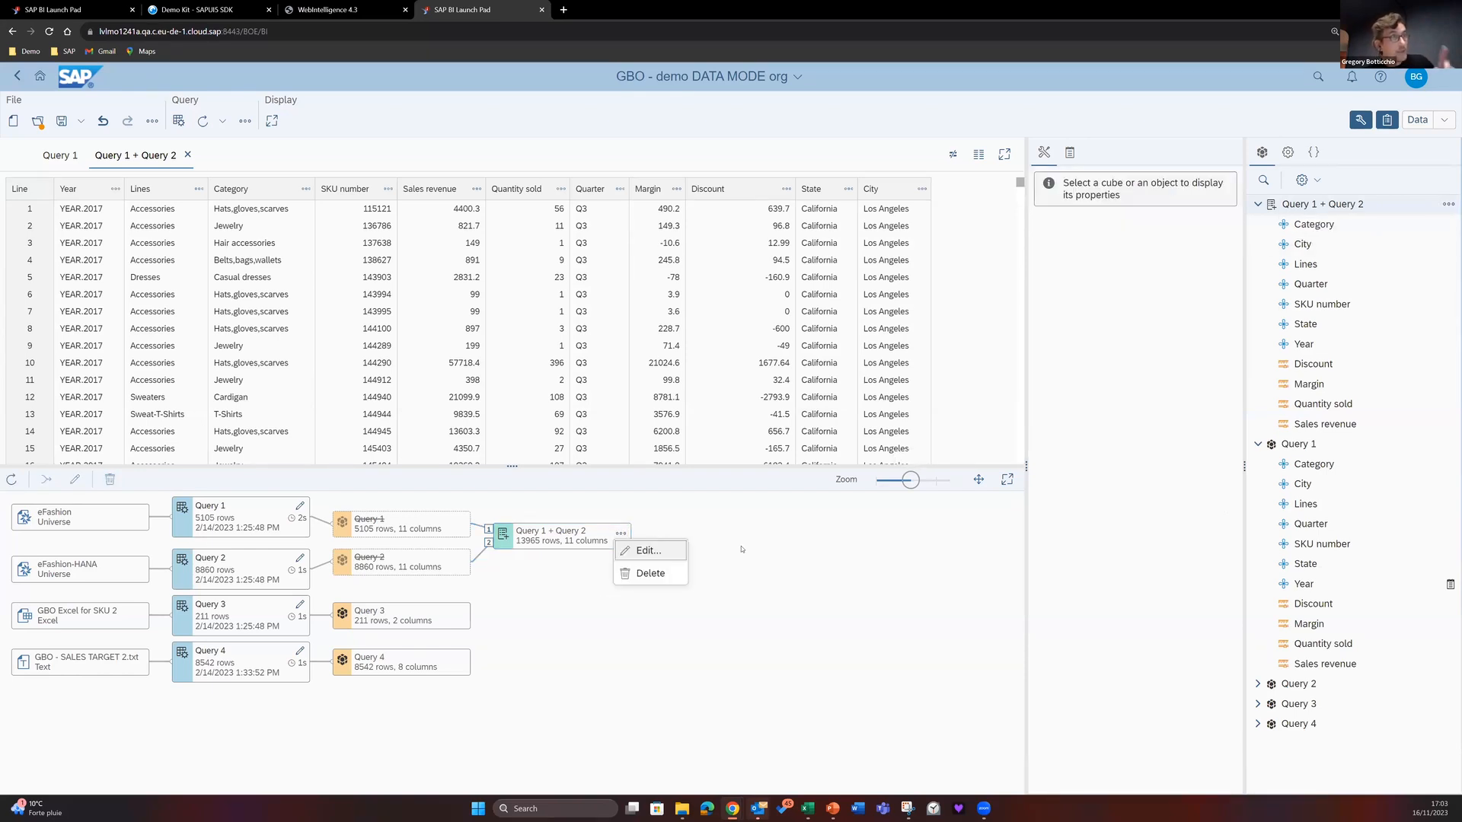
{"action": "left_click", "coordinate": [1442, 120]}
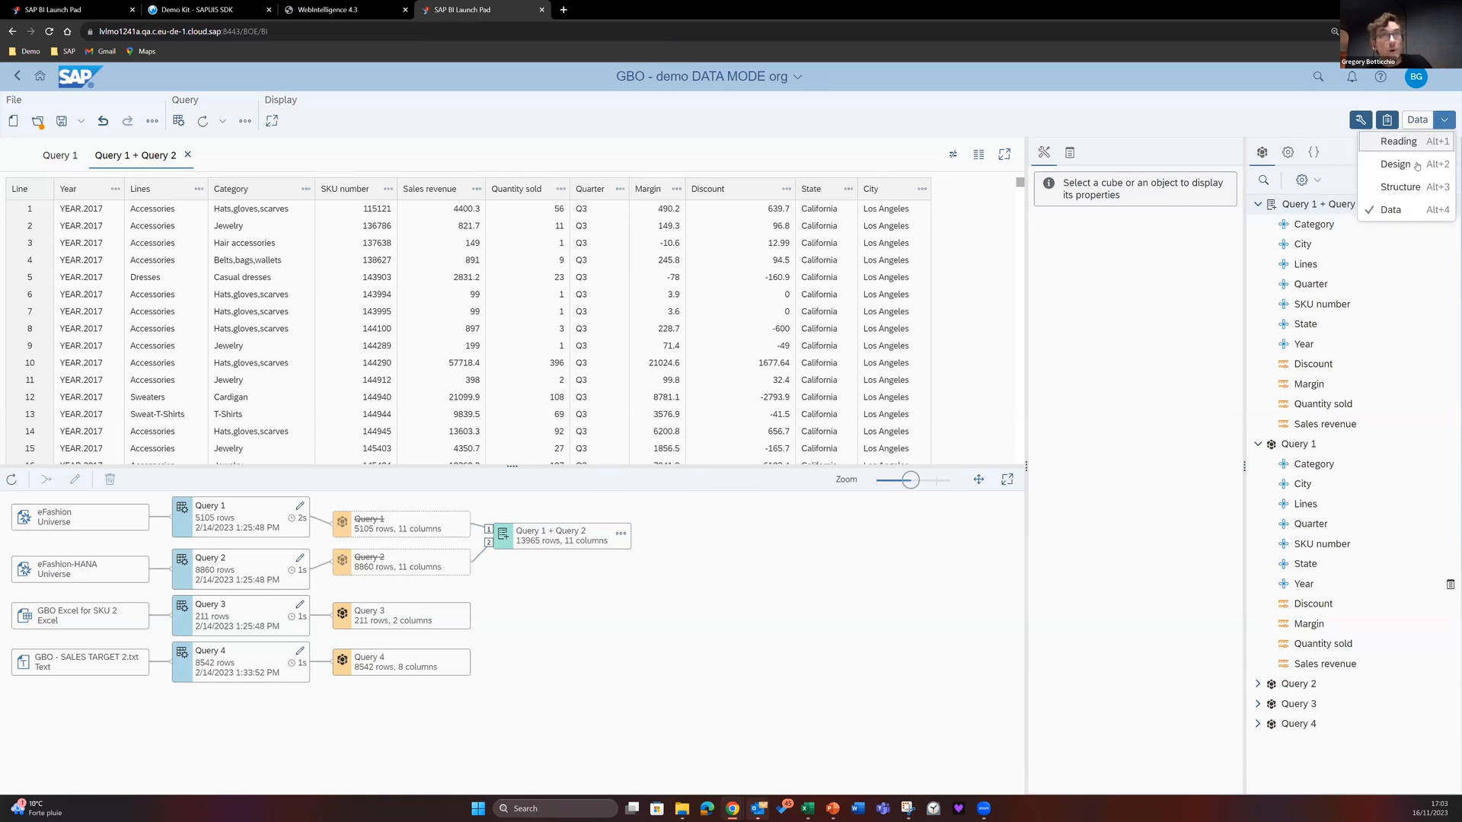
{"action": "left_click", "coordinate": [1396, 165]}
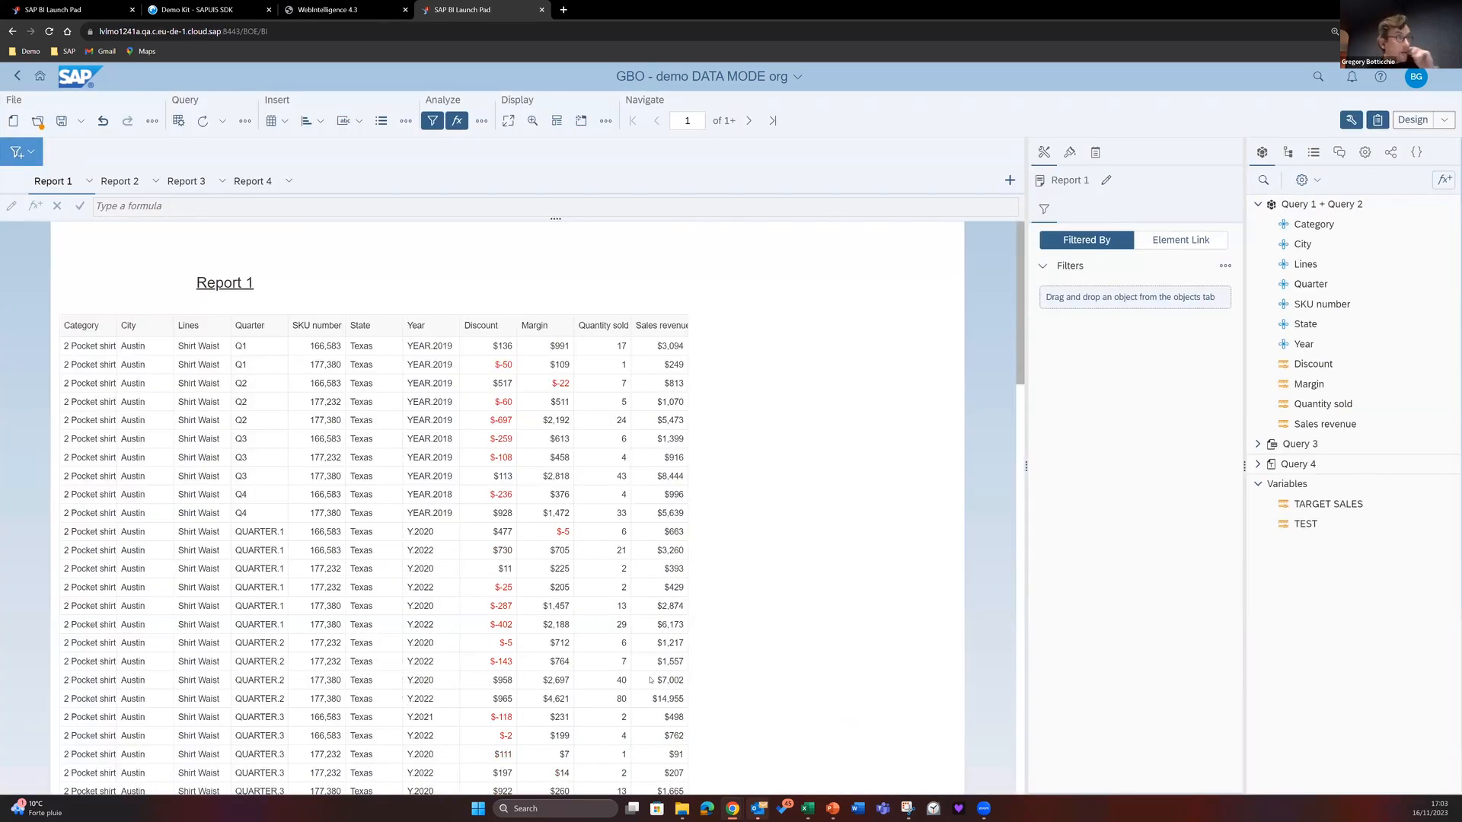
{"action": "mouse_move", "coordinate": [752, 477]}
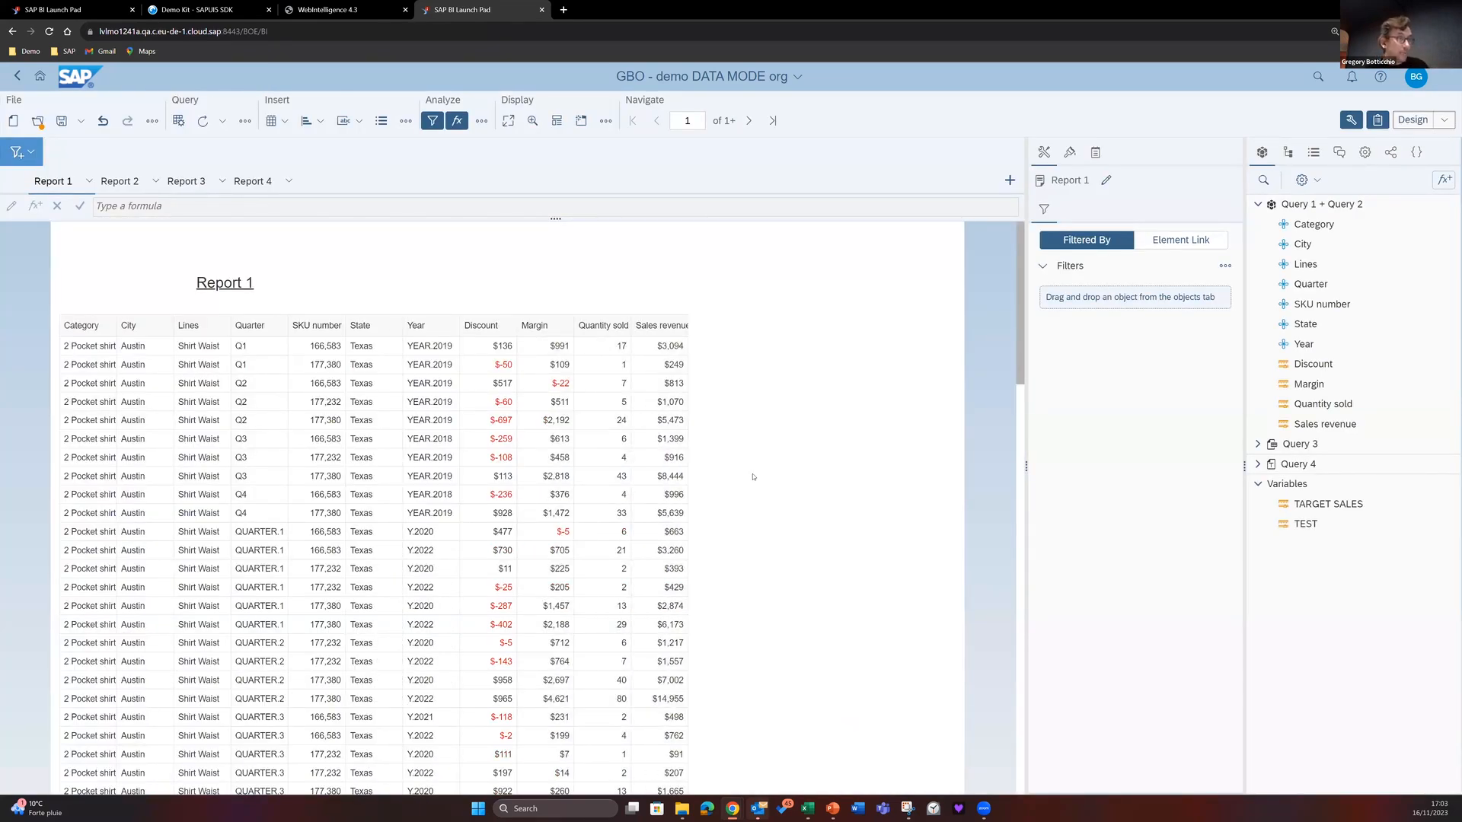
Copy the Report 1 table's OData Web Services link
{"action": "left_click", "coordinate": [258, 402]}
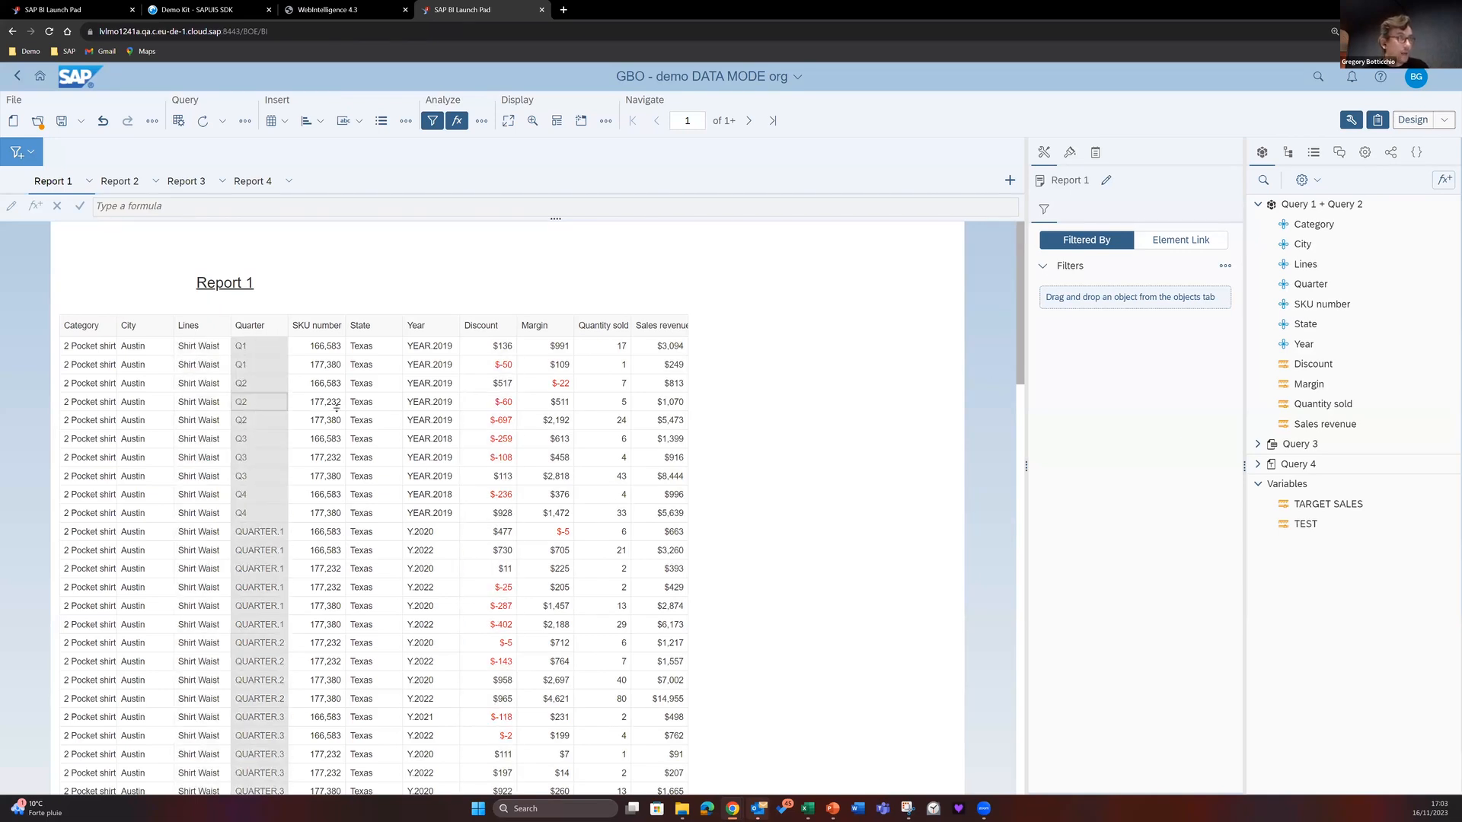
{"action": "left_click", "coordinate": [430, 402]}
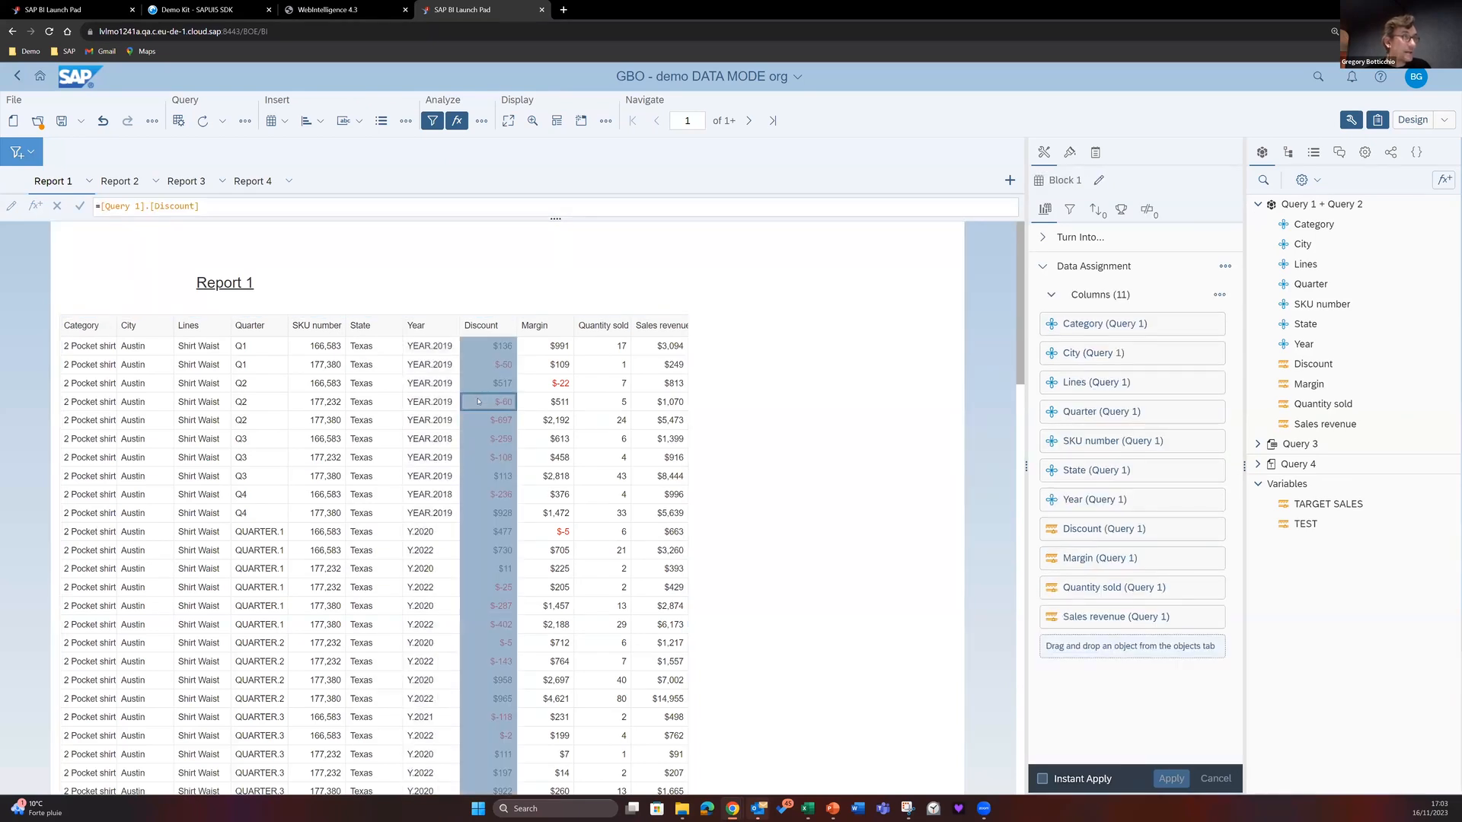
{"action": "right_click", "coordinate": [502, 401]}
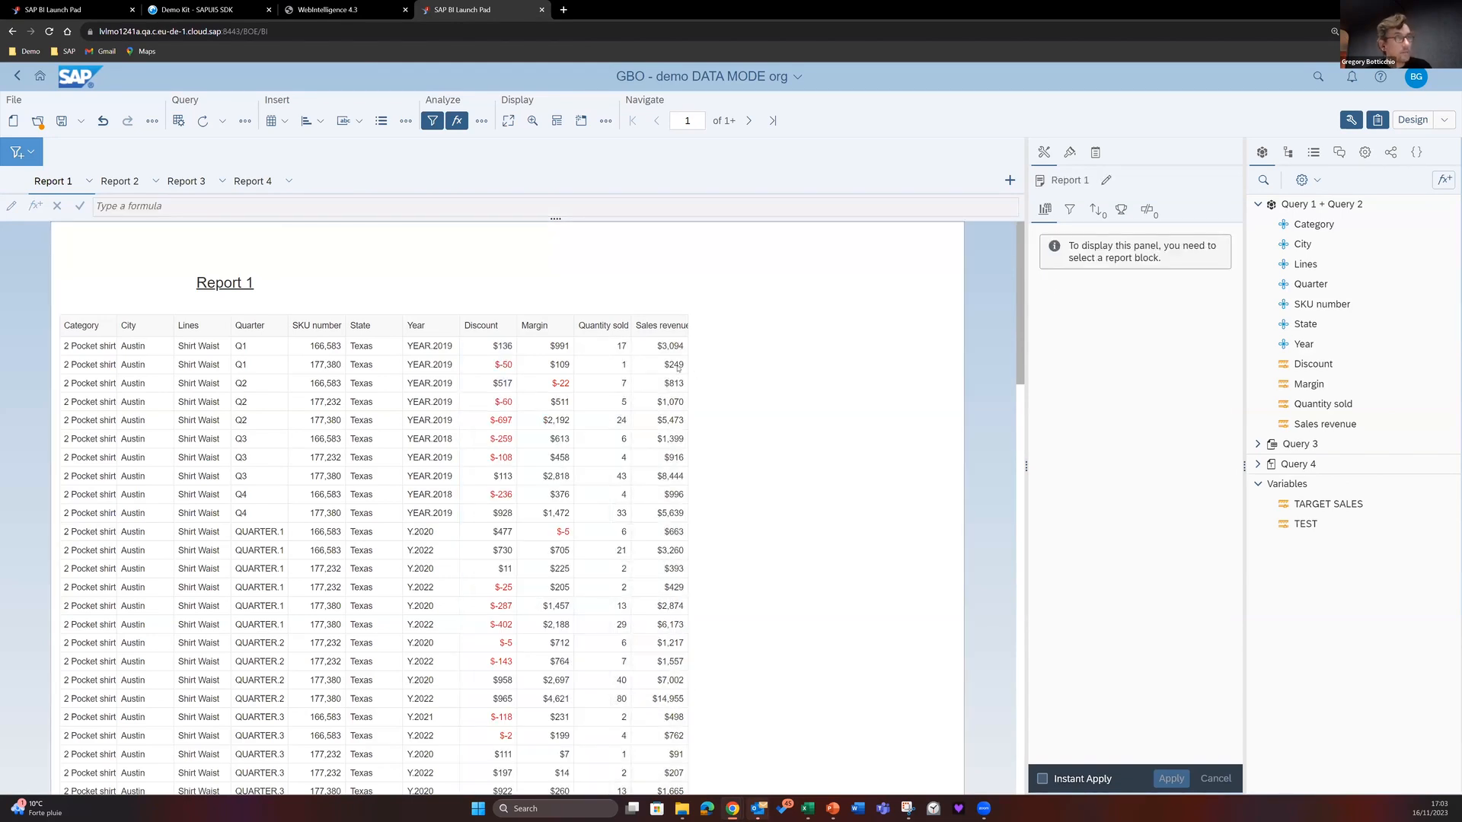
{"action": "left_click", "coordinate": [662, 365]}
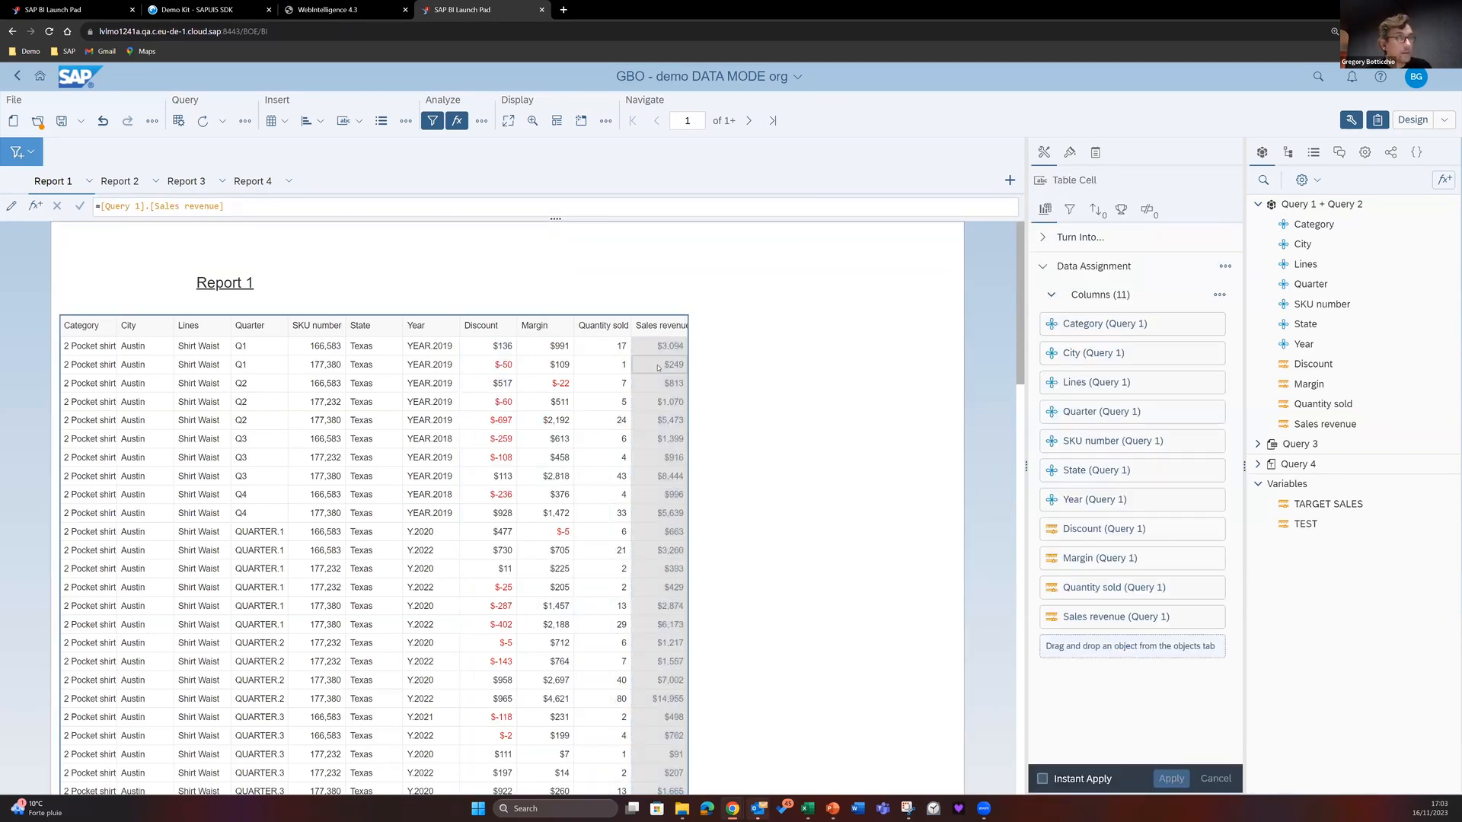
{"action": "right_click", "coordinate": [657, 364]}
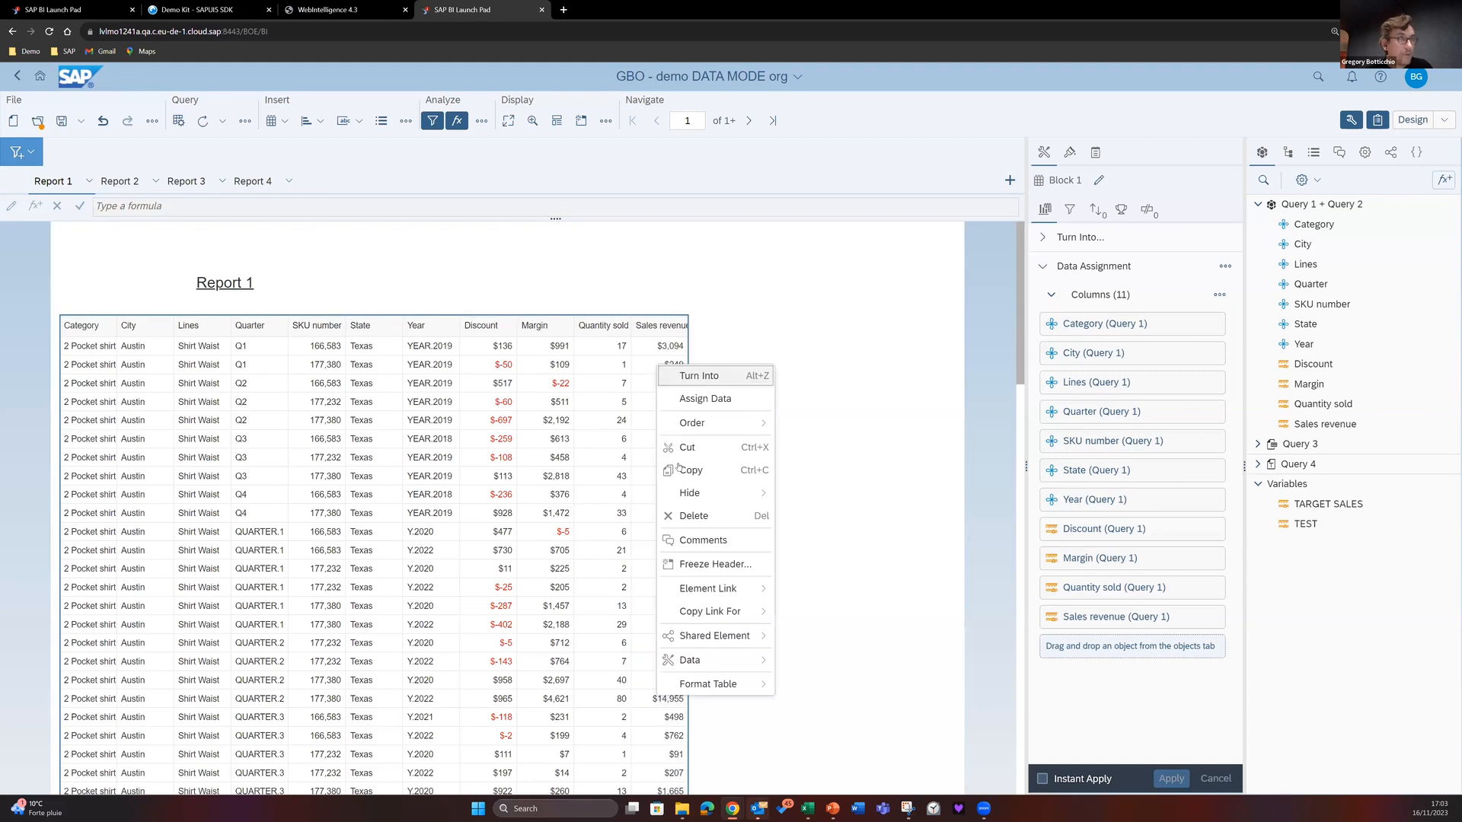
{"action": "mouse_move", "coordinate": [715, 564]}
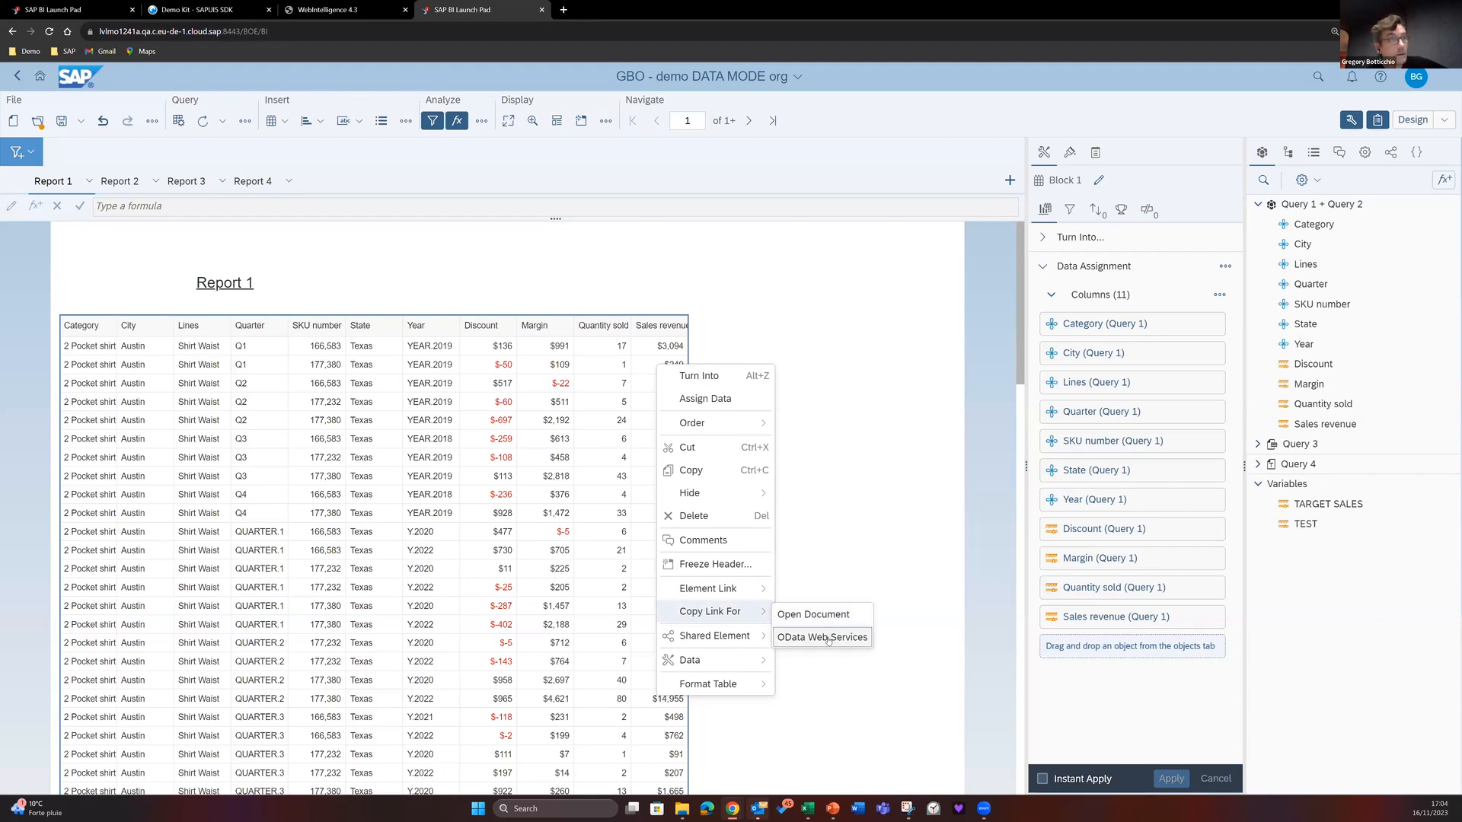
{"action": "left_click", "coordinate": [820, 637]}
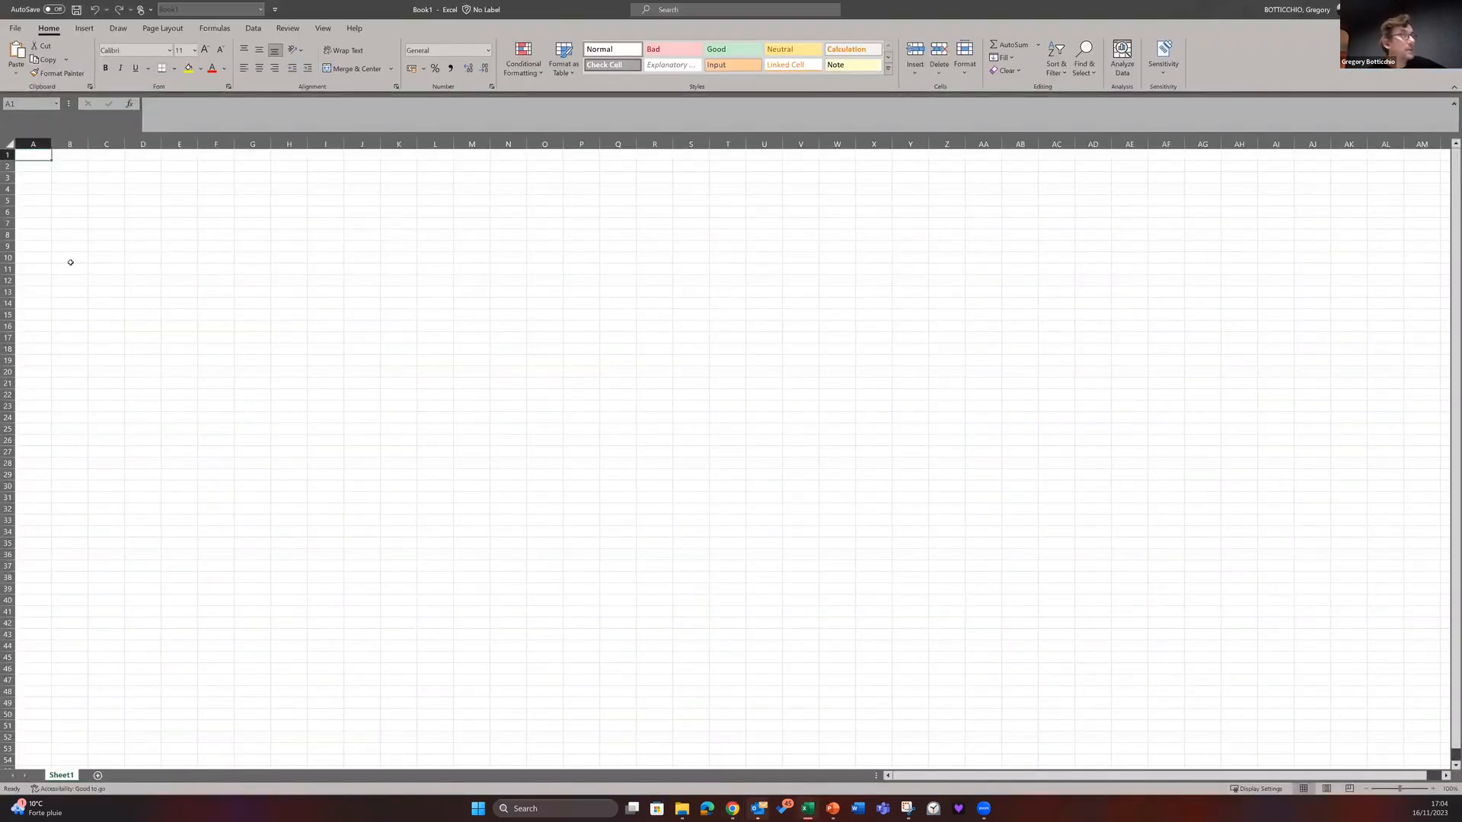
{"action": "mouse_move", "coordinate": [55, 171]}
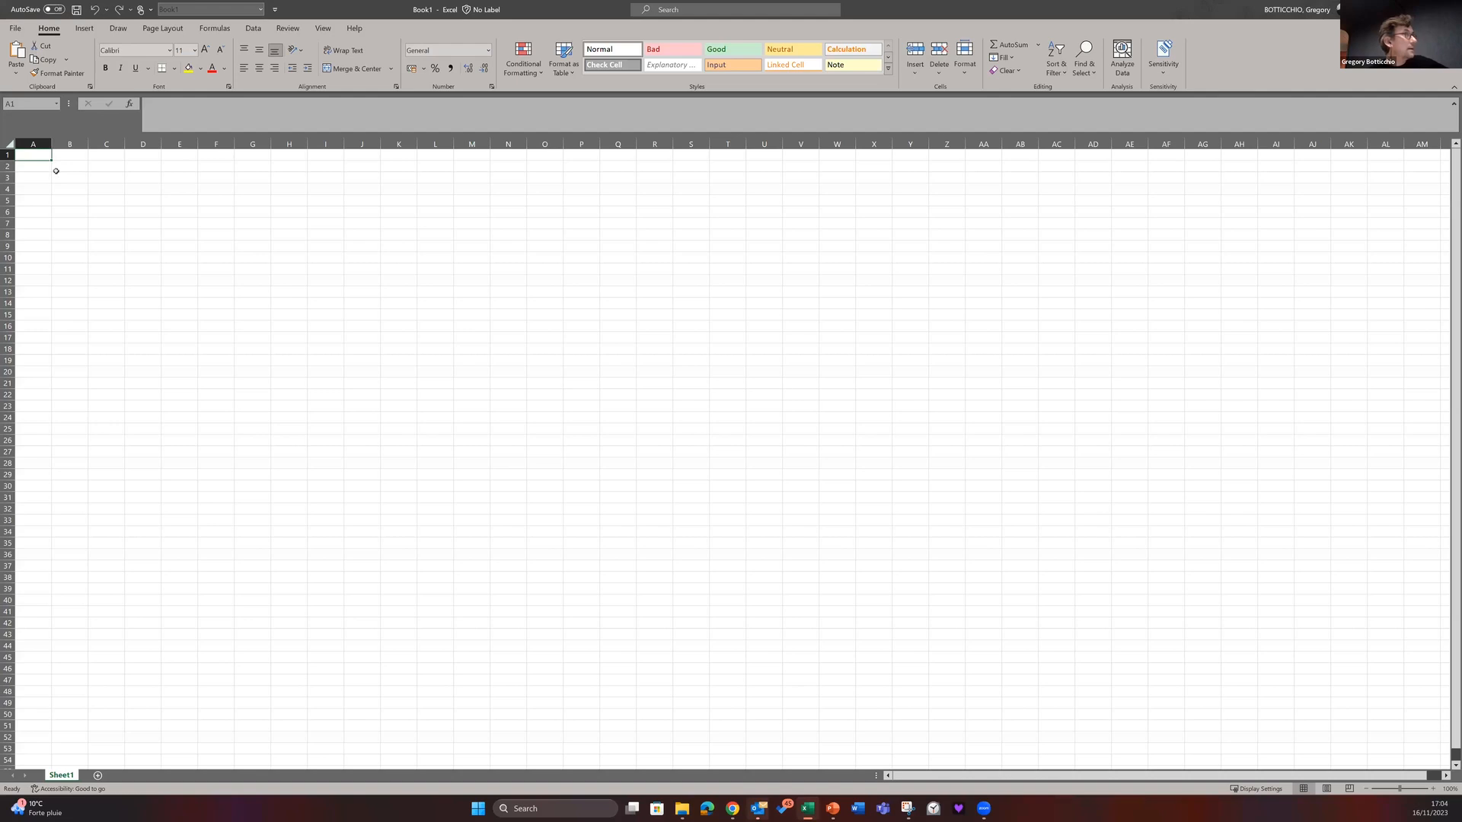
Start an OData feed import from Excel's Data tools on the blank sheet
{"action": "left_click", "coordinate": [69, 166]}
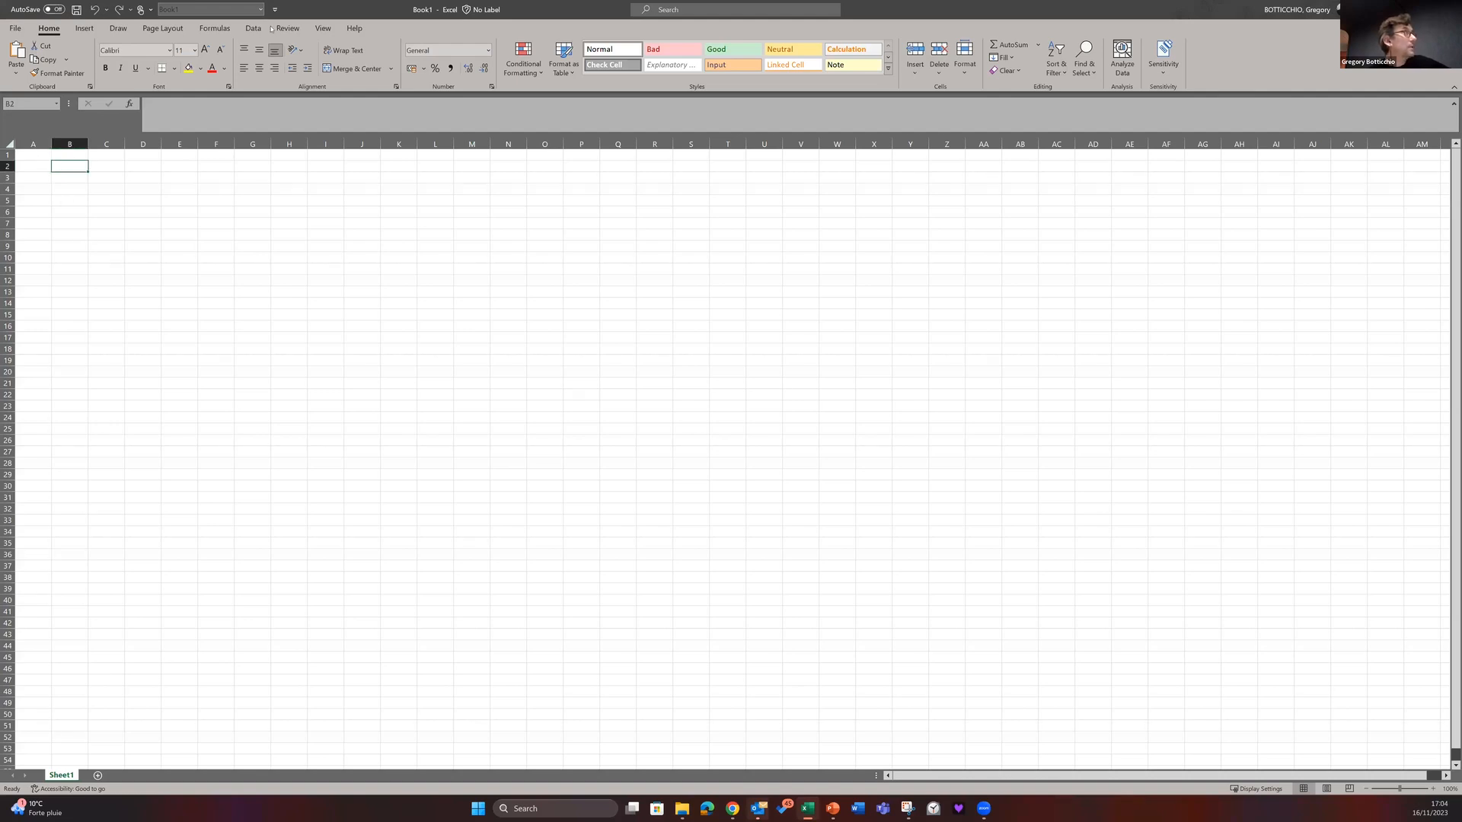
{"action": "left_click", "coordinate": [252, 28]}
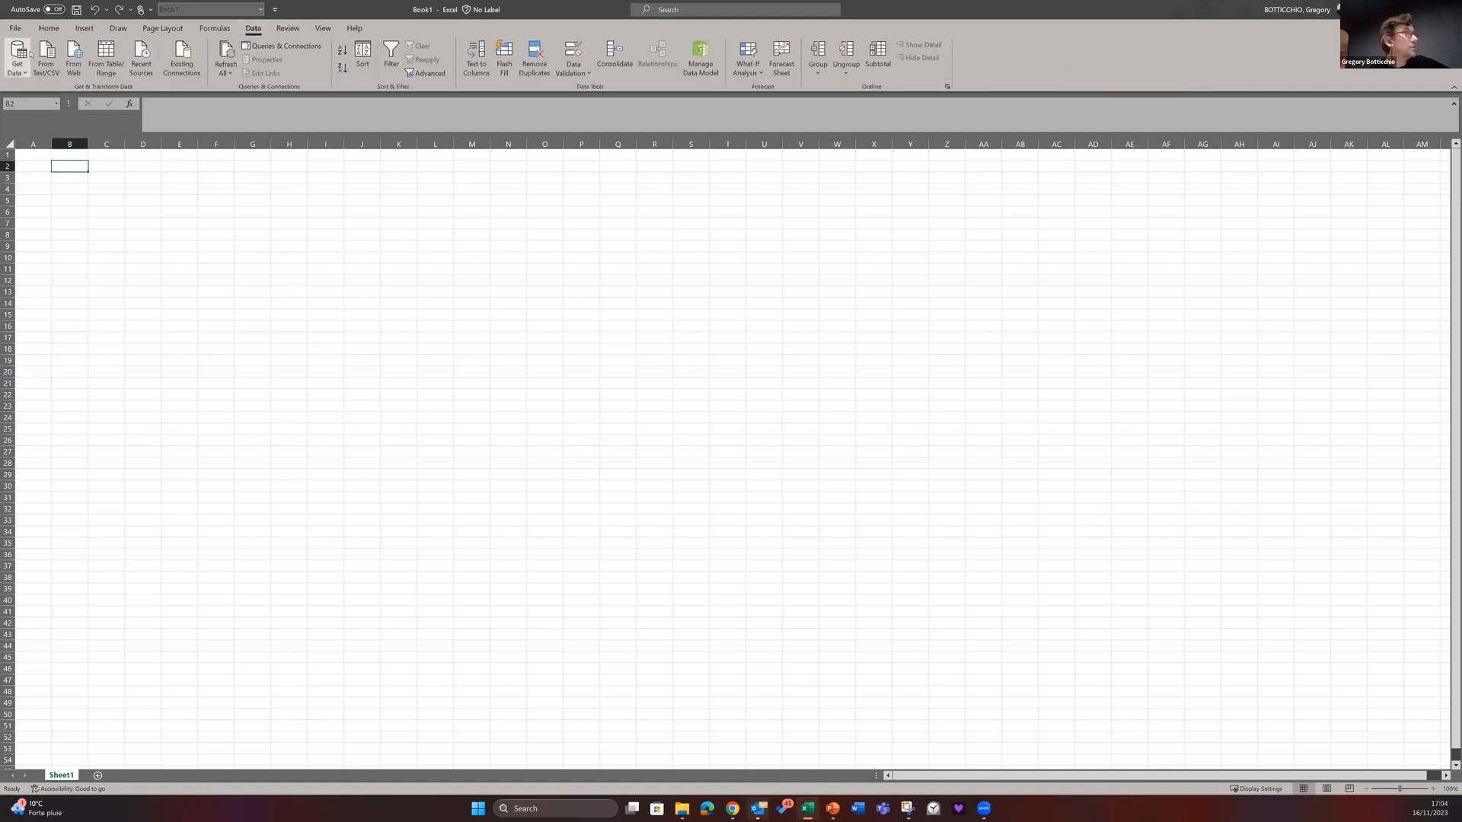
{"action": "left_click", "coordinate": [16, 58]}
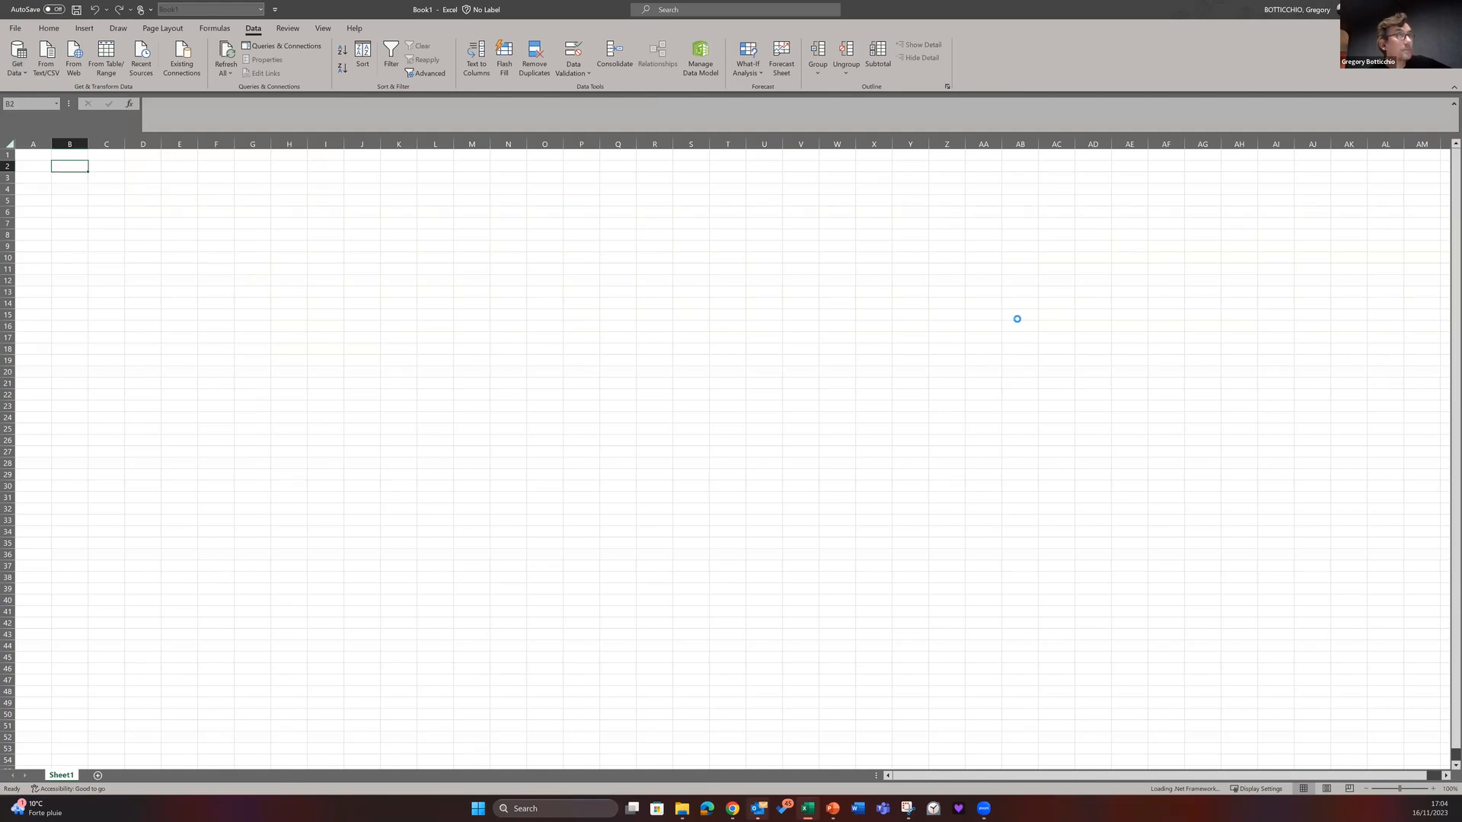
{"action": "mouse_move", "coordinate": [705, 427]}
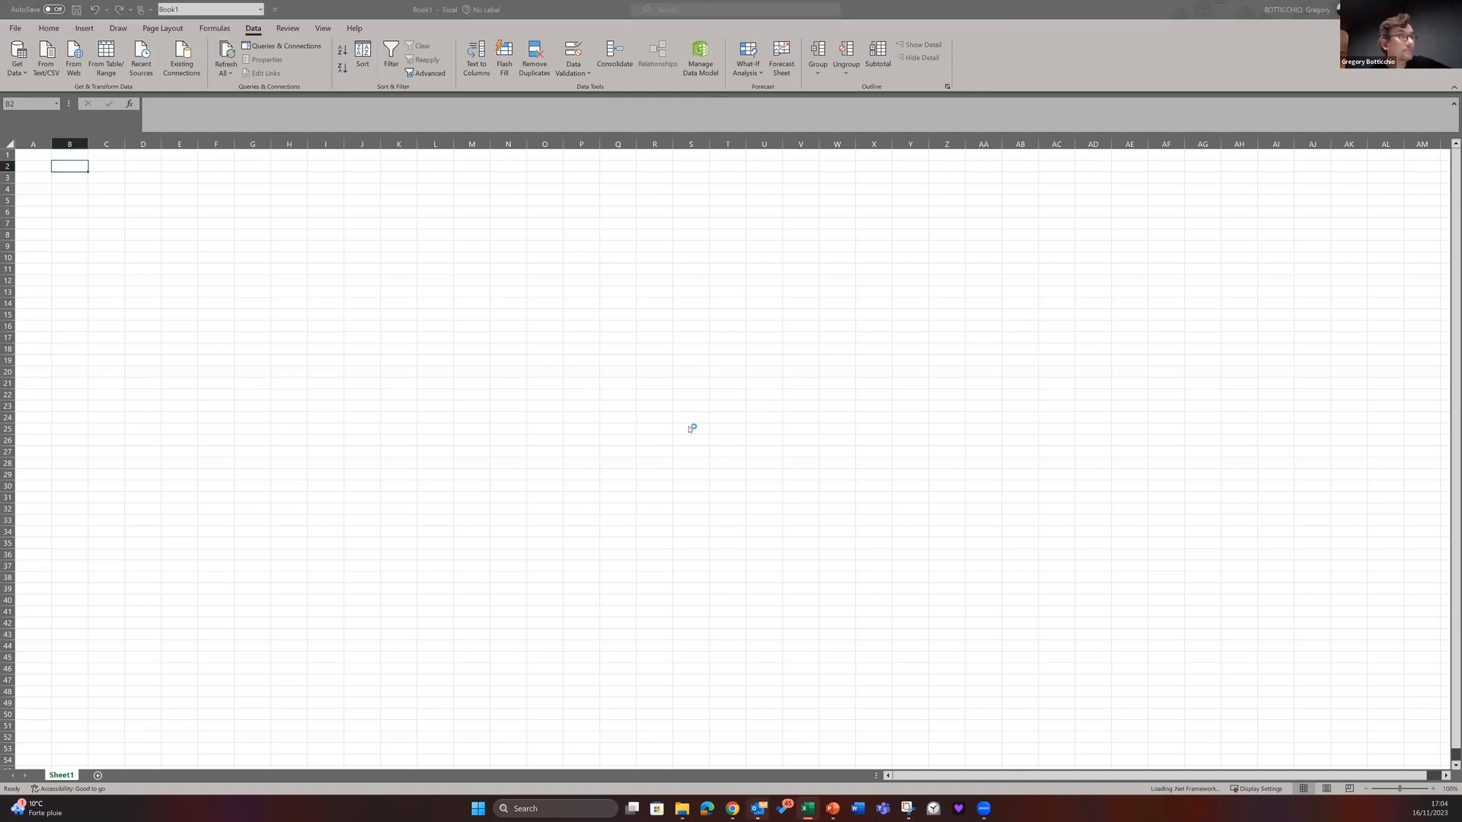
{"action": "mouse_move", "coordinate": [688, 429]}
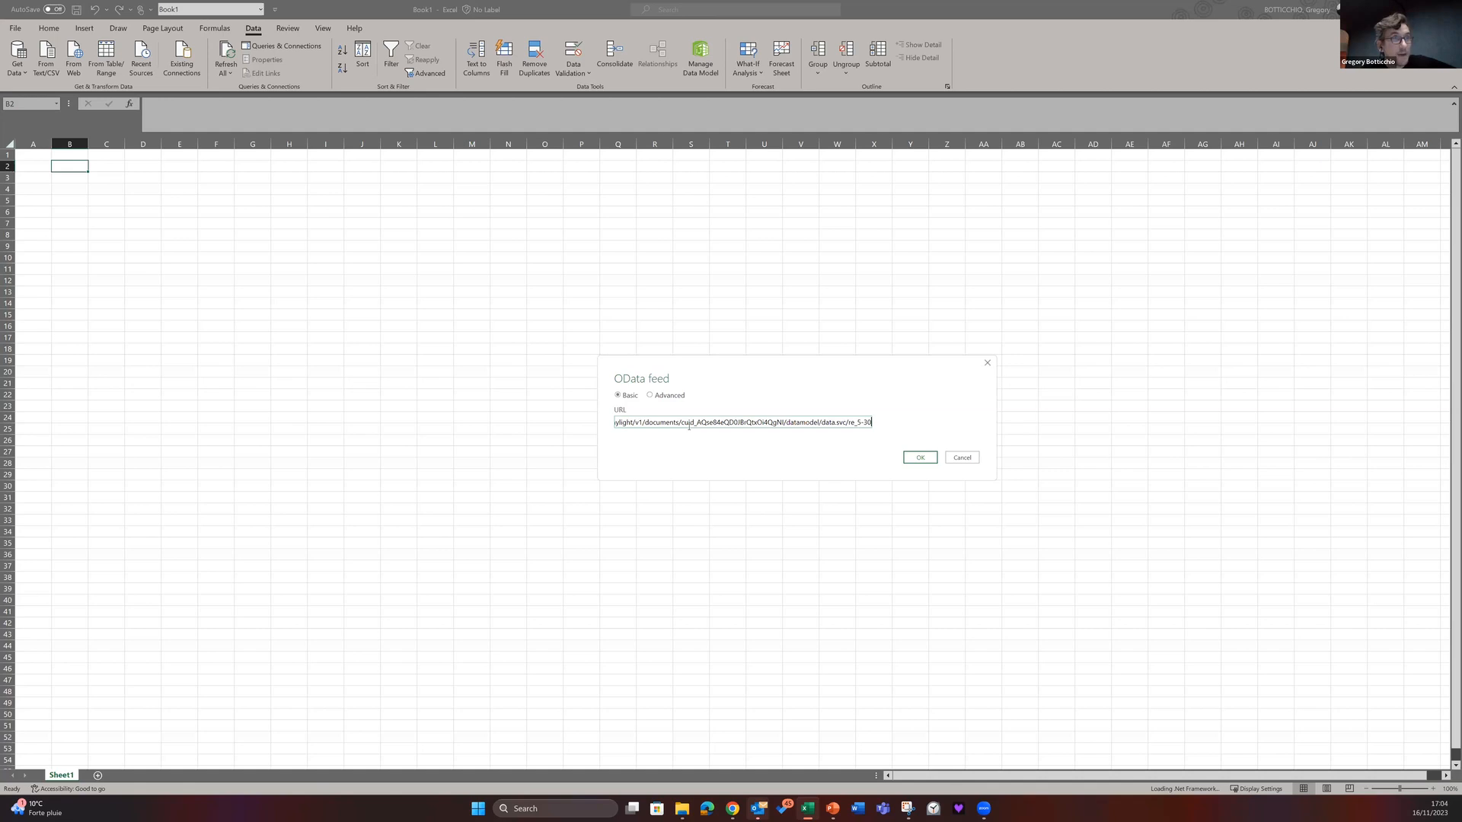
Connect to the OData feed and open its data in the Power Query Editor
{"action": "left_click", "coordinate": [918, 457]}
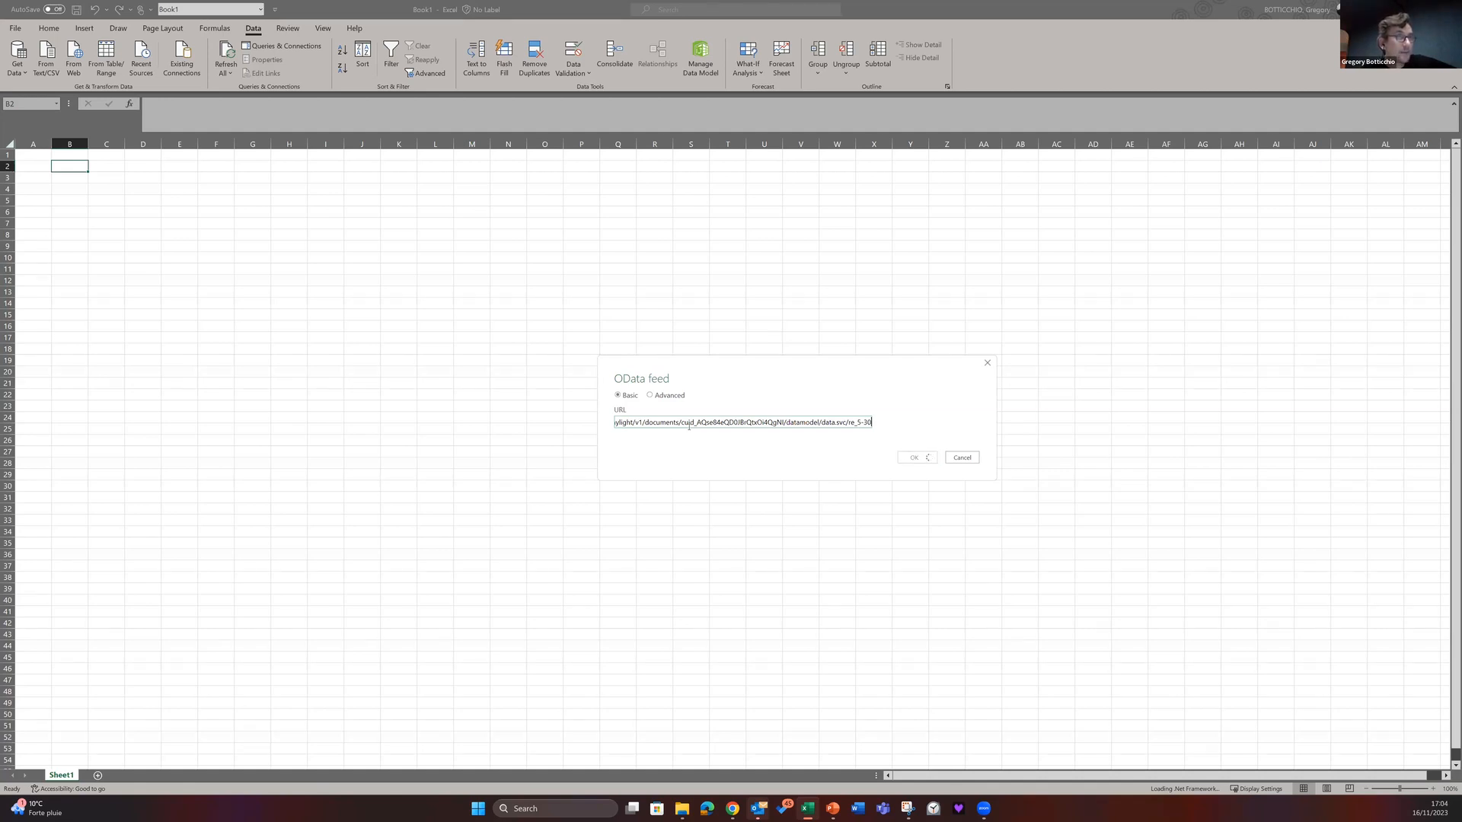
{"action": "left_click", "coordinate": [912, 457]}
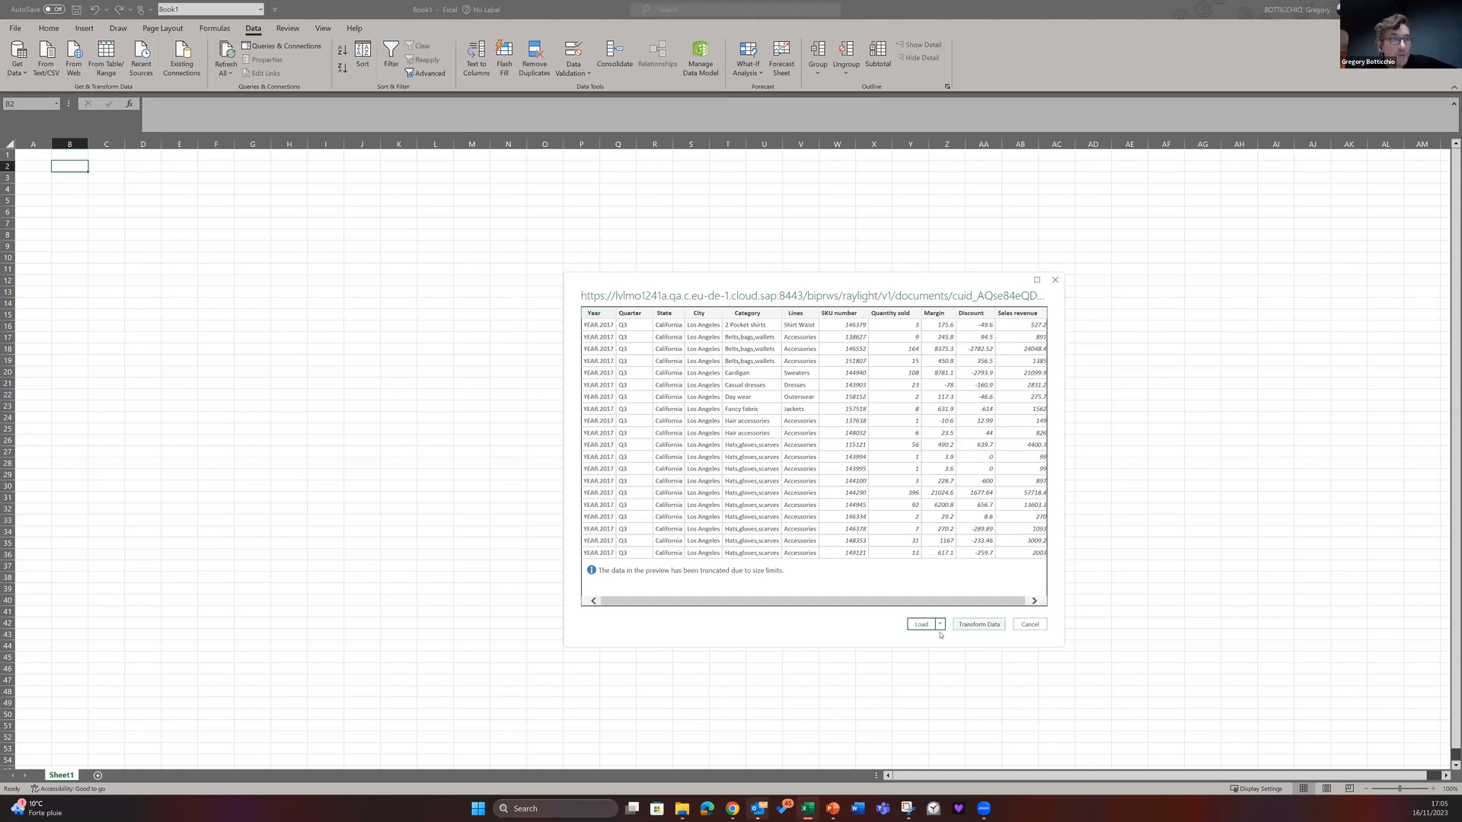
{"action": "mouse_move", "coordinate": [211, 437]}
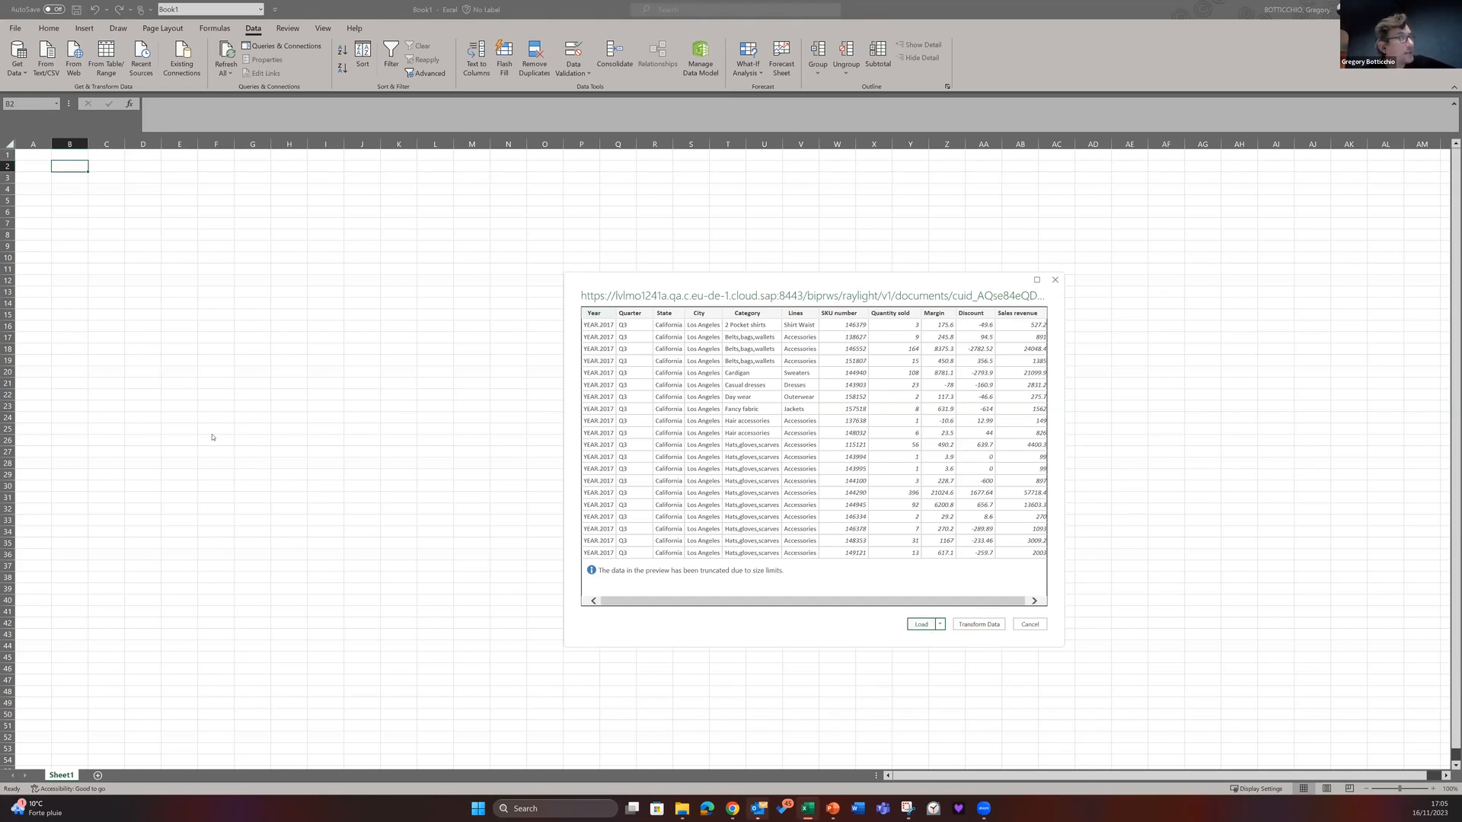
{"action": "mouse_move", "coordinate": [910, 680]}
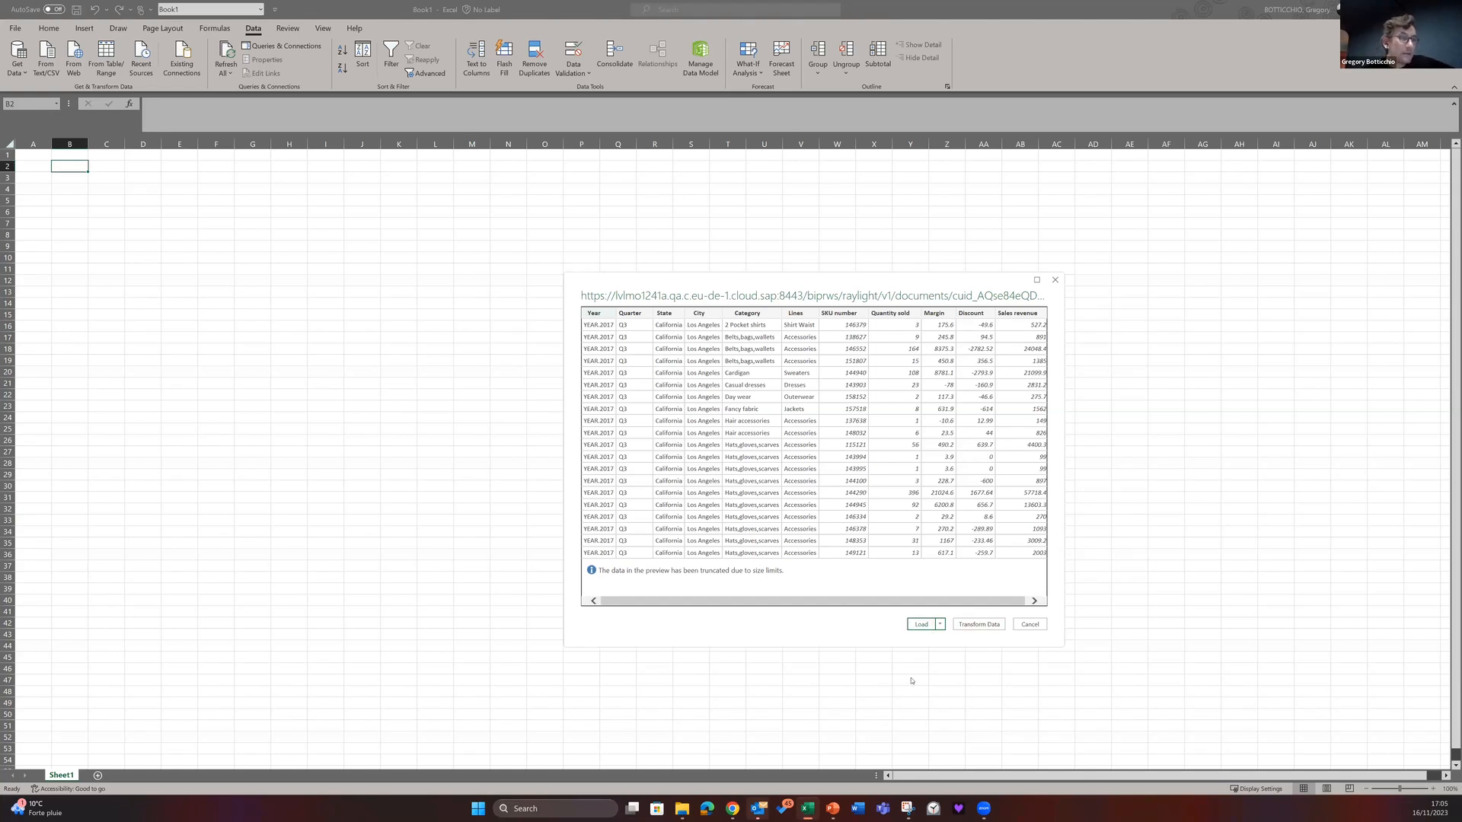
{"action": "mouse_move", "coordinate": [952, 689]}
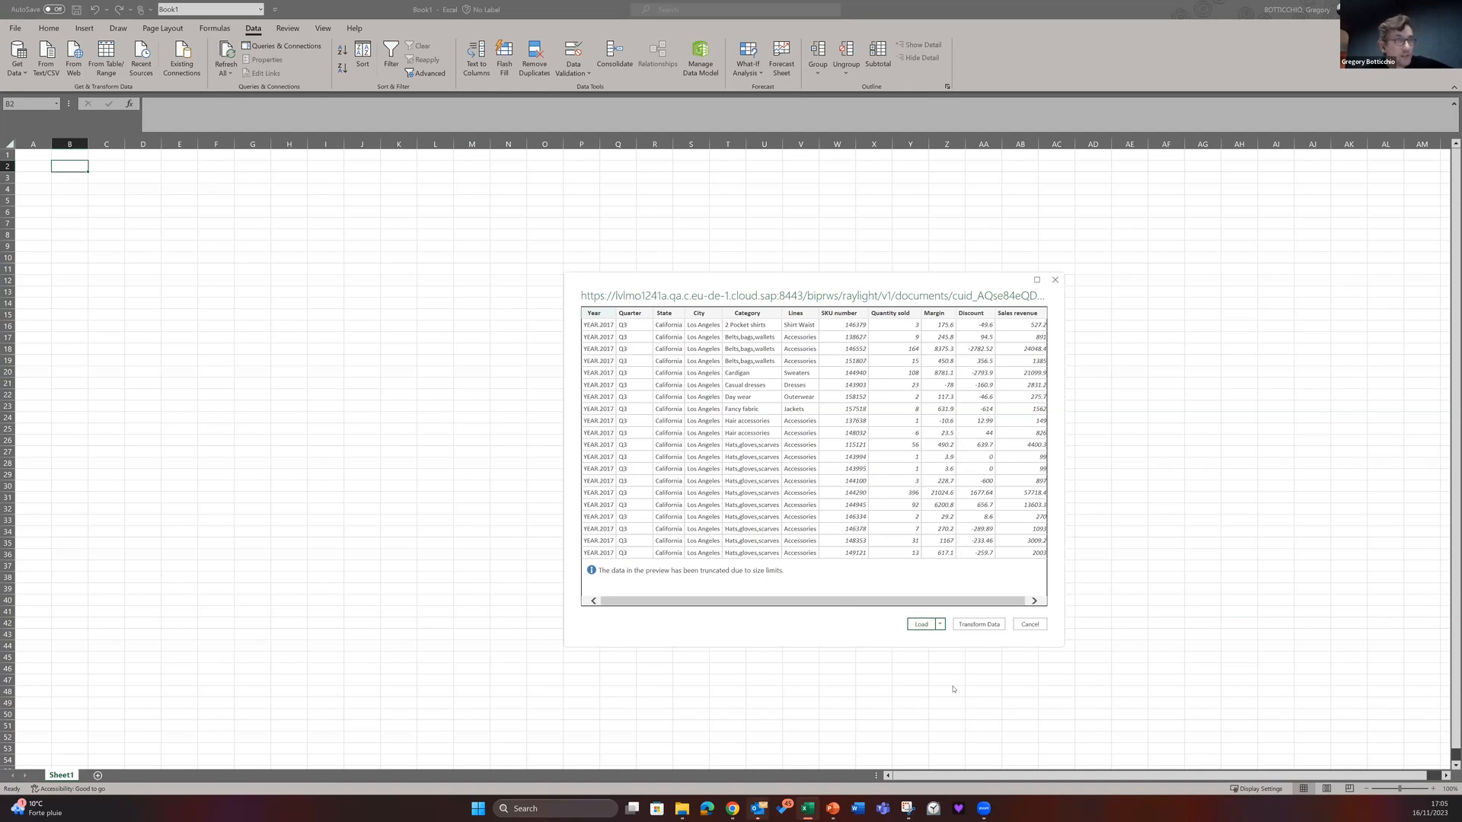
{"action": "mouse_move", "coordinate": [942, 638]}
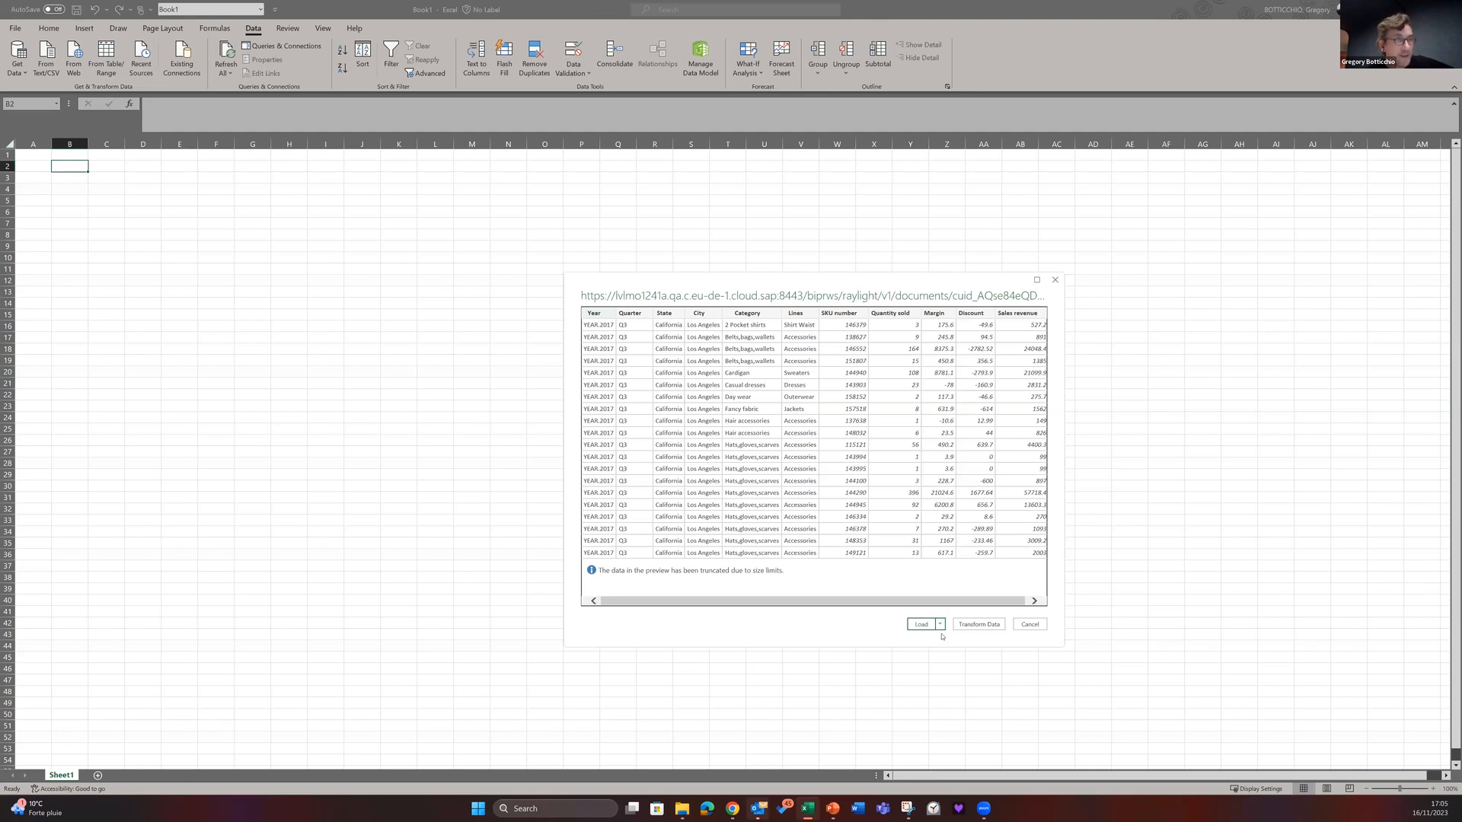
{"action": "left_click", "coordinate": [938, 623]}
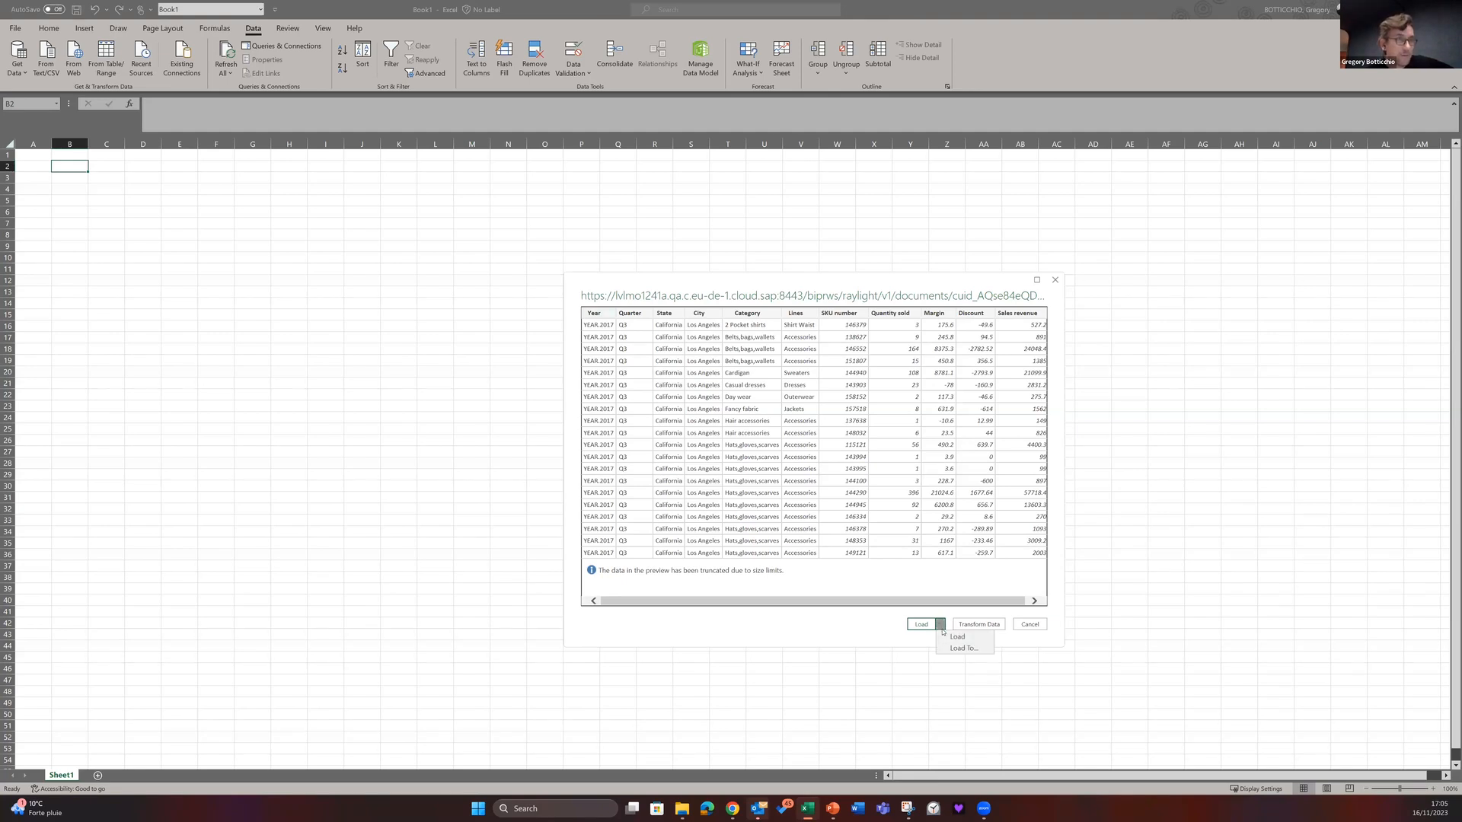
{"action": "mouse_move", "coordinate": [1043, 623]}
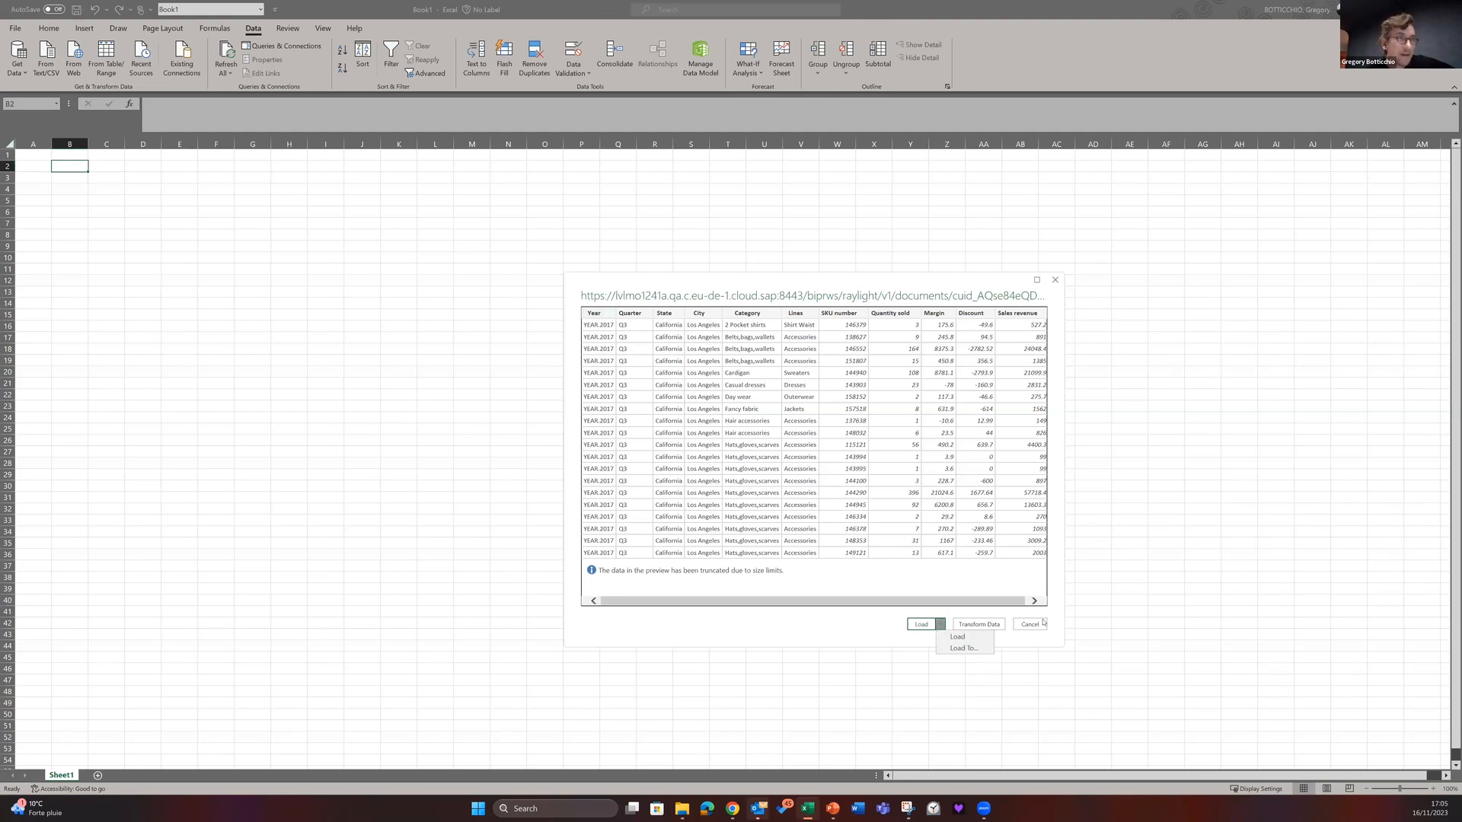
{"action": "mouse_move", "coordinate": [983, 624]}
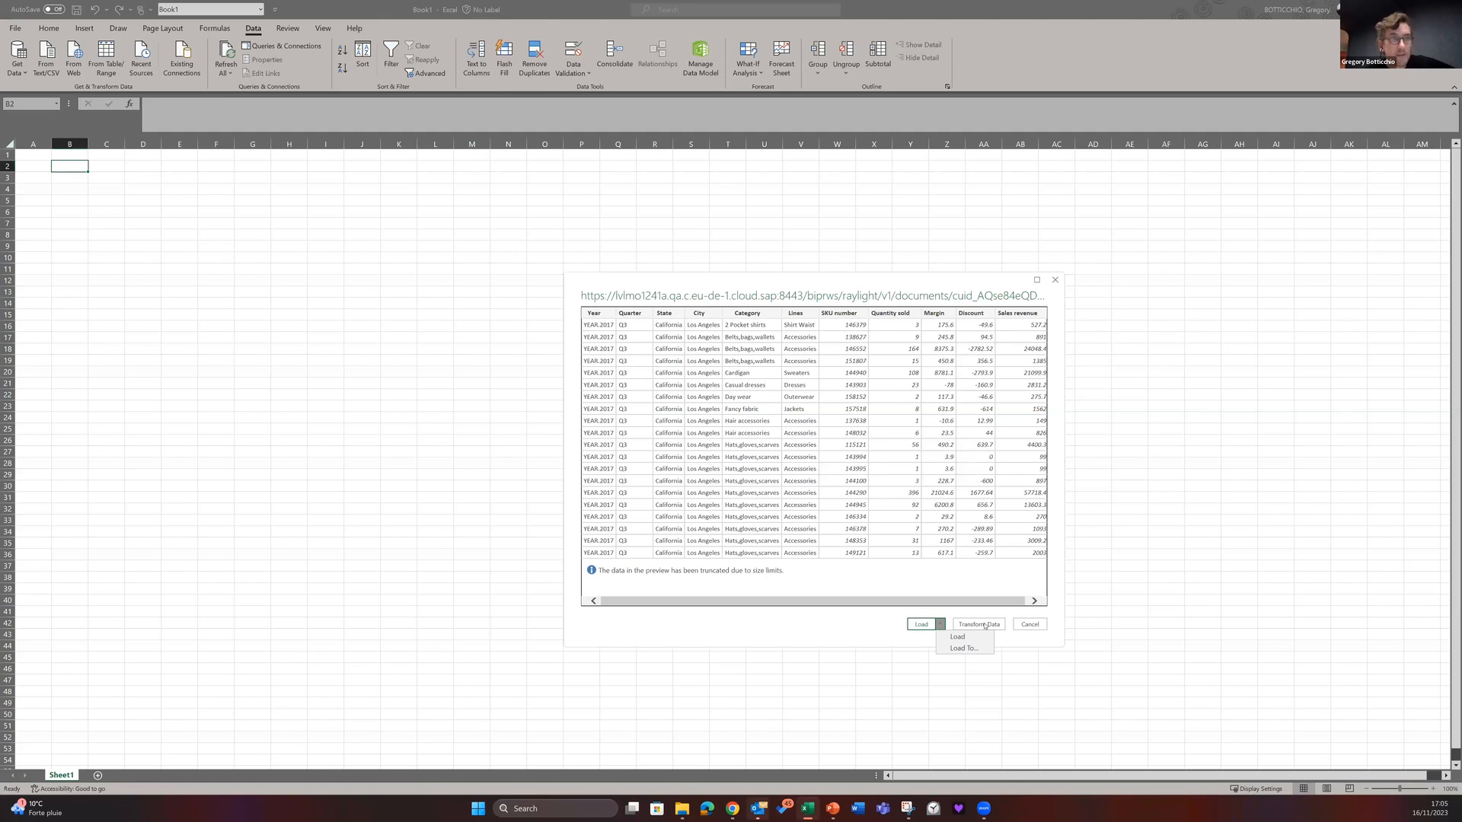
{"action": "left_click", "coordinate": [1029, 623]}
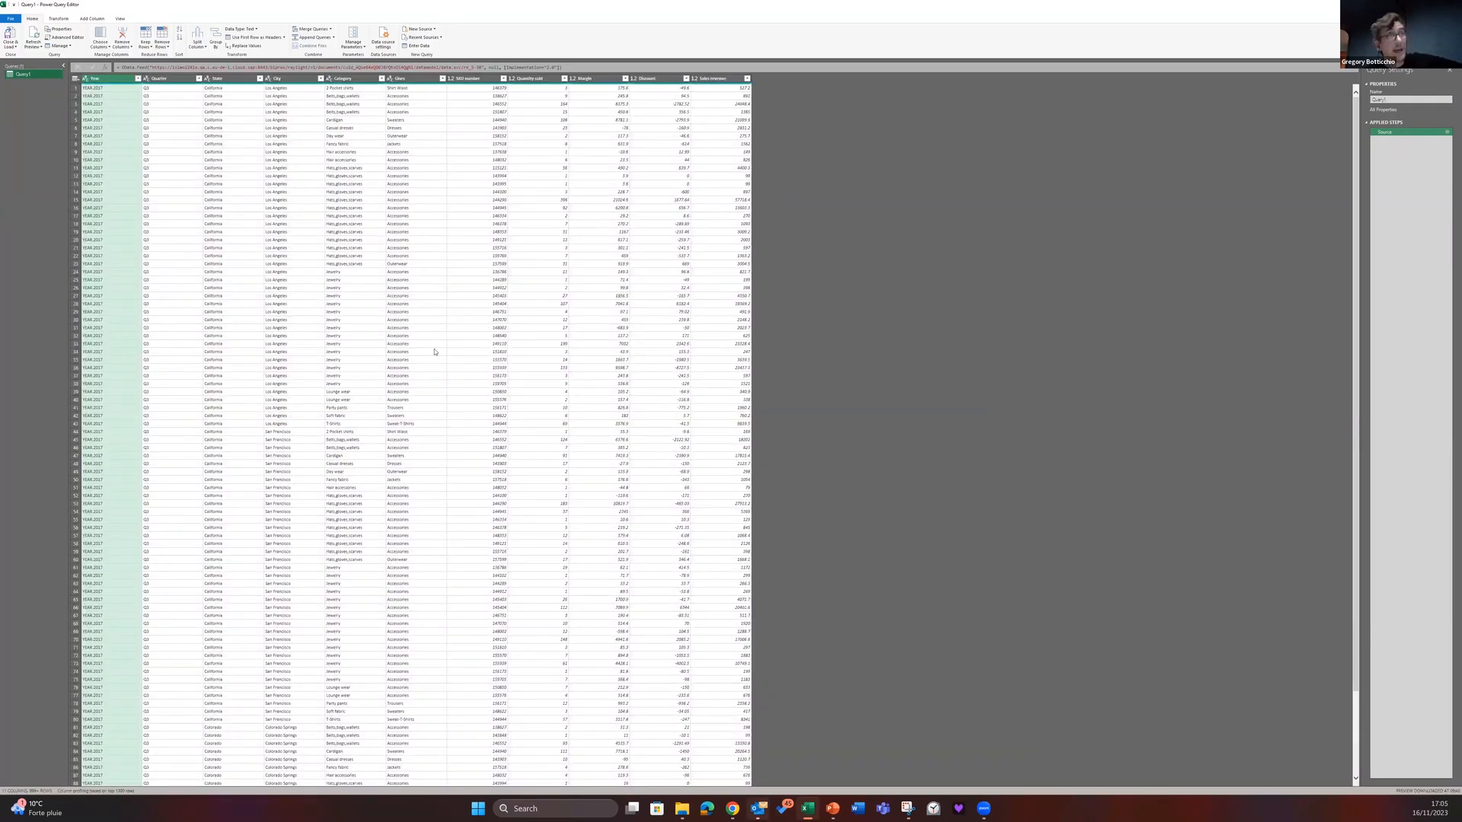
{"action": "mouse_move", "coordinate": [959, 313]}
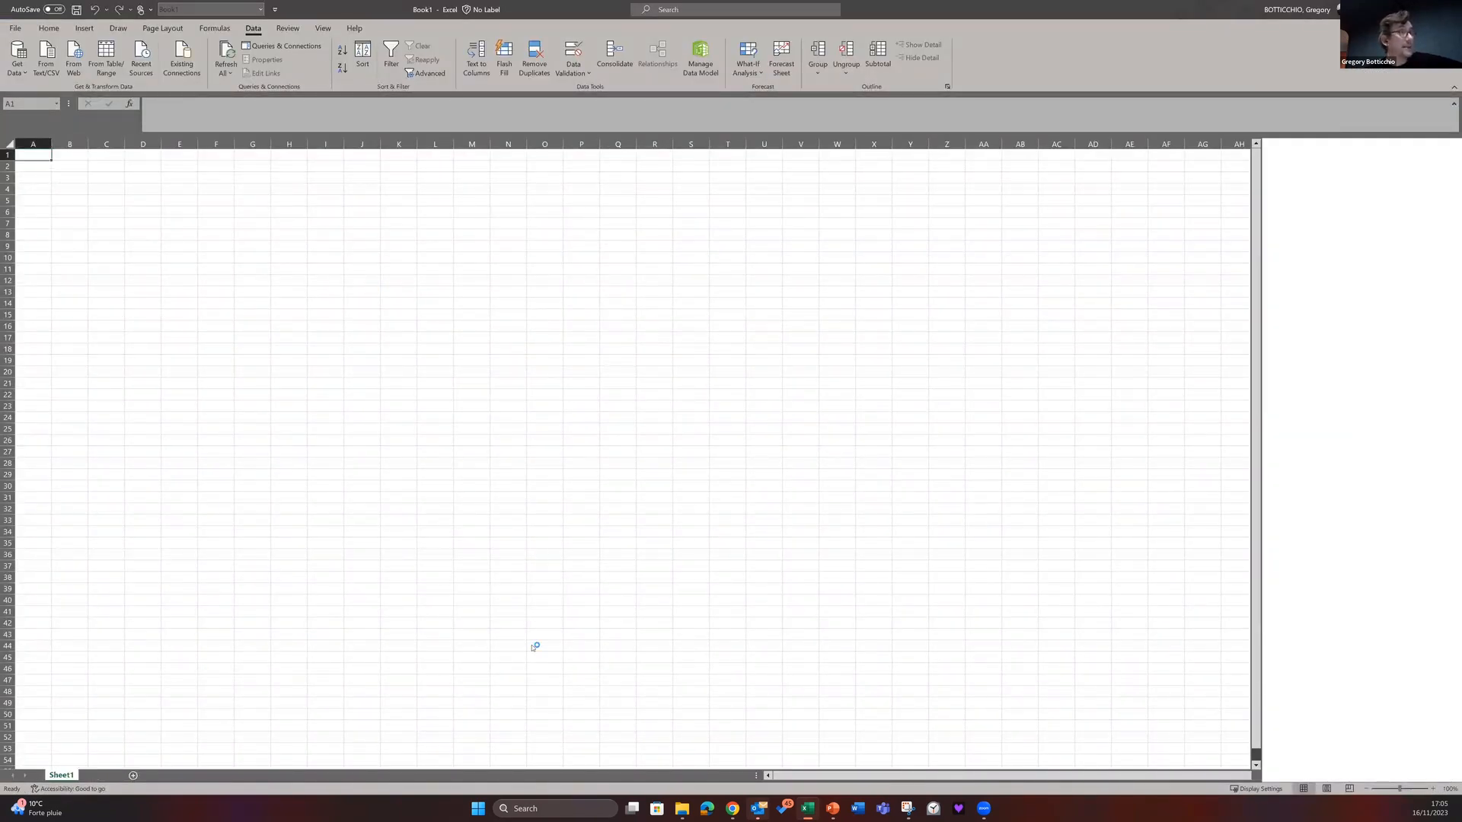
Load Query1 into Excel and return to Report 1 in the browser
{"action": "left_click", "coordinate": [286, 46]}
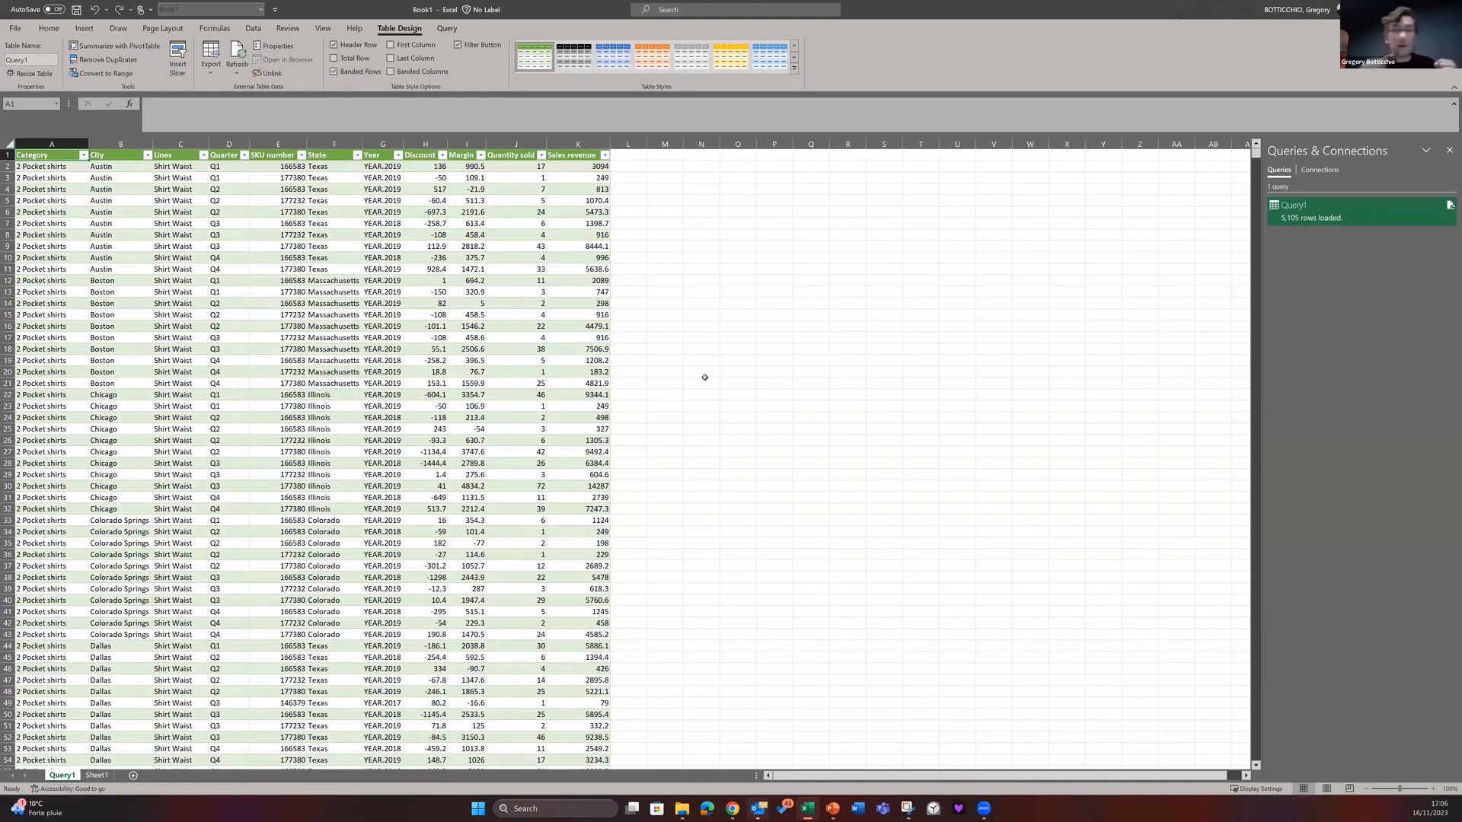
{"action": "mouse_move", "coordinate": [142, 318]}
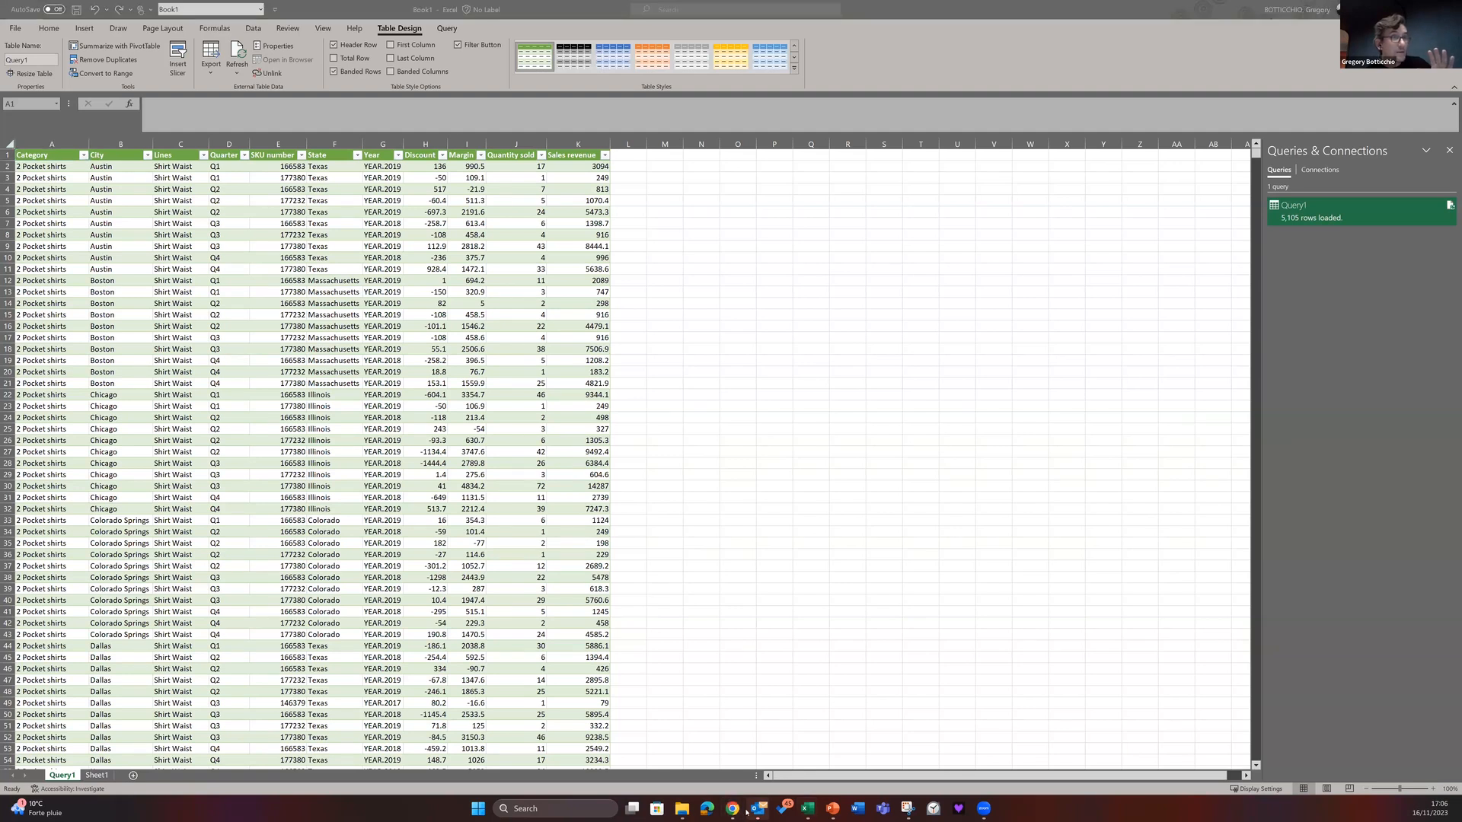
{"action": "mouse_move", "coordinate": [732, 808]}
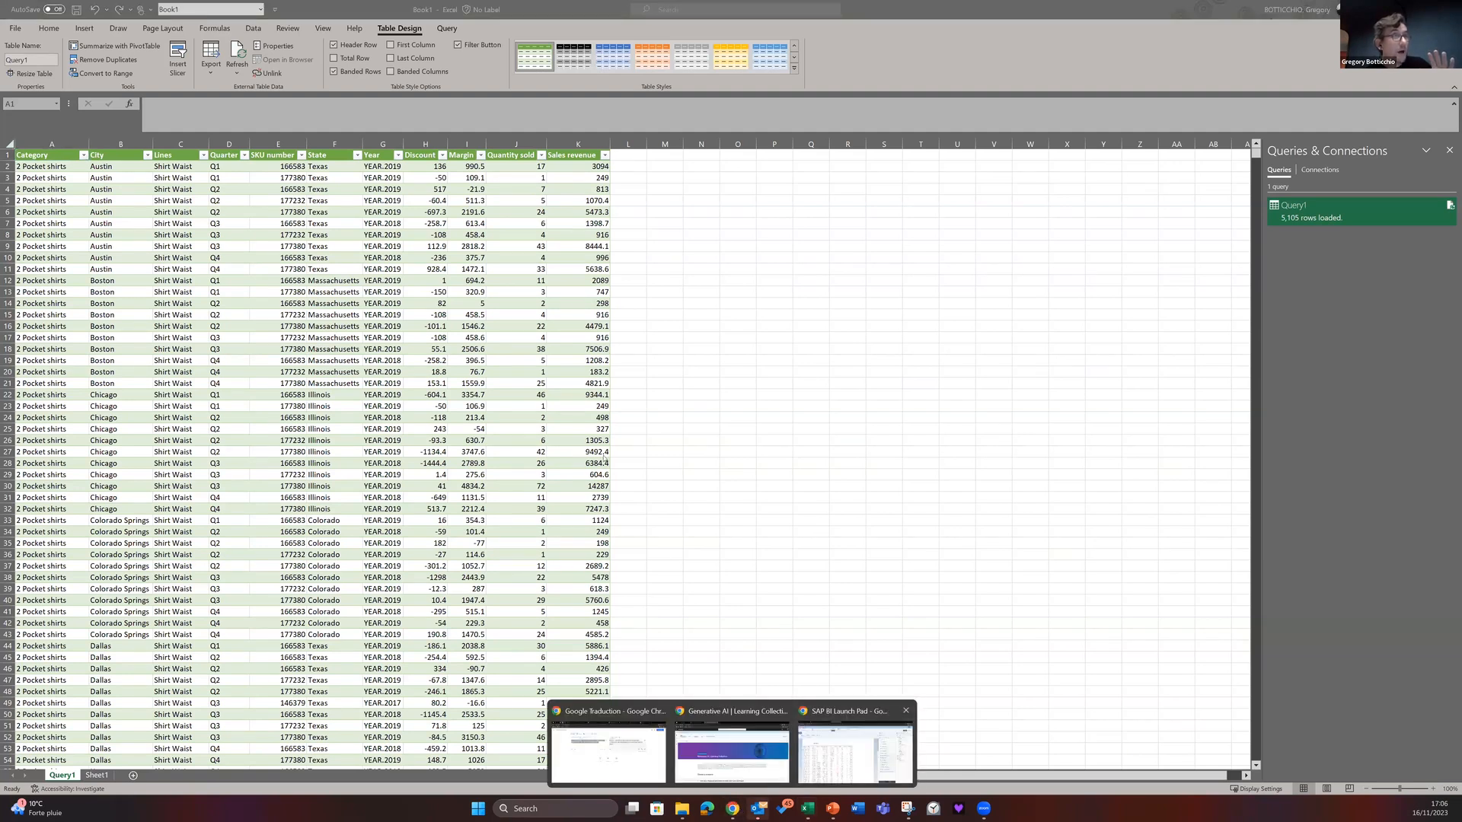
{"action": "left_click", "coordinate": [854, 753]}
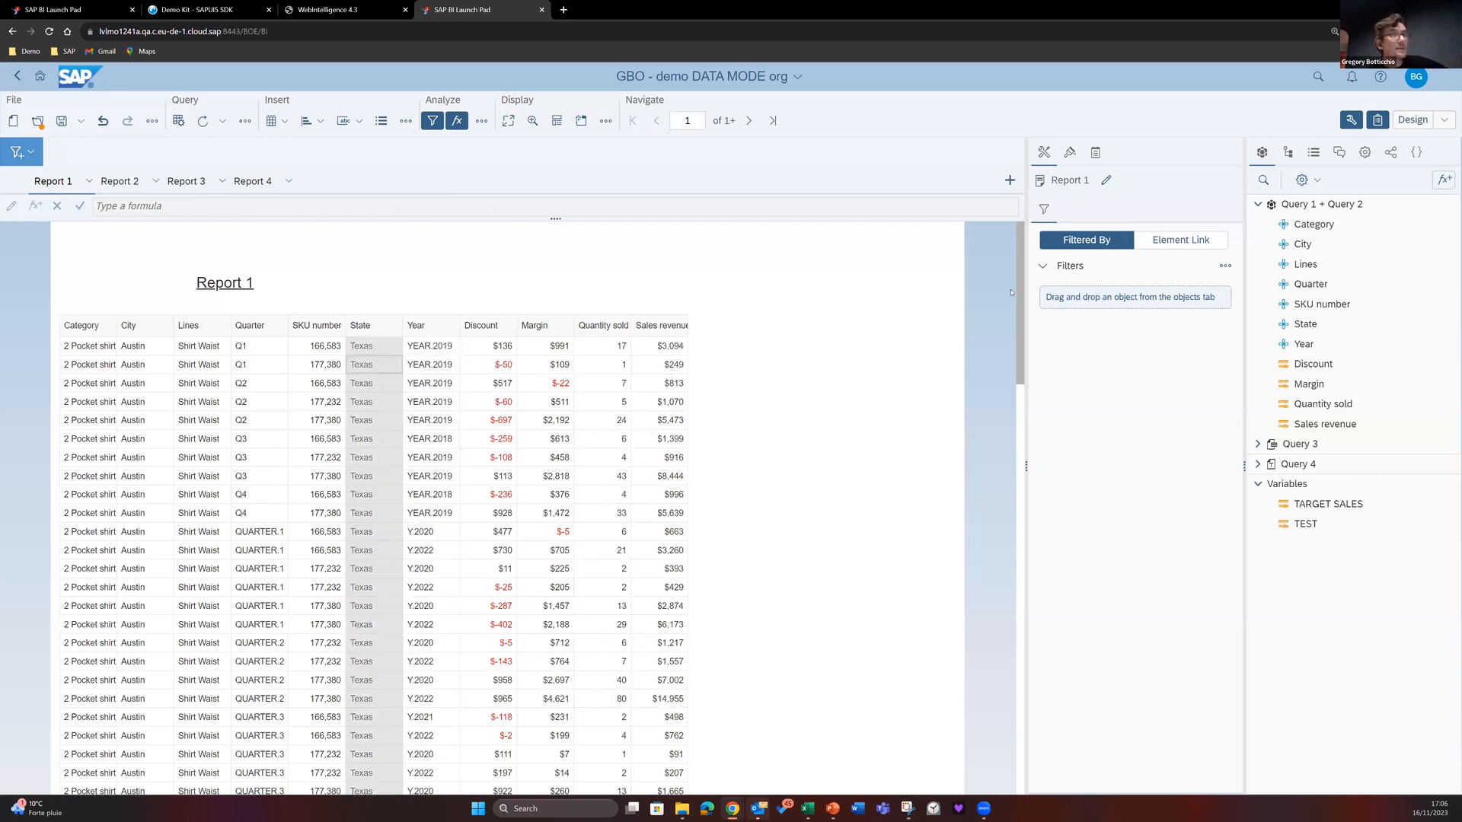
Remove Quarter, SKU number, State, Discount and Margin from the Report 1 table
{"action": "left_click", "coordinate": [660, 364]}
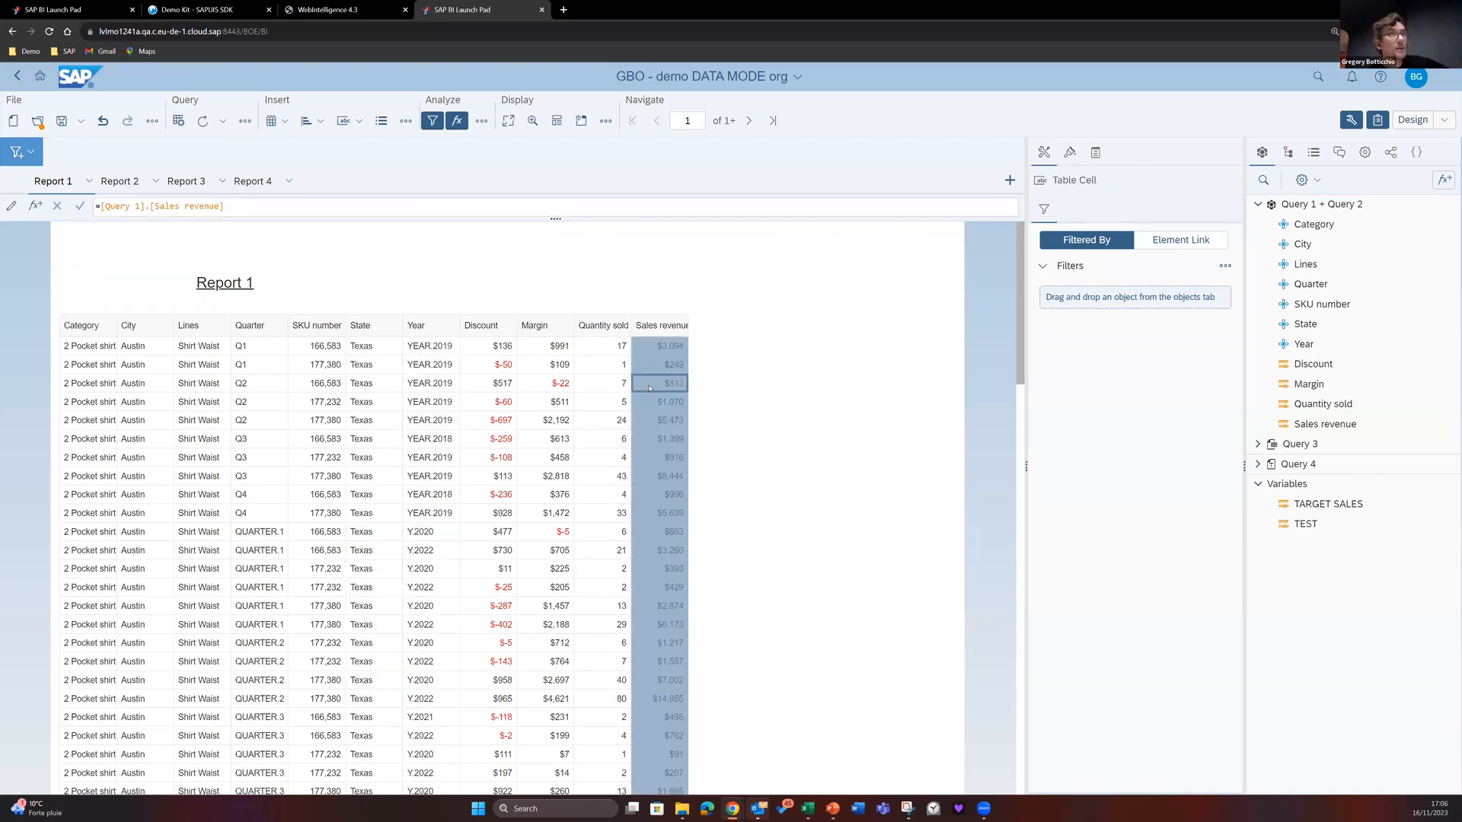
{"action": "left_click", "coordinate": [1043, 209]}
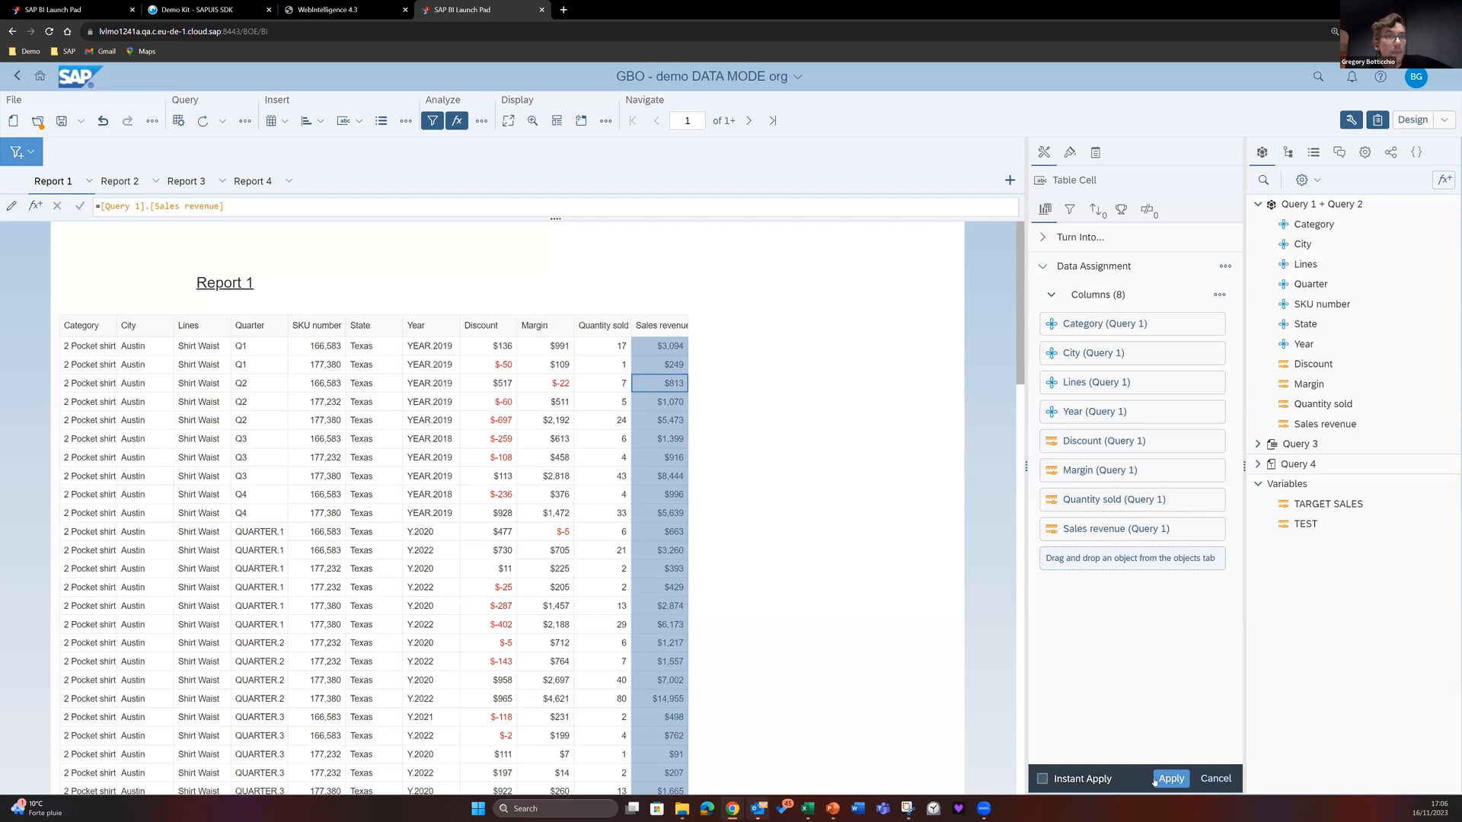
{"action": "left_click", "coordinate": [1171, 778]}
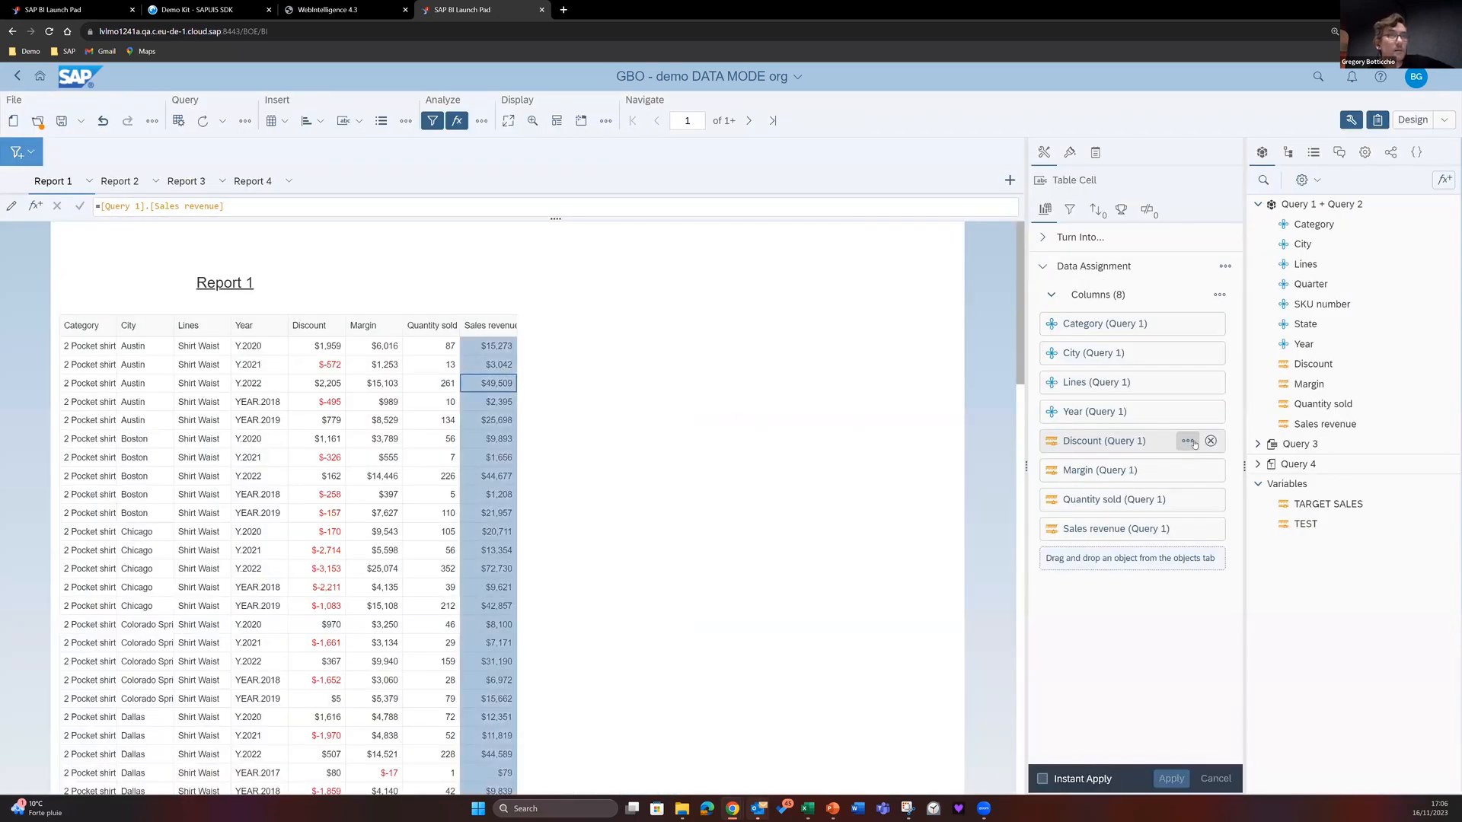
{"action": "left_click", "coordinate": [1210, 440]}
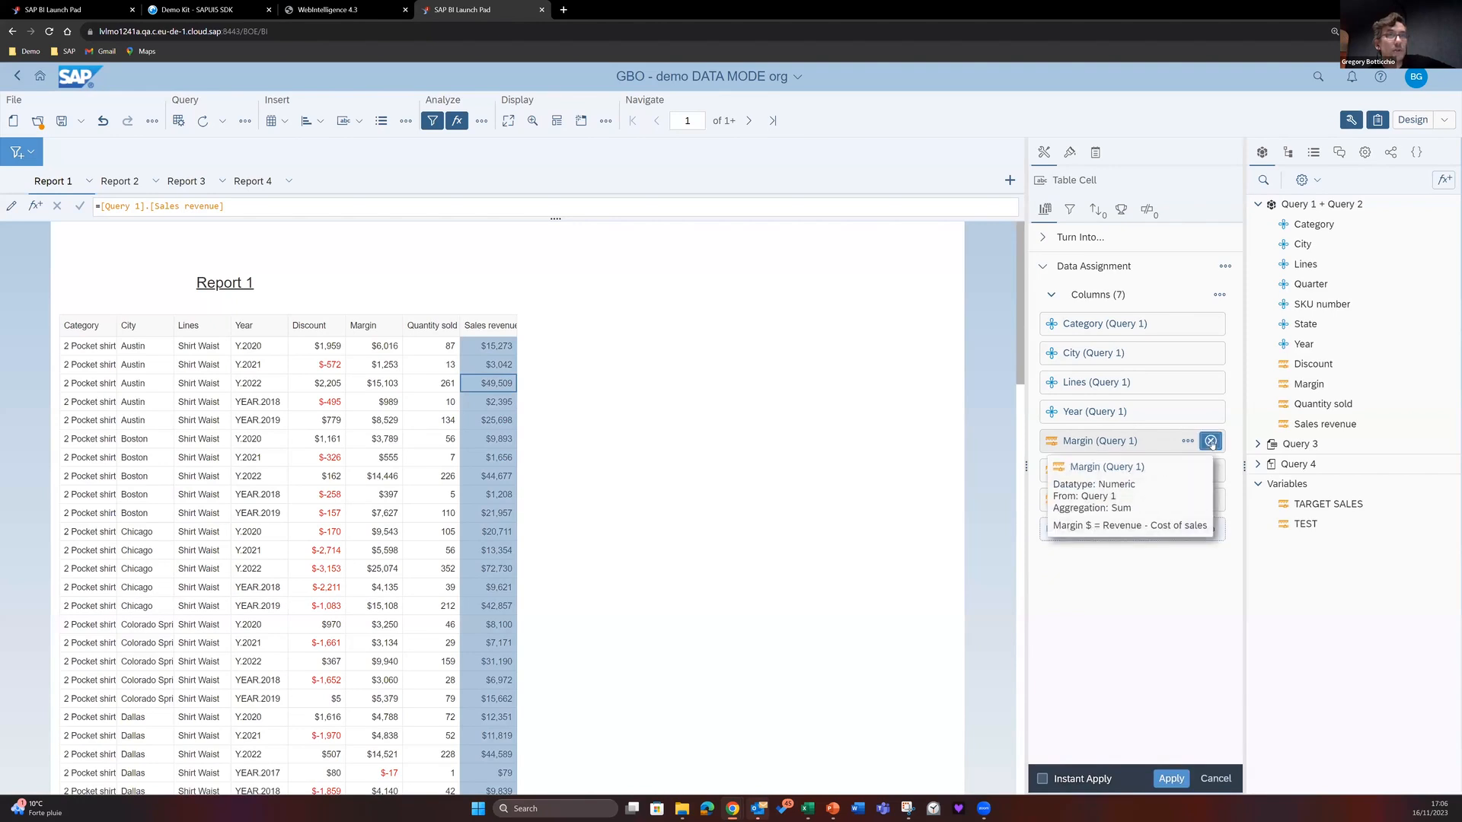
{"action": "left_click", "coordinate": [1209, 441]}
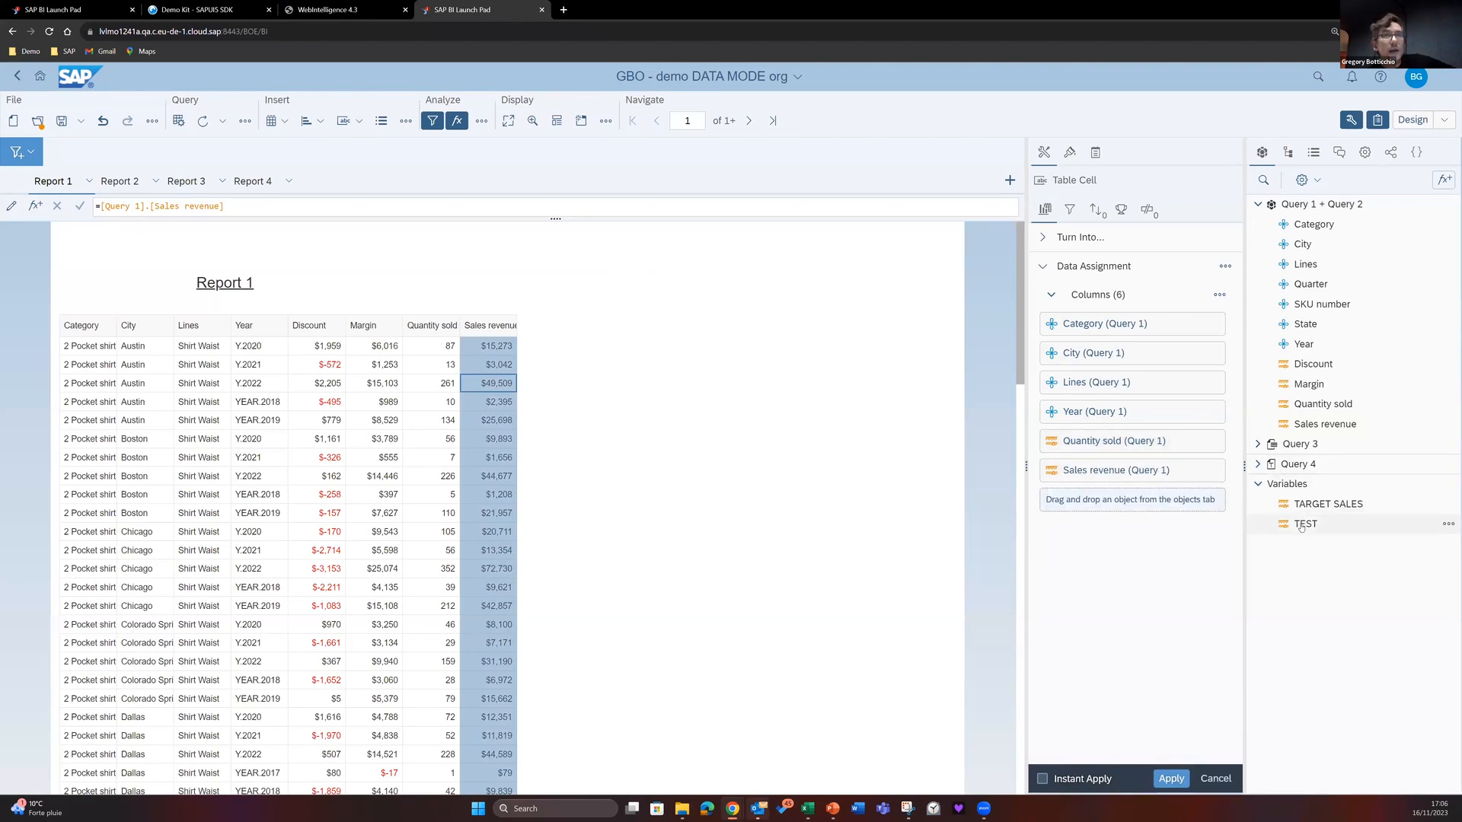
{"action": "left_click", "coordinate": [1448, 523]}
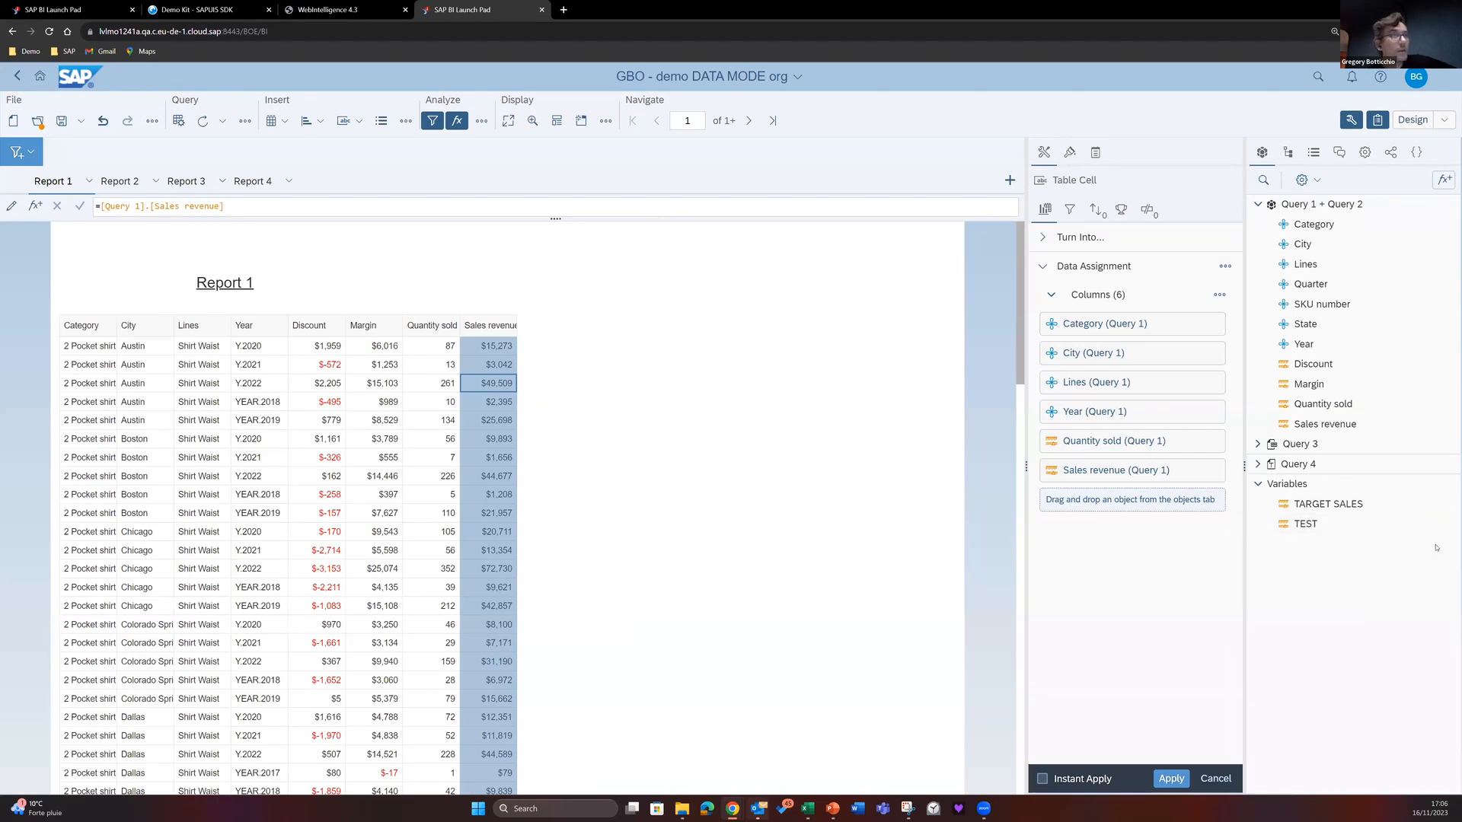
Review the TEST variable's formula and add TEST as a table column
{"action": "double_click", "coordinate": [1307, 523]}
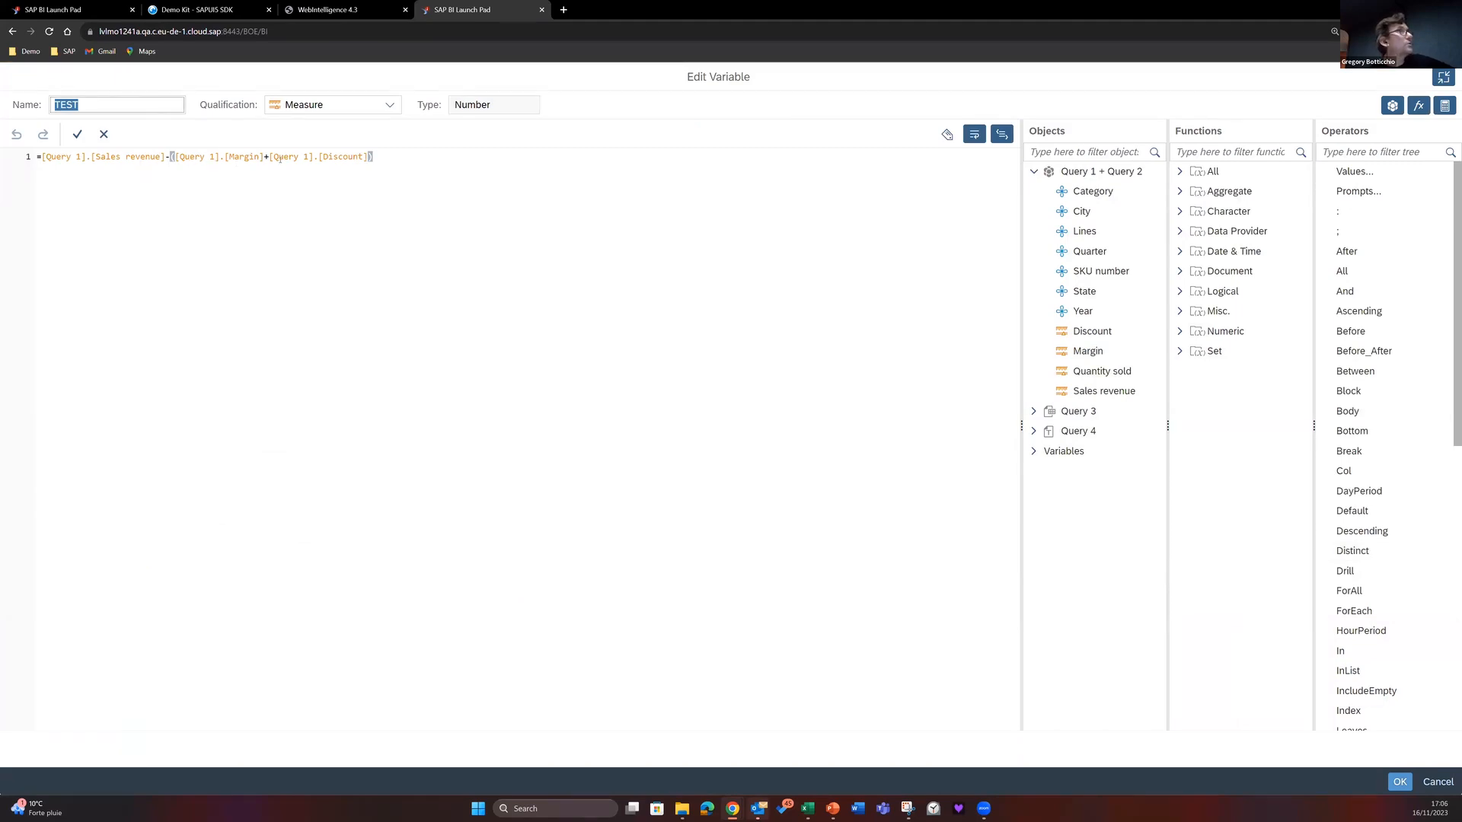
{"action": "mouse_move", "coordinate": [1359, 758]}
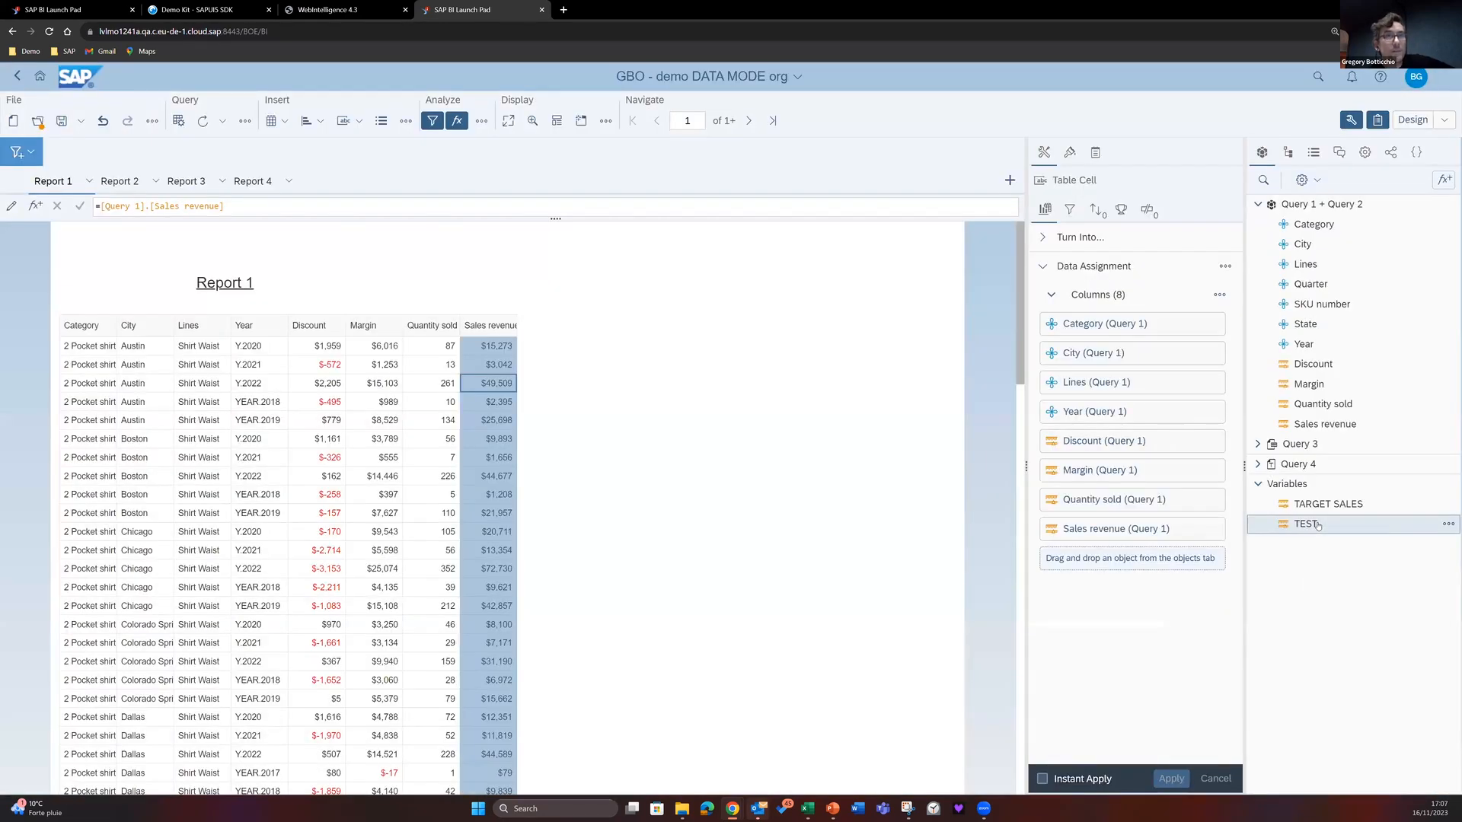
{"action": "mouse_move", "coordinate": [1307, 523]}
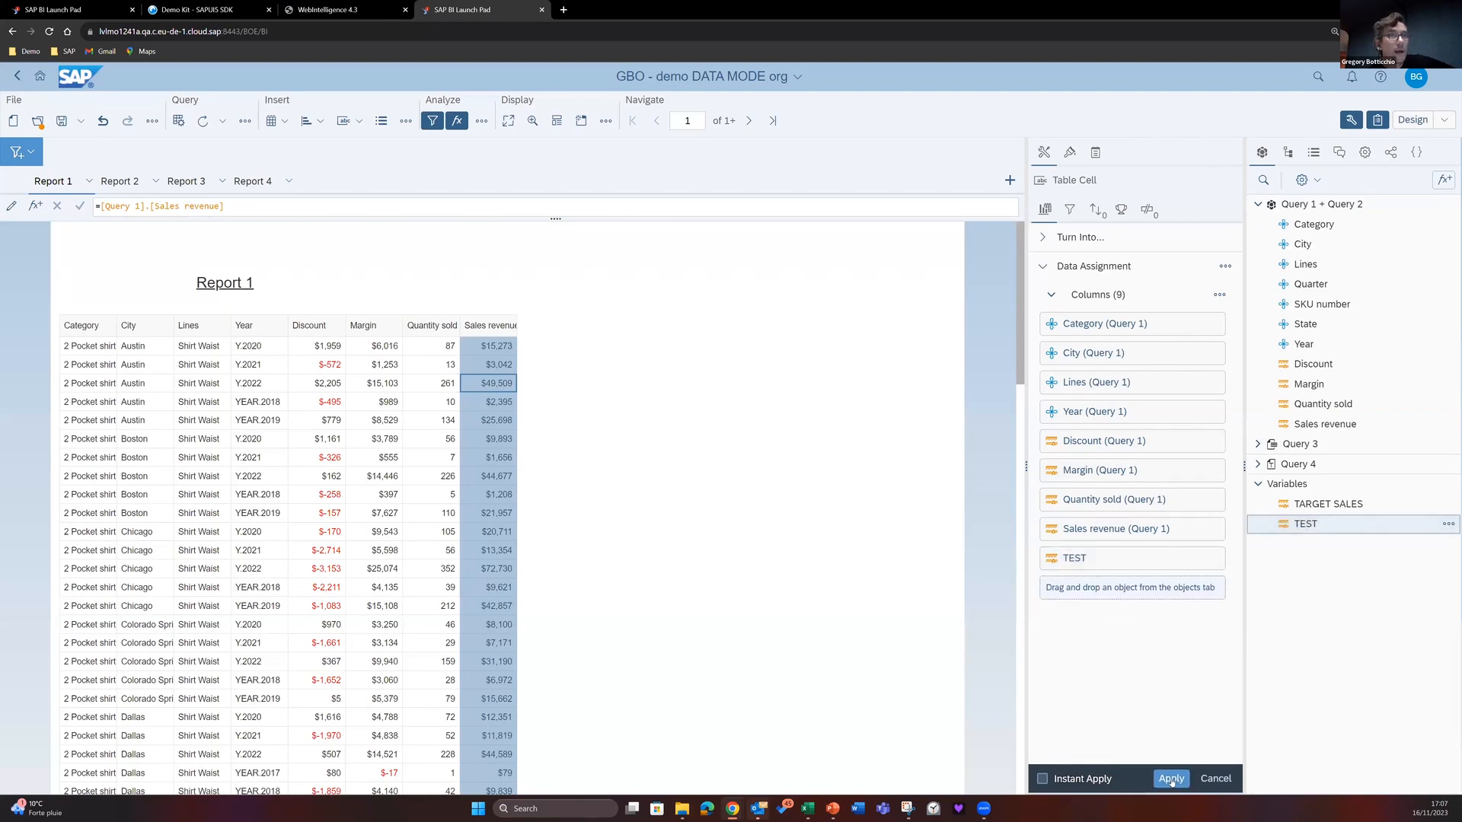
{"action": "left_click", "coordinate": [1171, 778]}
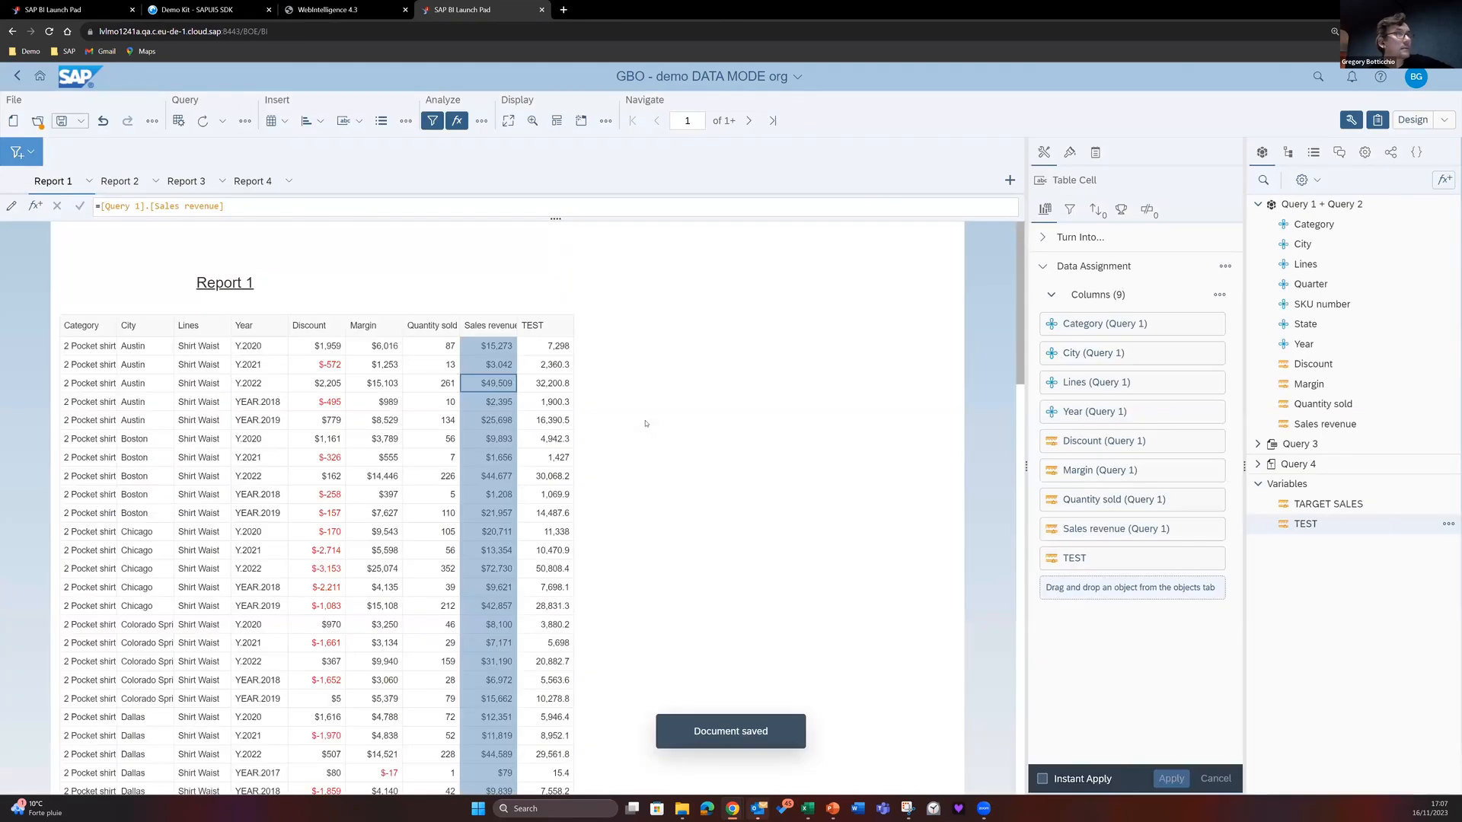
{"action": "mouse_move", "coordinate": [806, 809]}
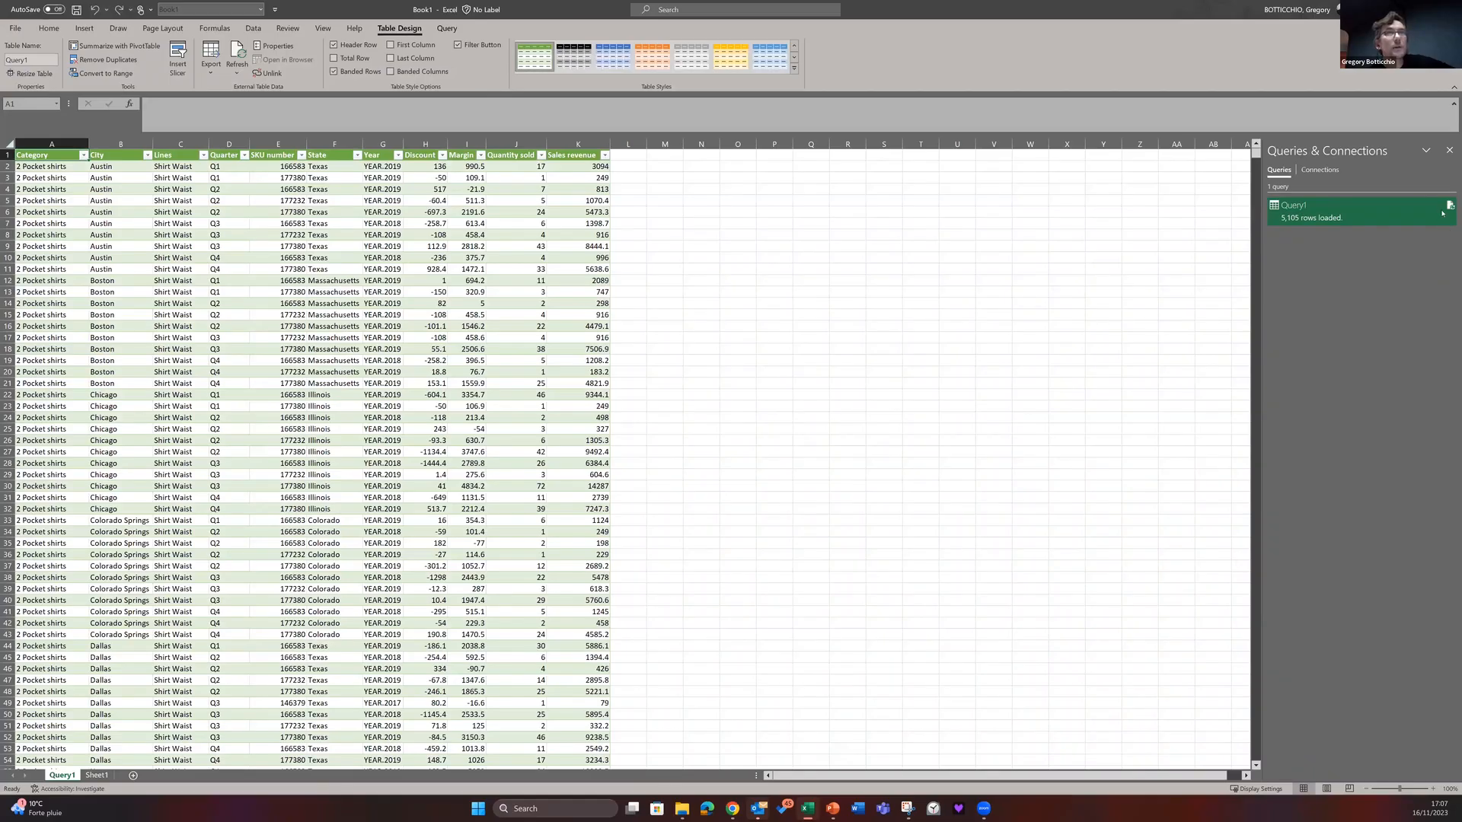
Refresh Query1 from the feed and inspect the new TEST column values
{"action": "left_click", "coordinate": [237, 54]}
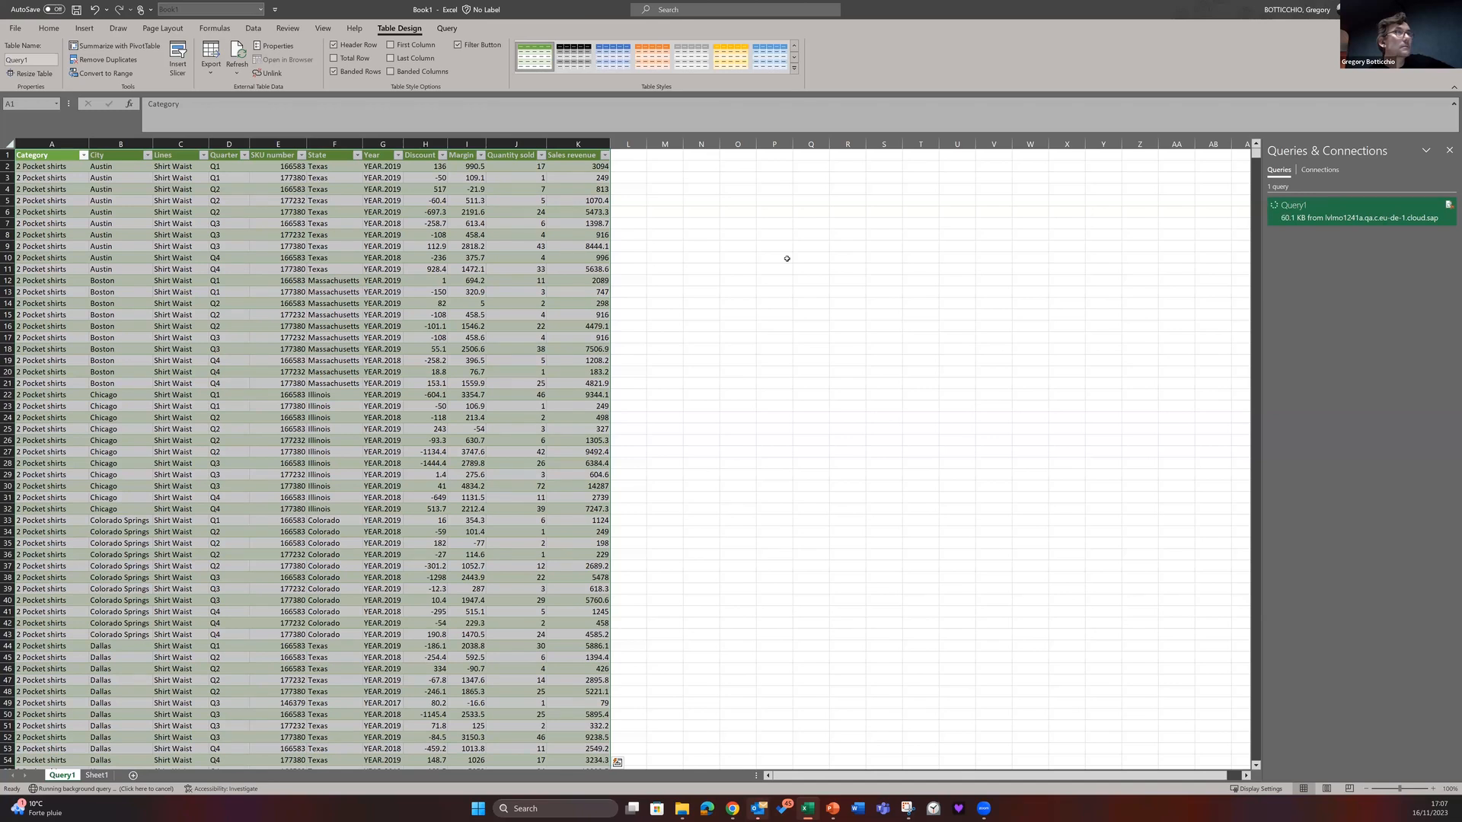
{"action": "left_click", "coordinate": [237, 58]}
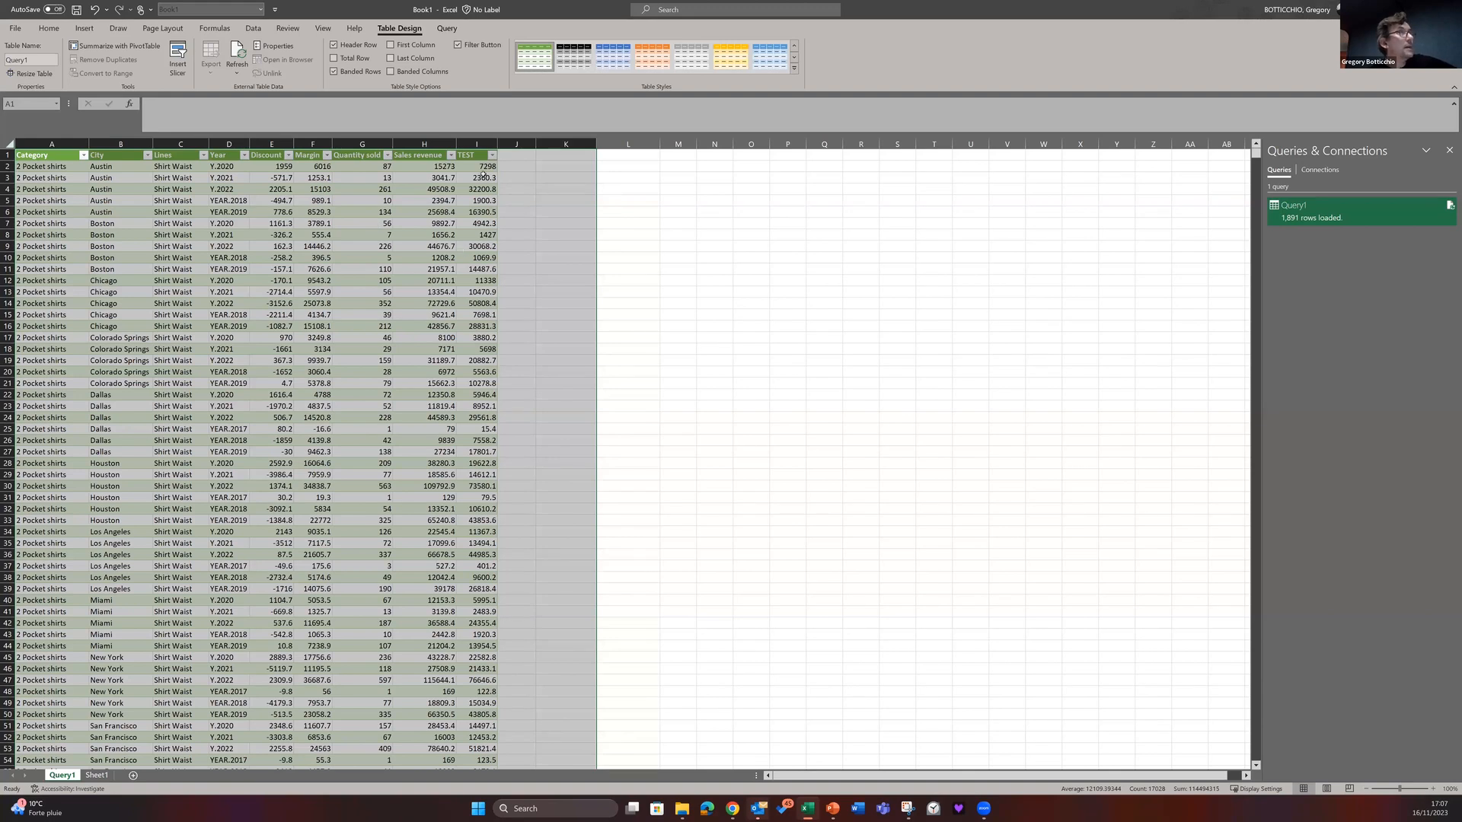
{"action": "left_click", "coordinate": [474, 189]}
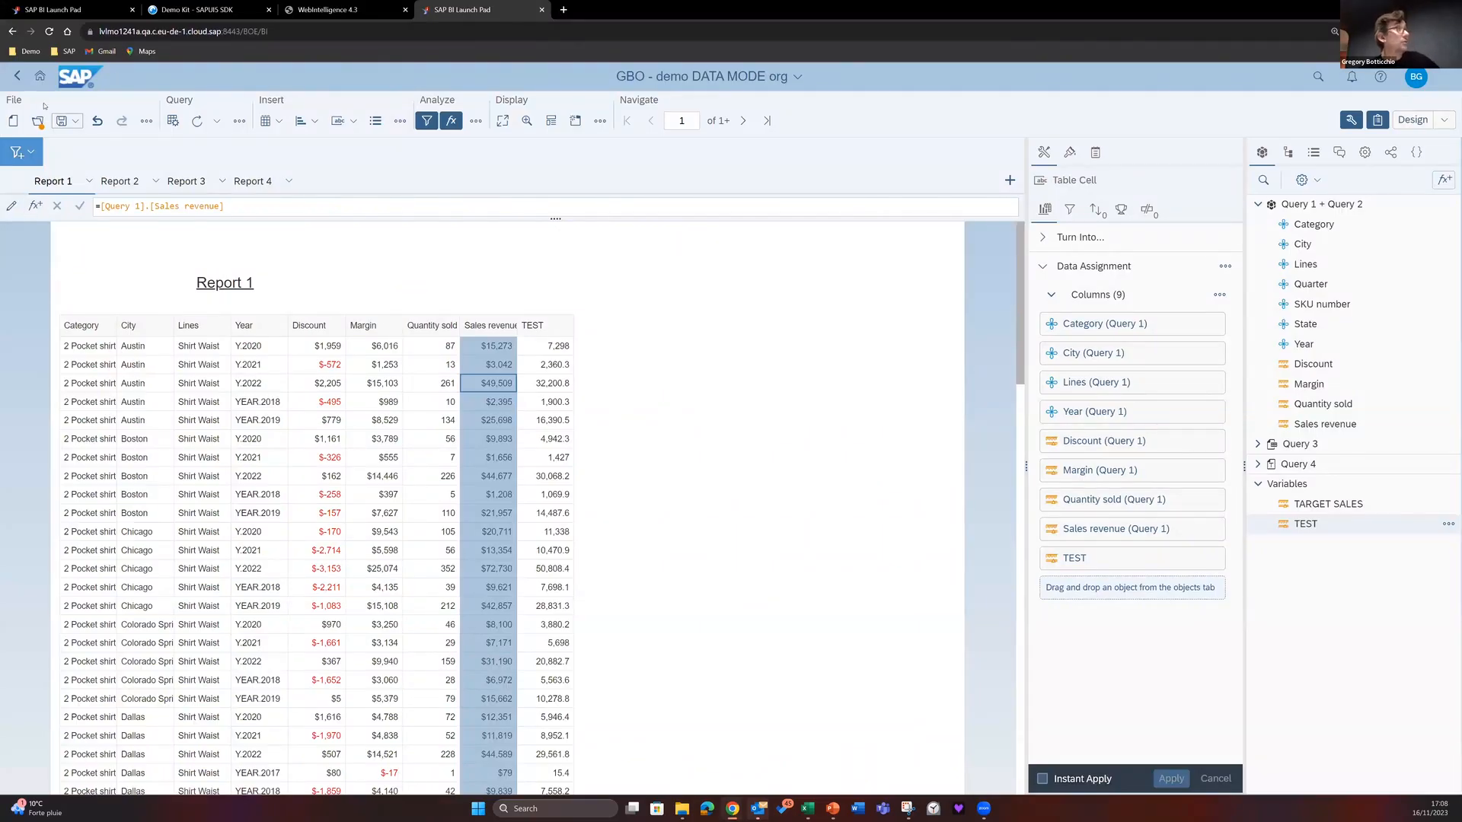
Create a new Web Intelligence document with Web Services as its data source
{"action": "left_click", "coordinate": [1170, 778]}
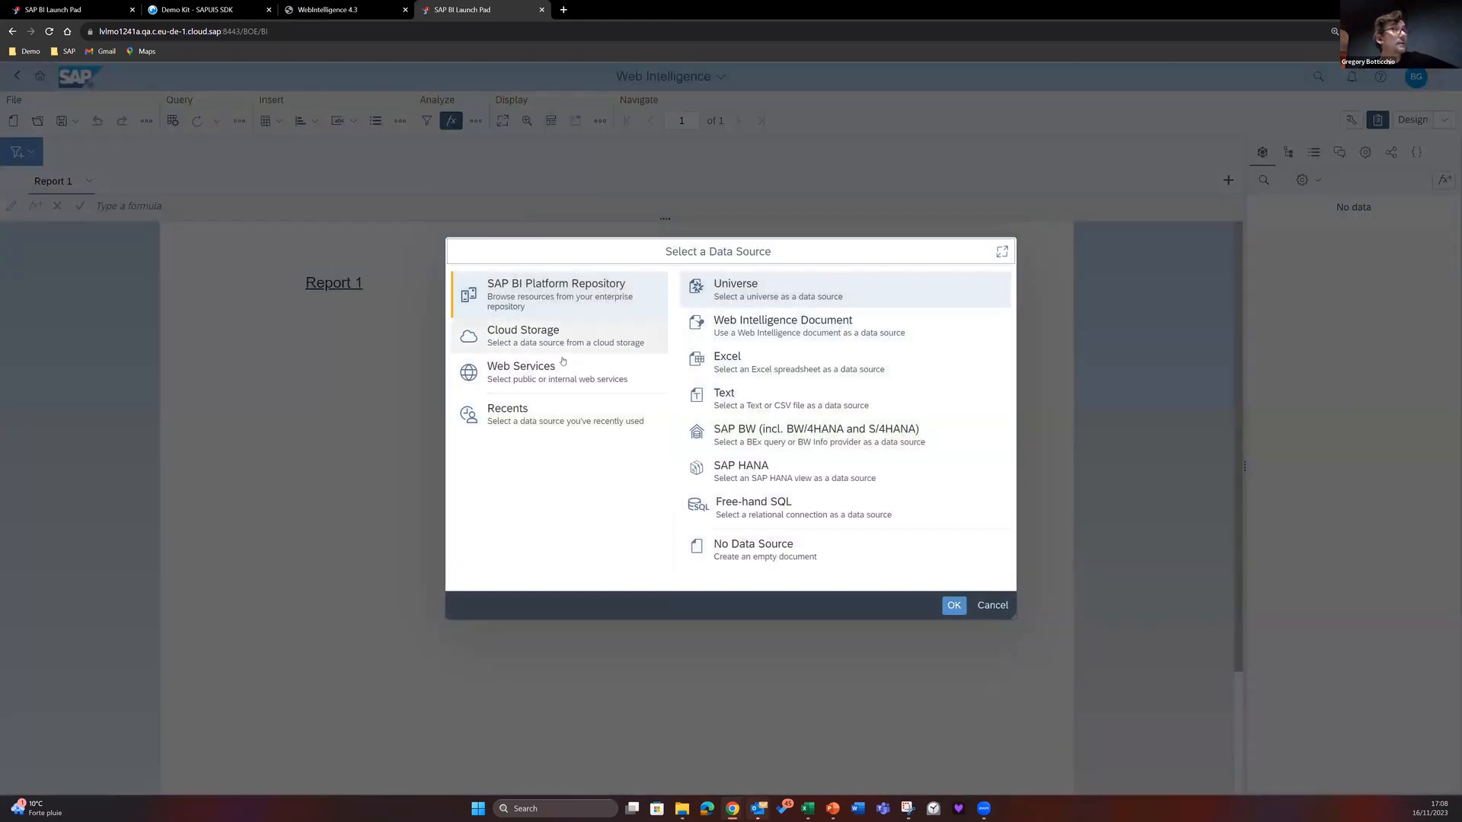
{"action": "left_click", "coordinate": [557, 373]}
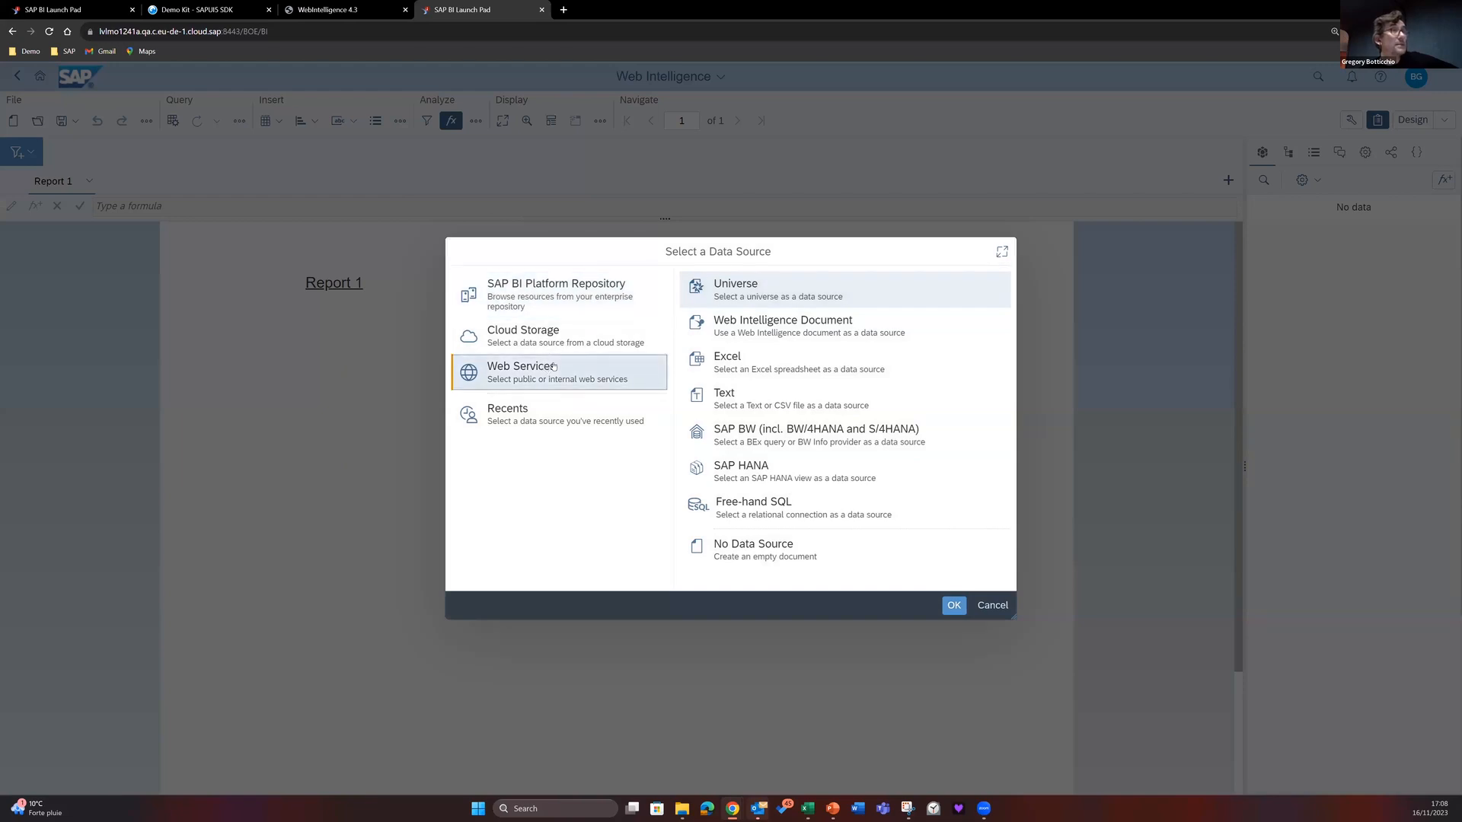
{"action": "left_click", "coordinate": [520, 371]}
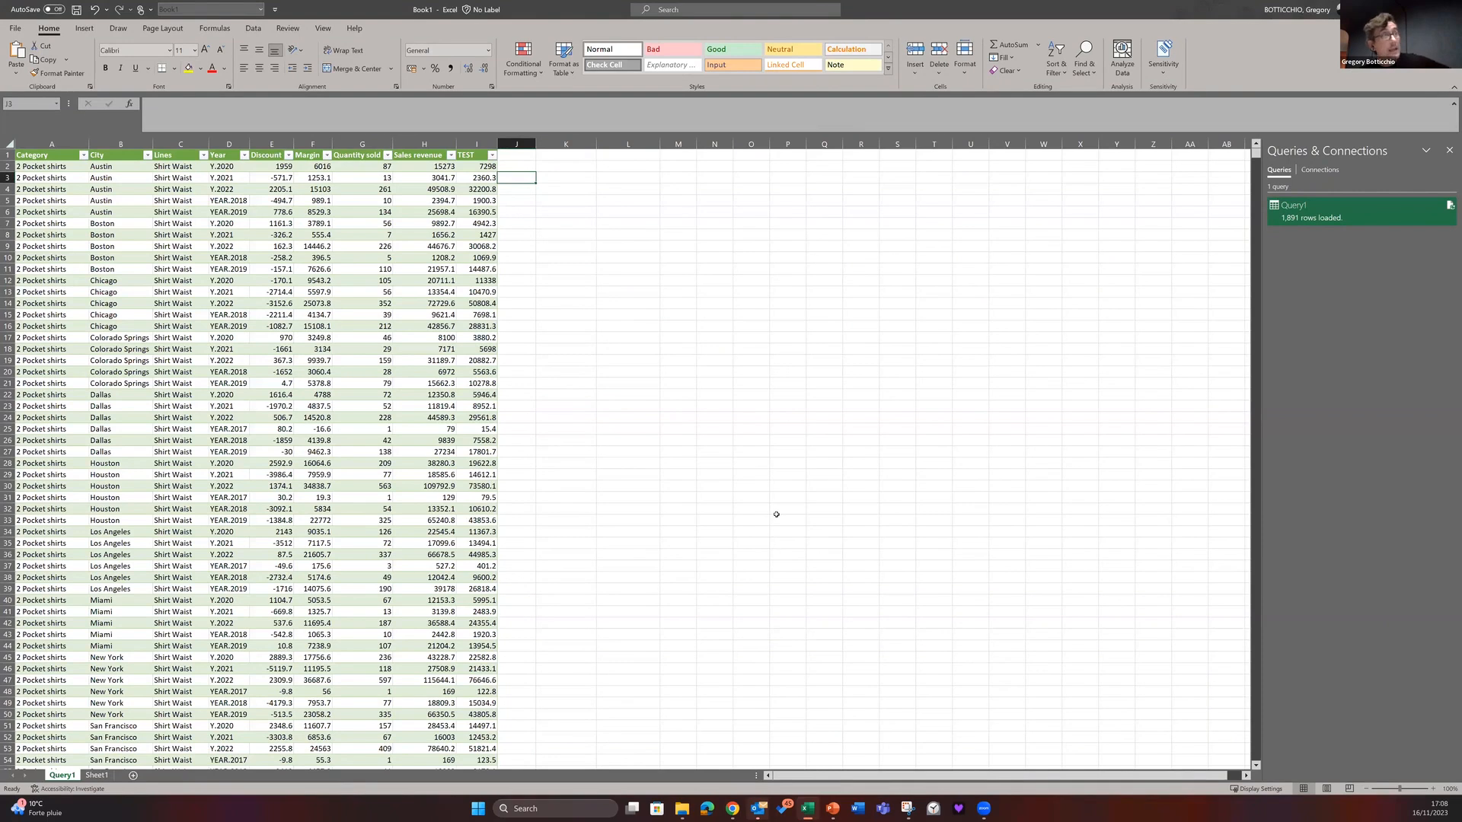
{"action": "mouse_move", "coordinate": [685, 403]}
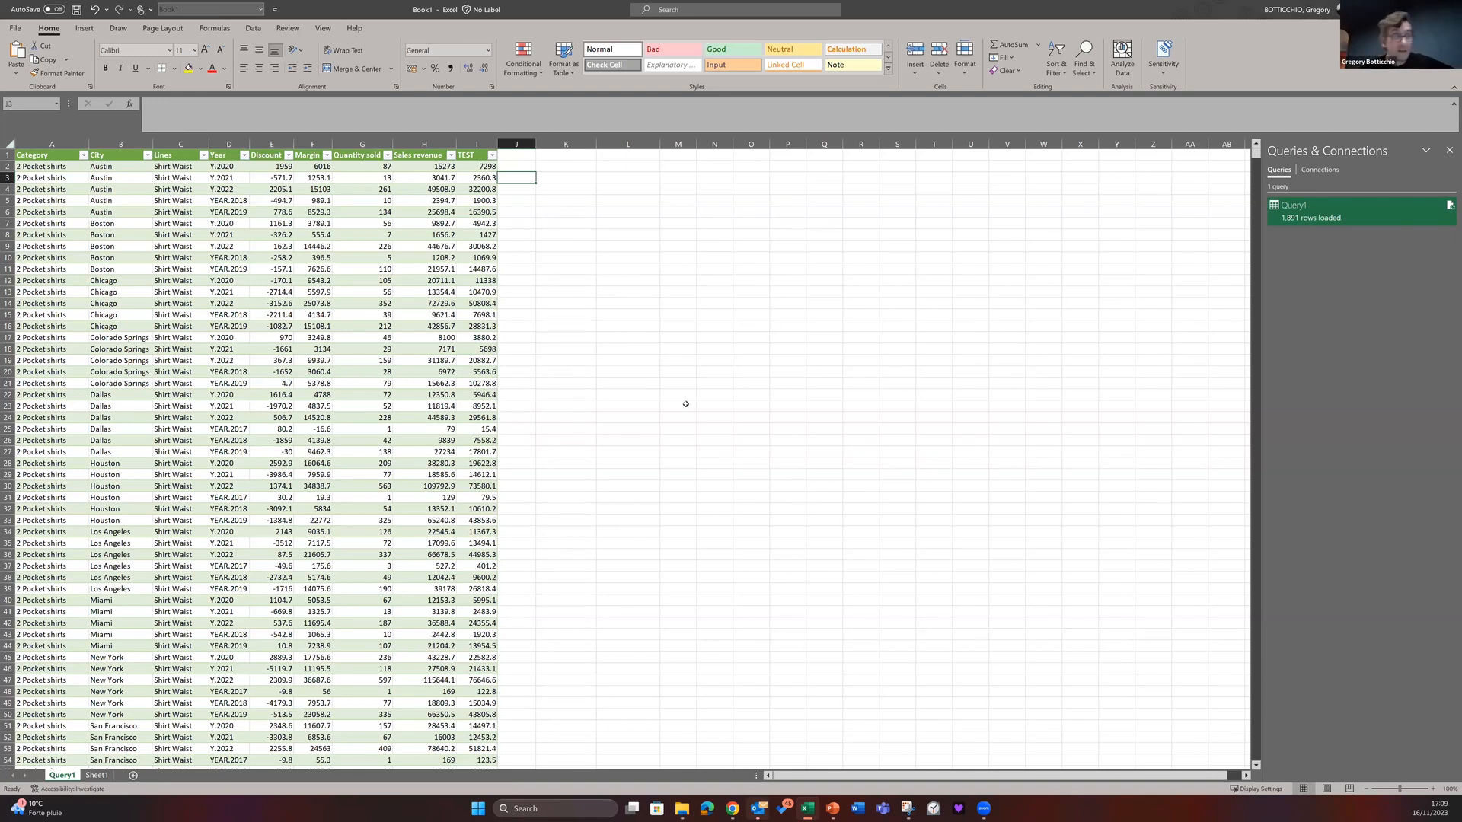
{"action": "mouse_move", "coordinate": [1009, 210]}
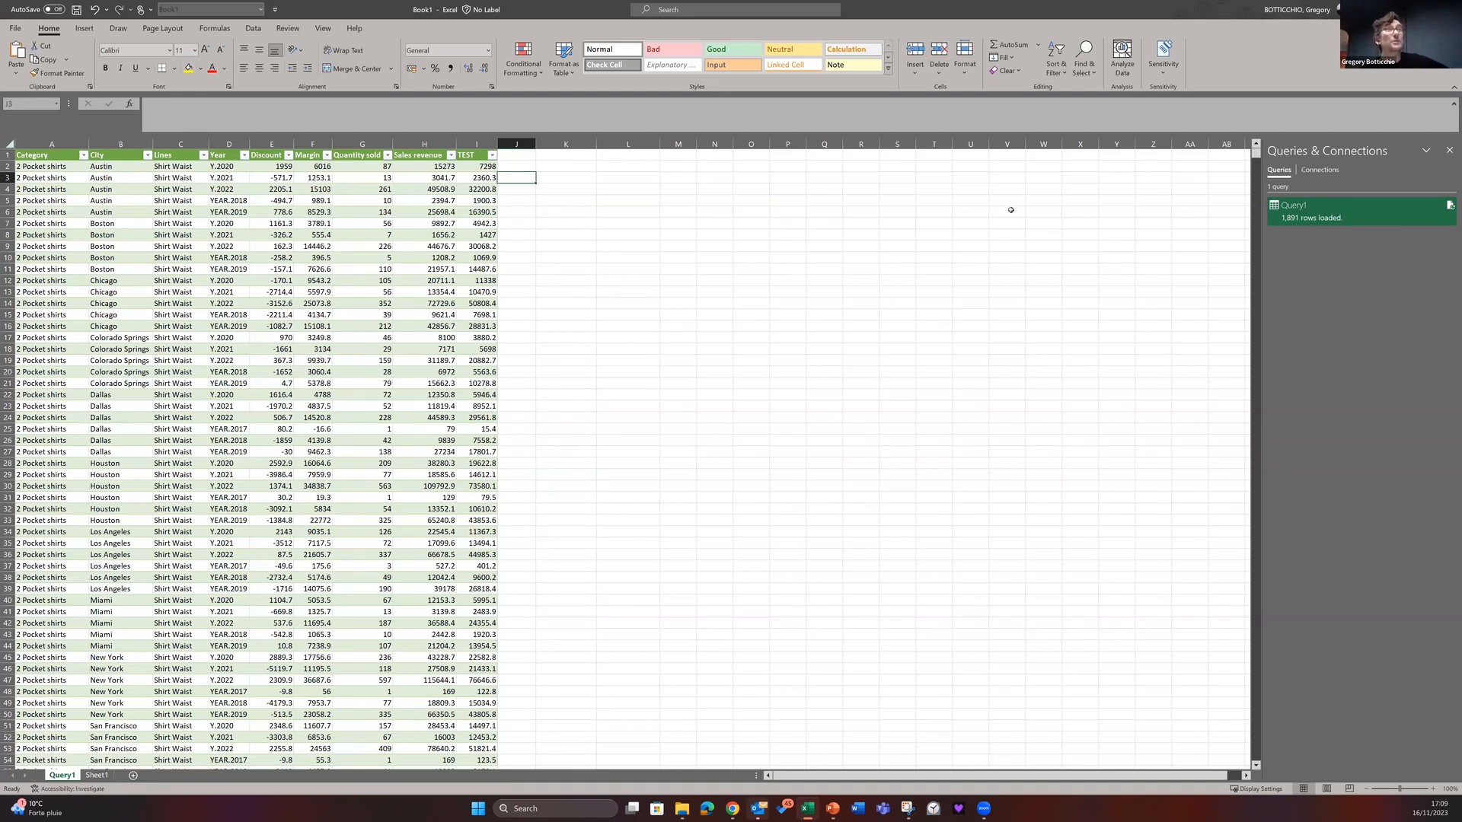